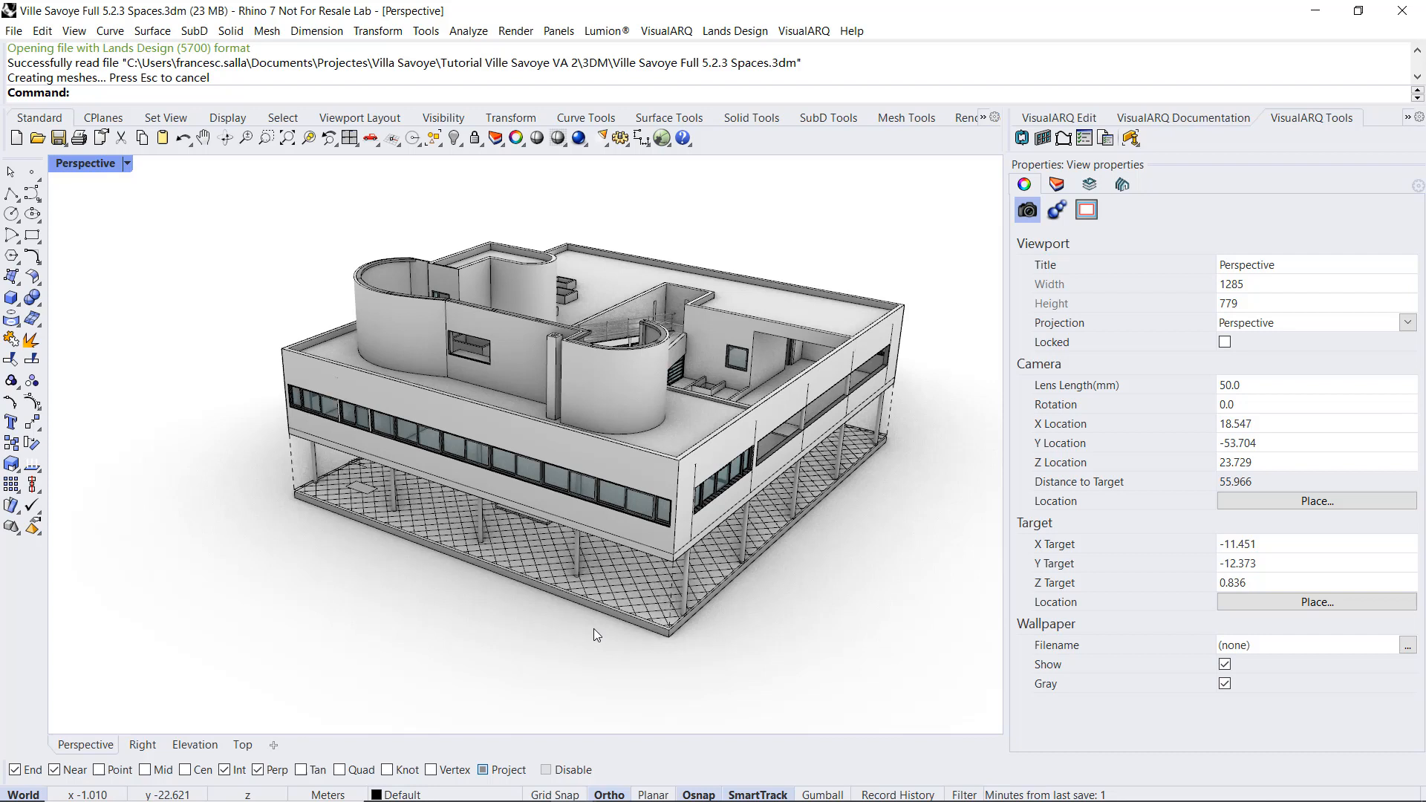
mouse_move(281, 702)
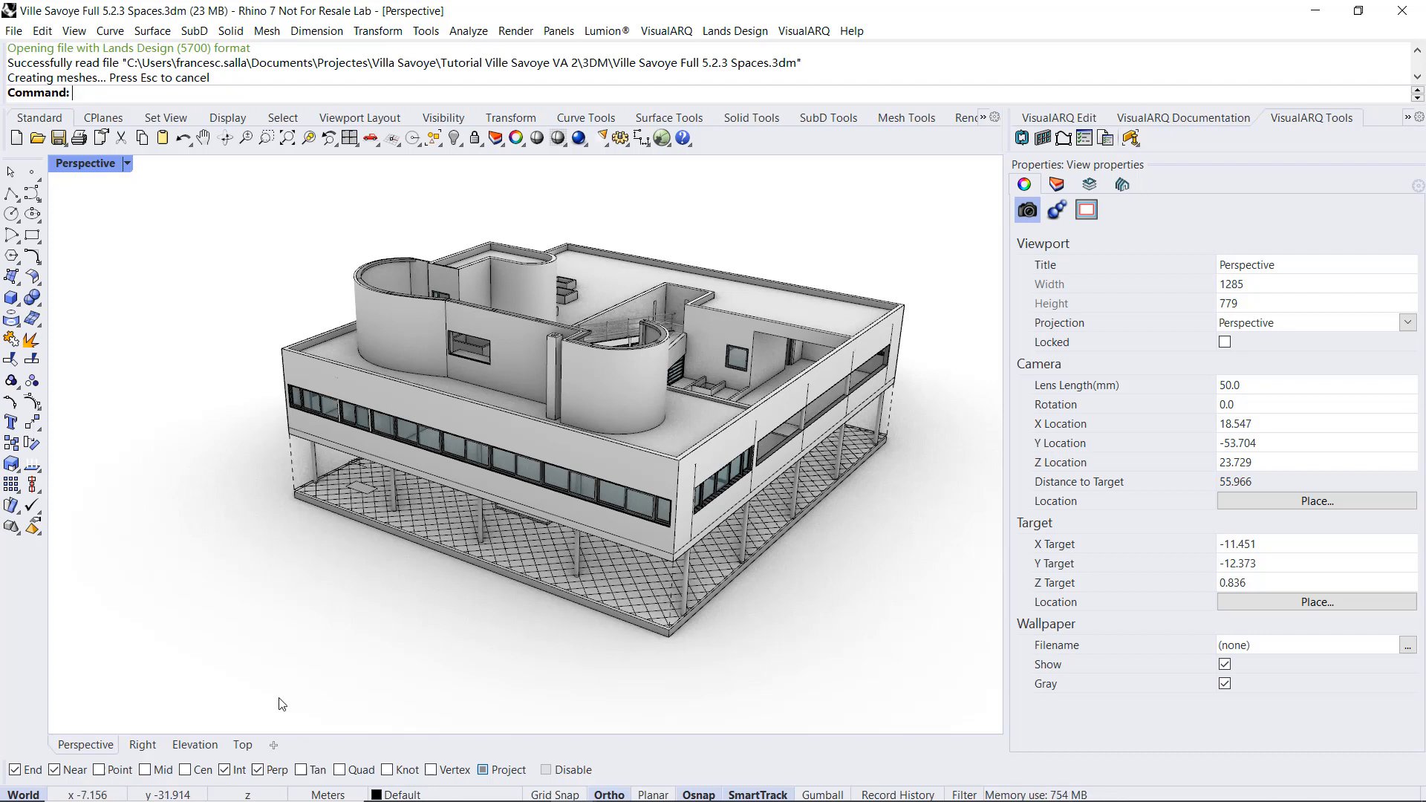
Step: Show the Villa Savoye in Top plan view zoomed on the Porch space and reach the Space commands
left_click(242, 745)
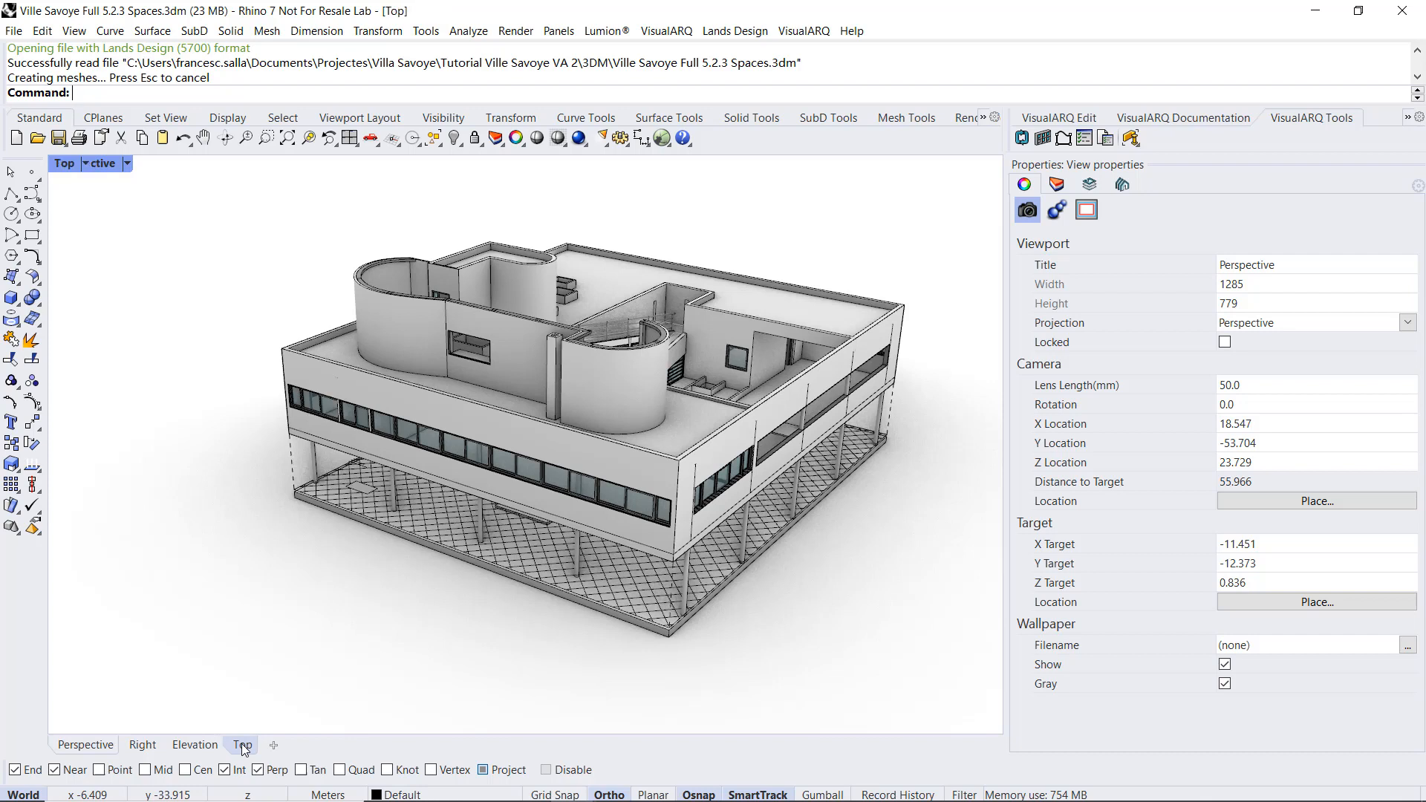
left_click(240, 744)
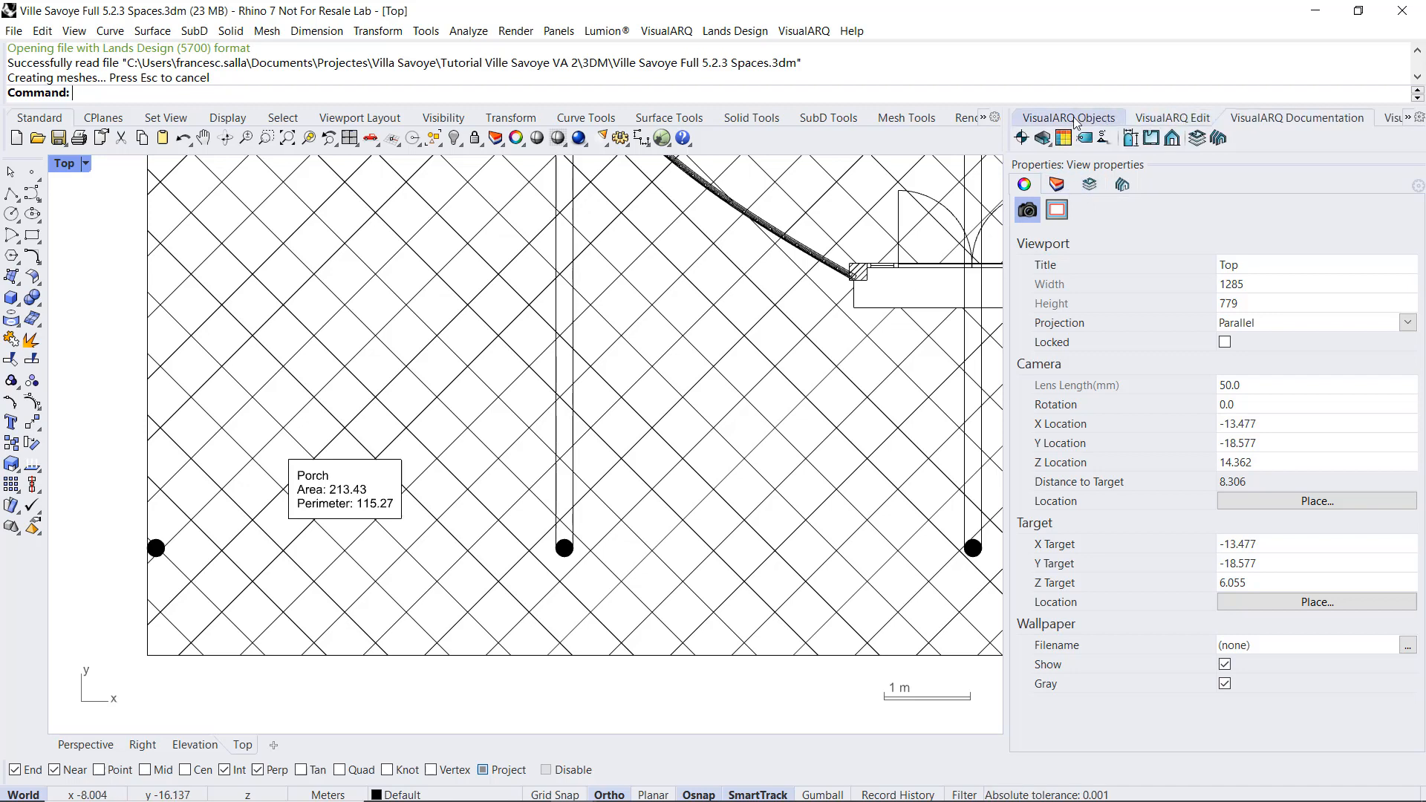
left_click(1020, 137)
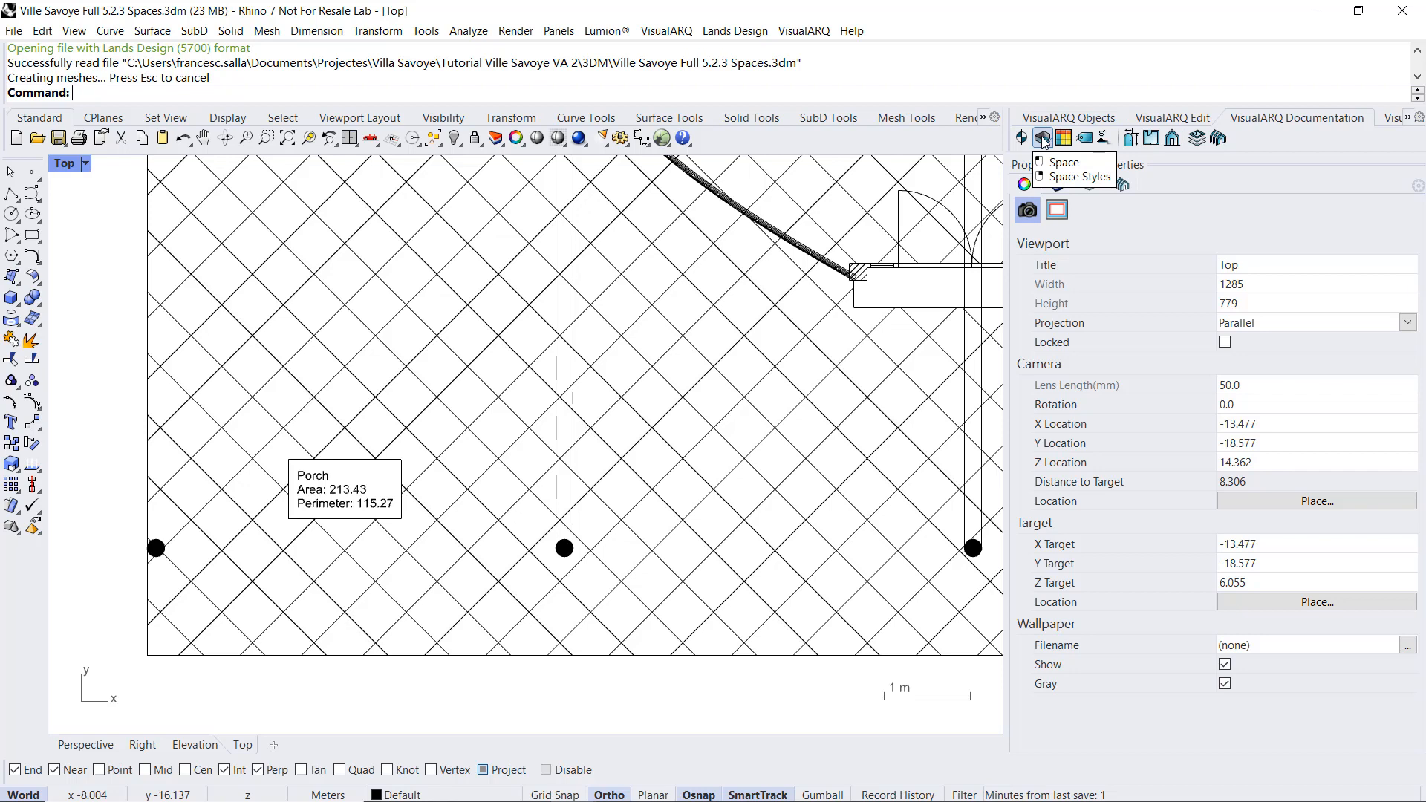
Step: In Space Styles, show the Standard style's label contents: name, area and perimeter
left_click(1081, 177)
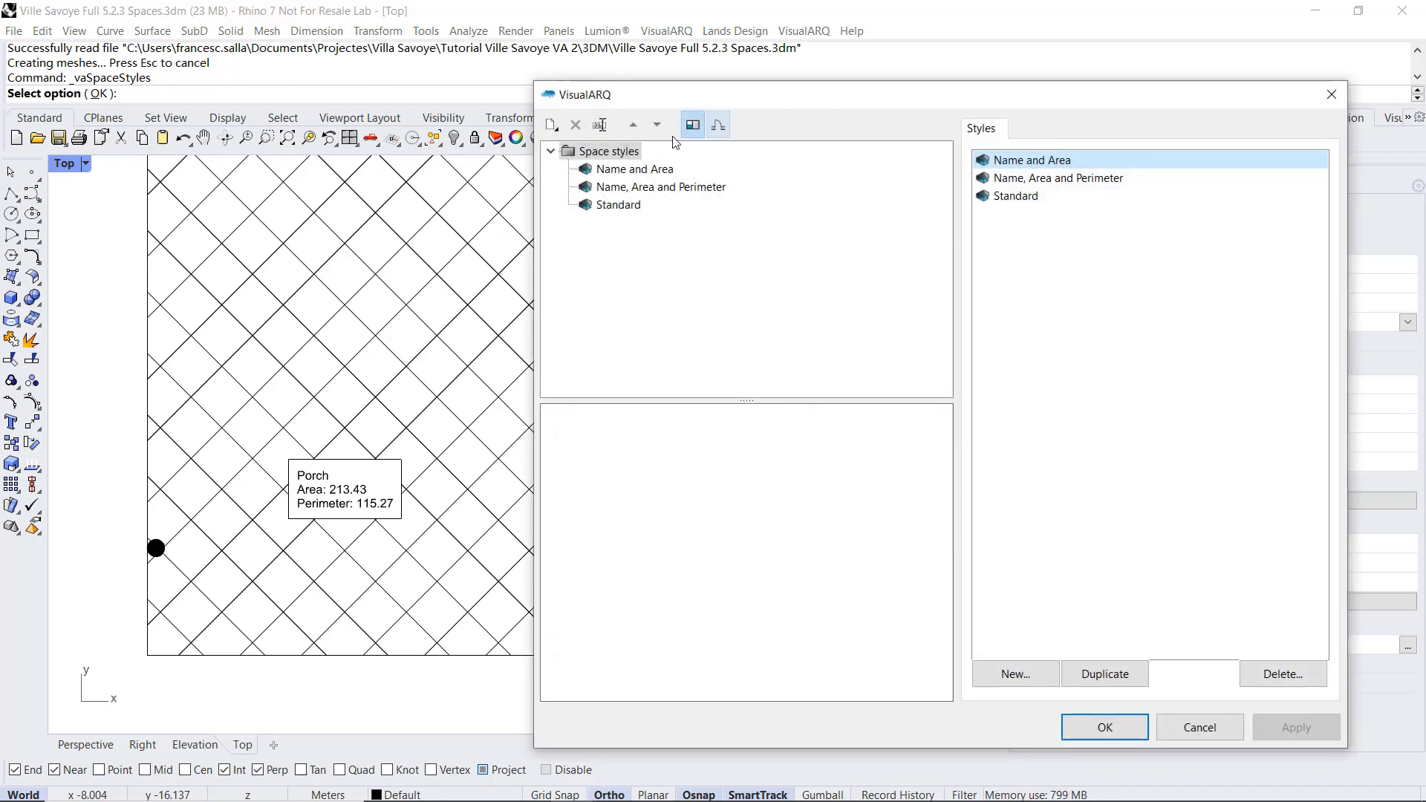
mouse_move(629, 208)
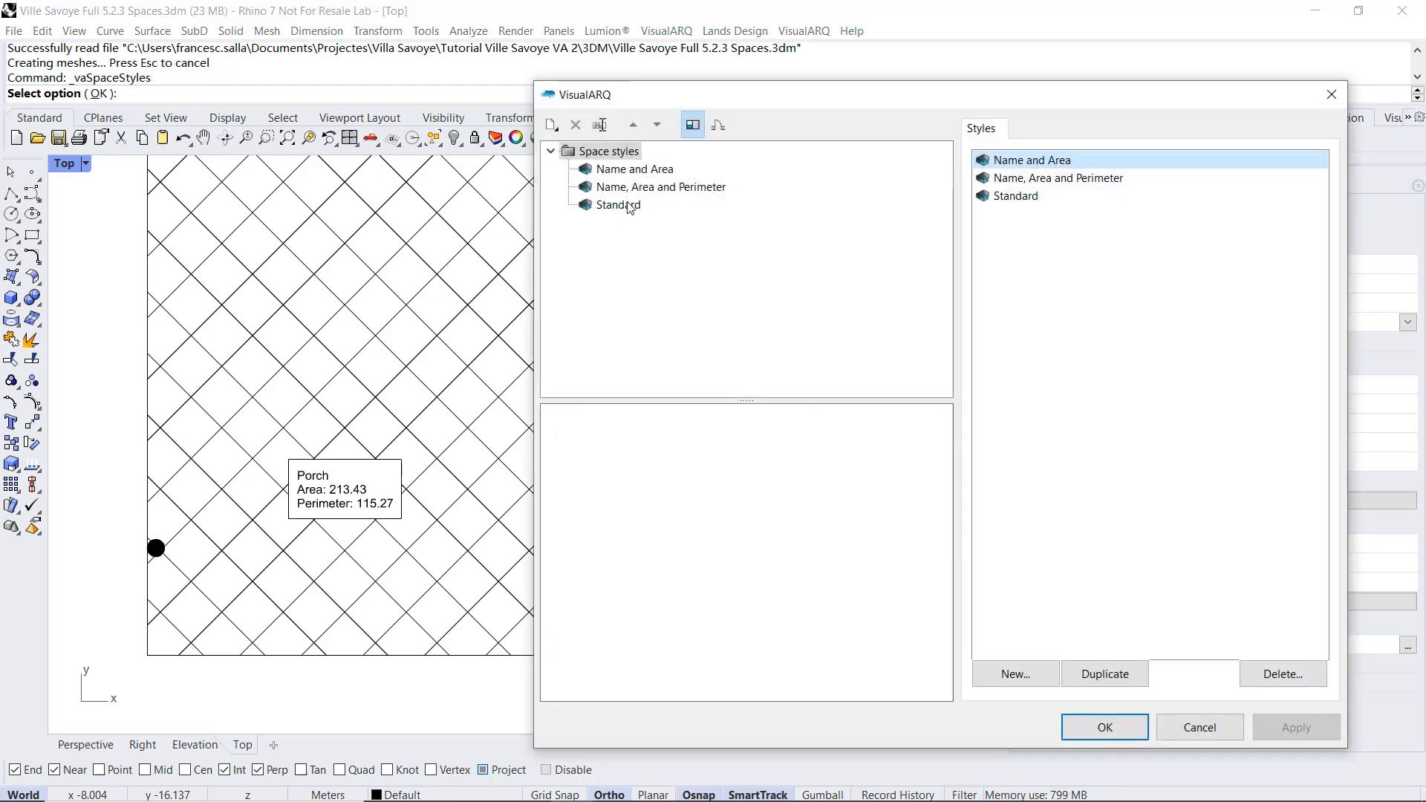
left_click(616, 205)
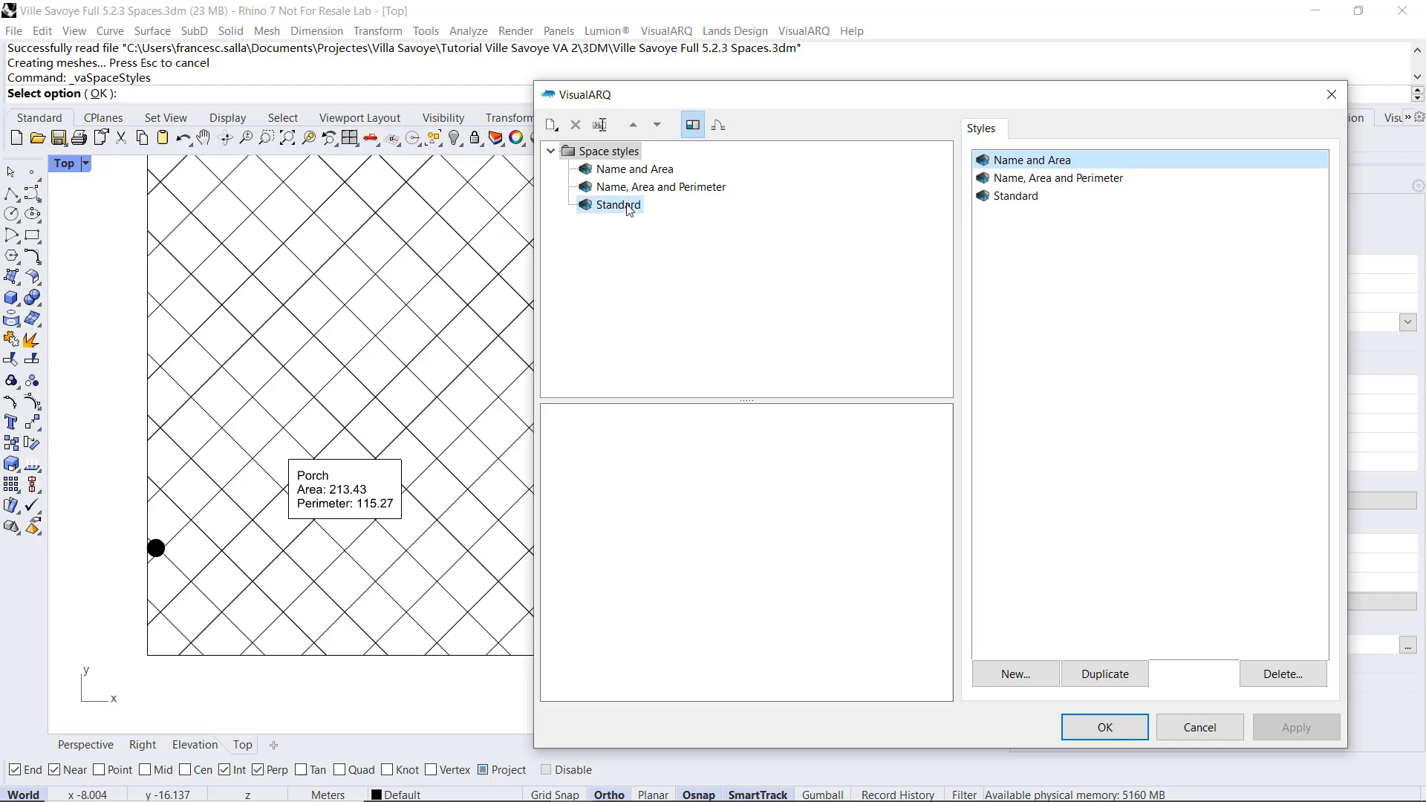
left_click(618, 204)
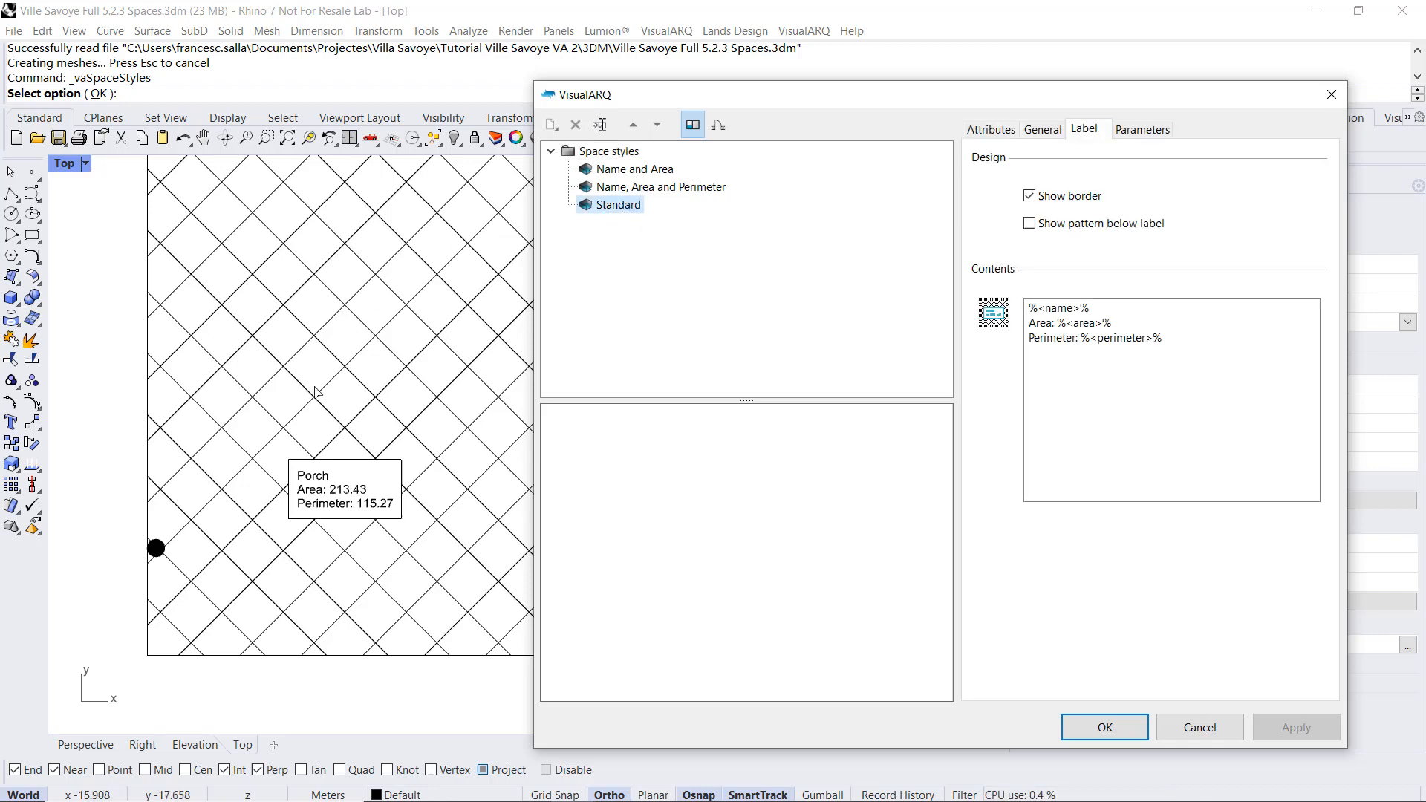
mouse_move(305, 454)
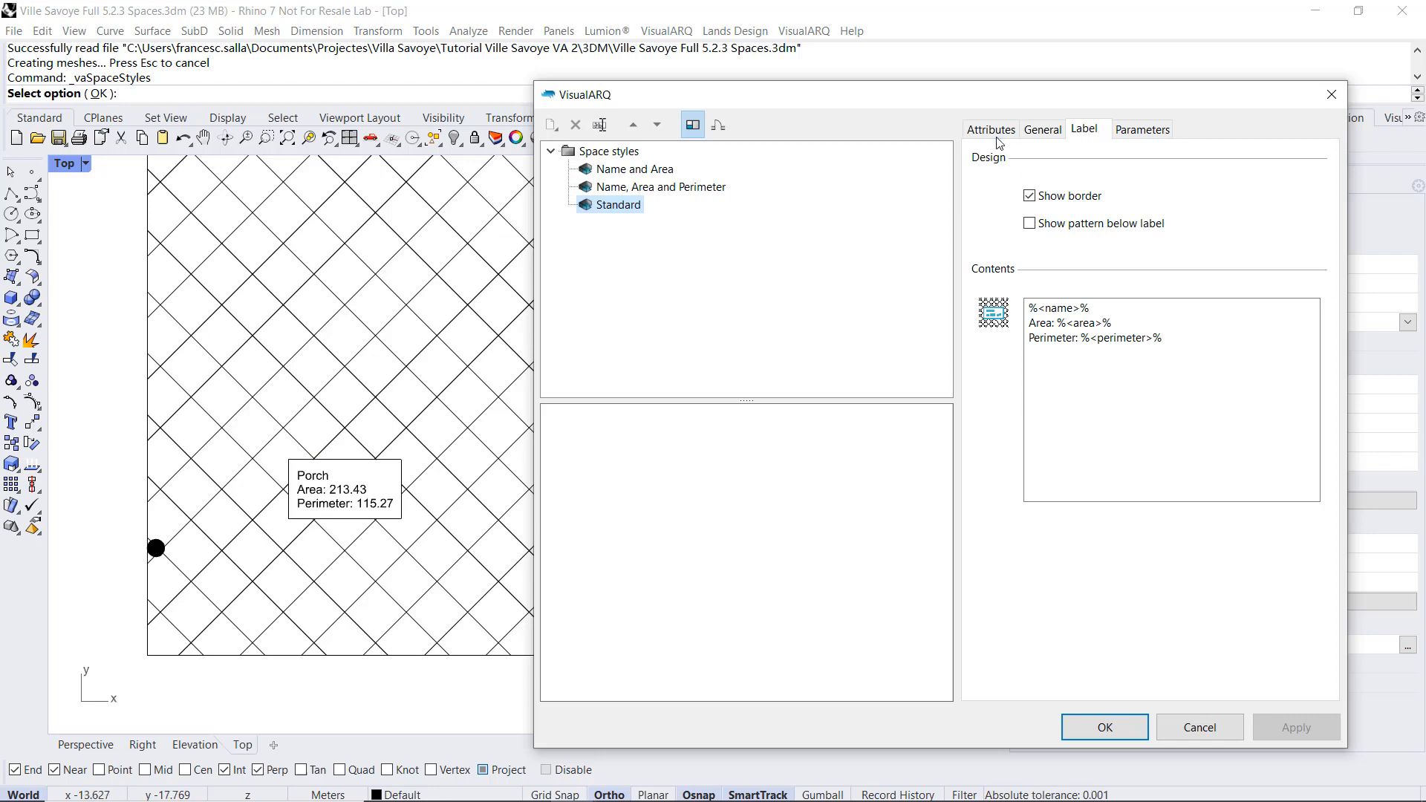
Step: Show the Standard style's attributes: Double pattern, scale 0.500, 45° angle, and its text style choices
left_click(990, 130)
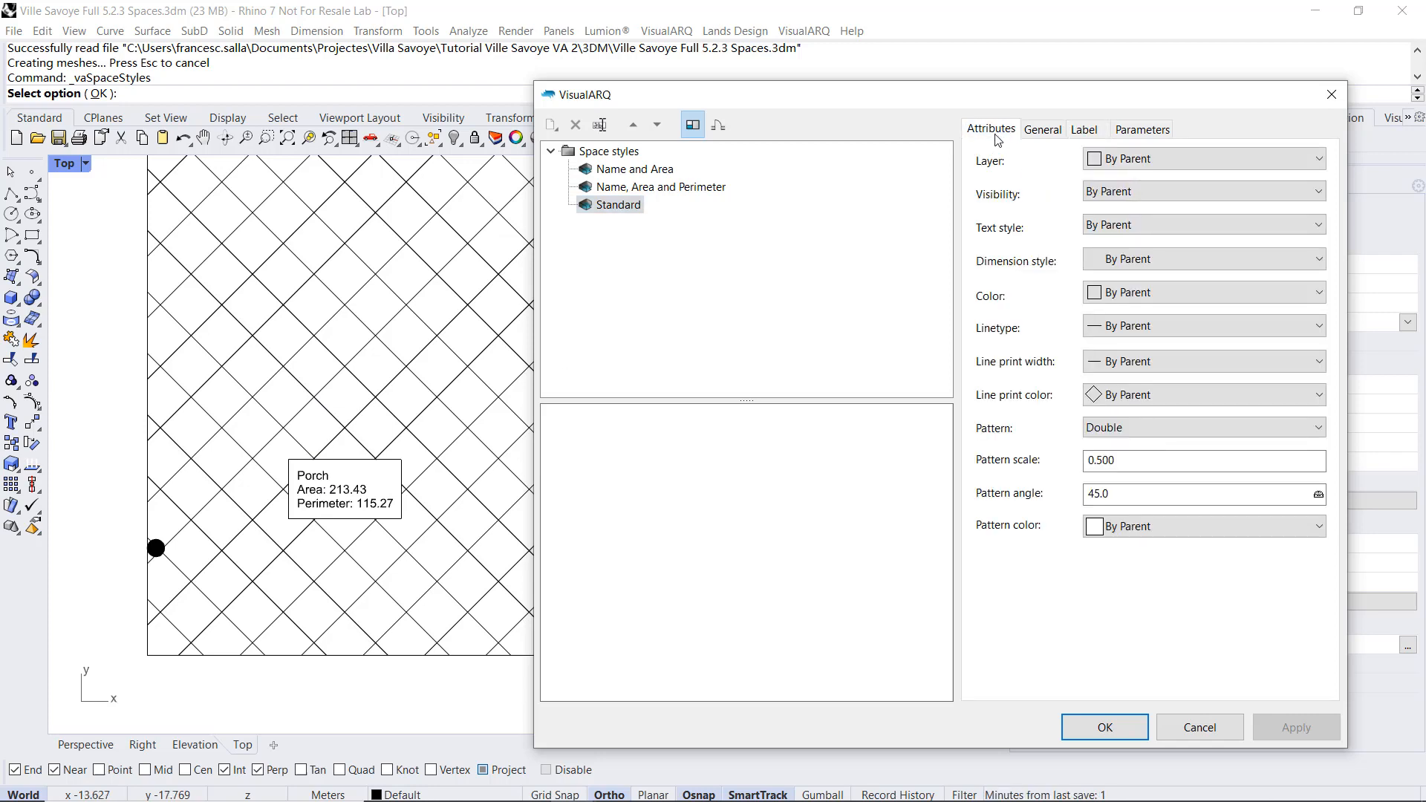
left_click(1200, 192)
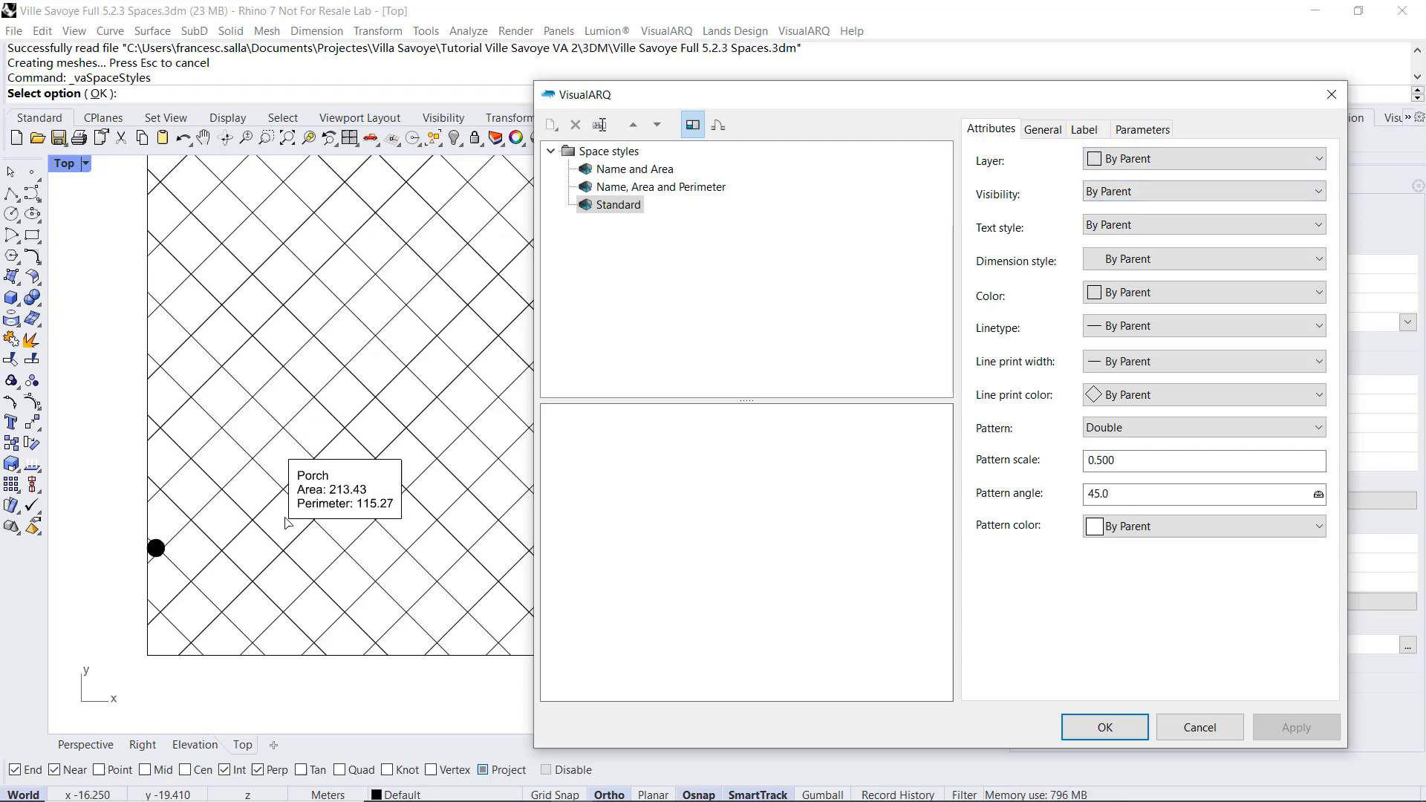
mouse_move(256, 480)
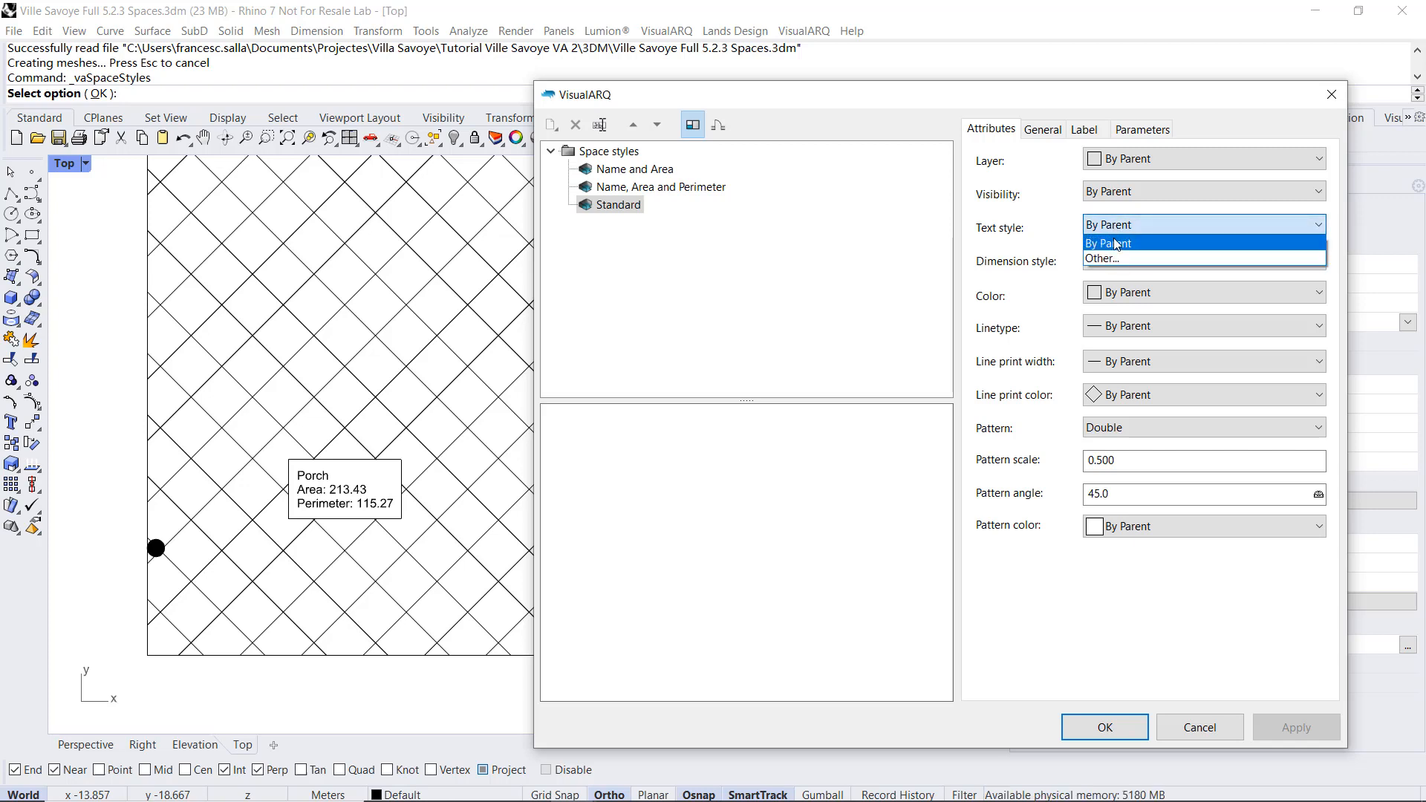
Step: Try an Arial text style for the Standard style, then restore it to By Parent
left_click(1101, 258)
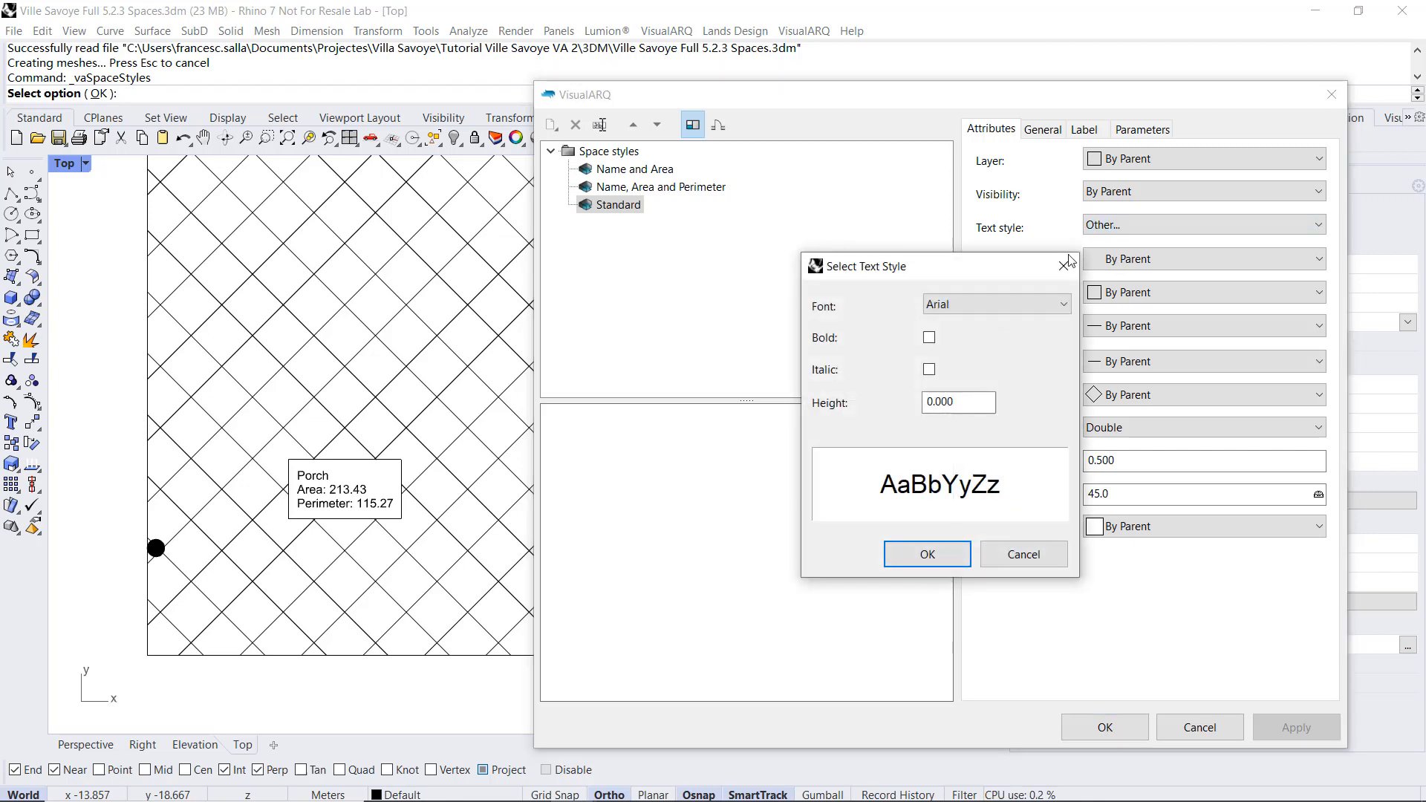
left_click(957, 403)
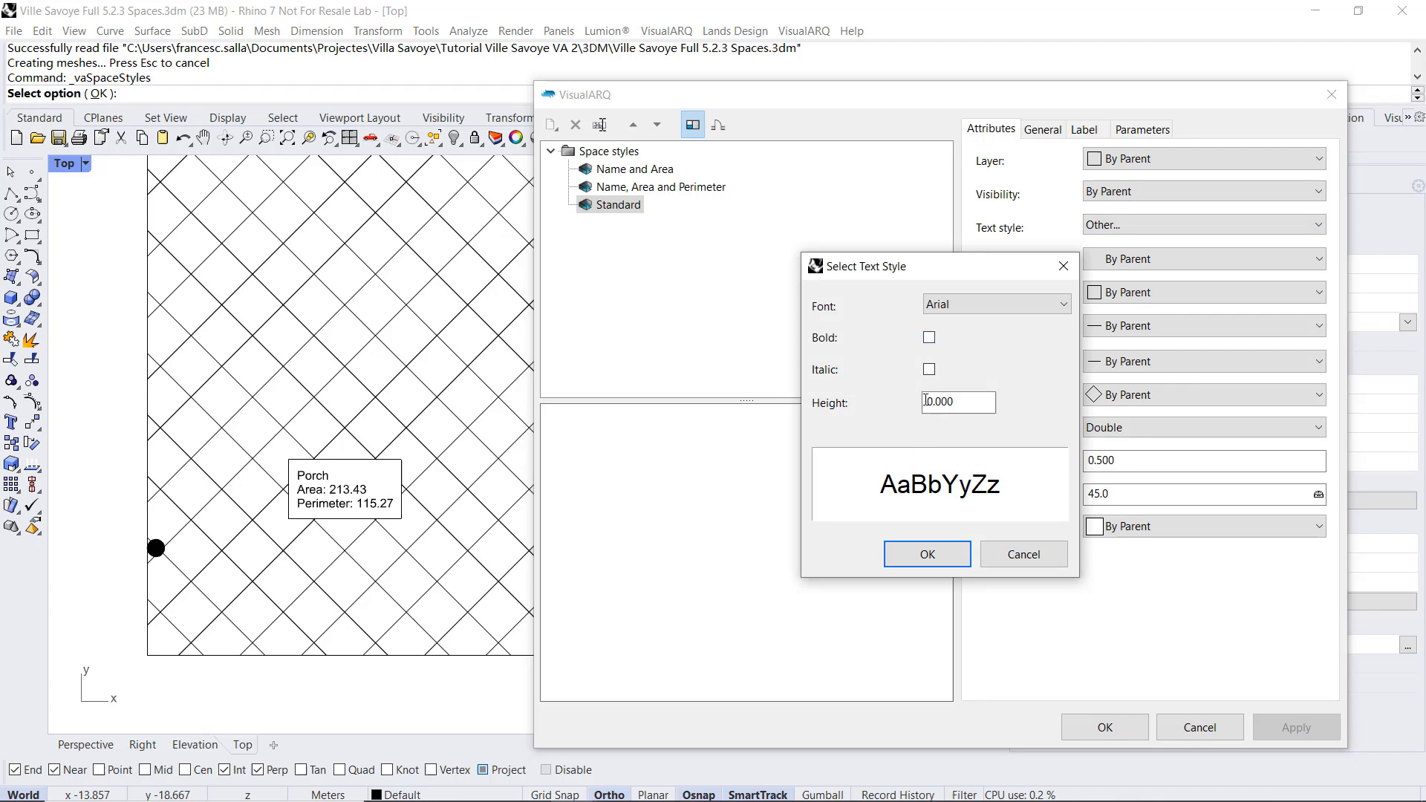
left_click(926, 555)
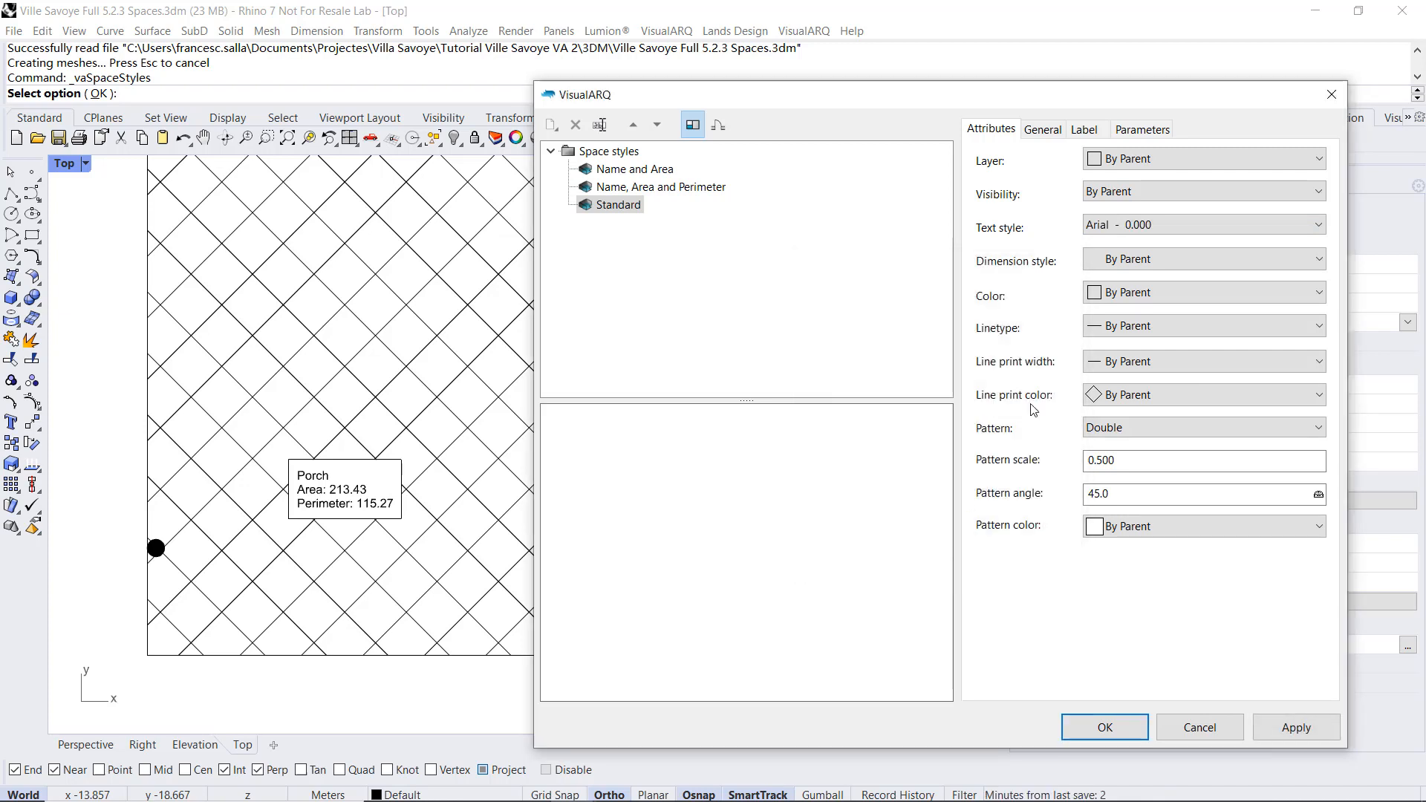
left_click(1200, 224)
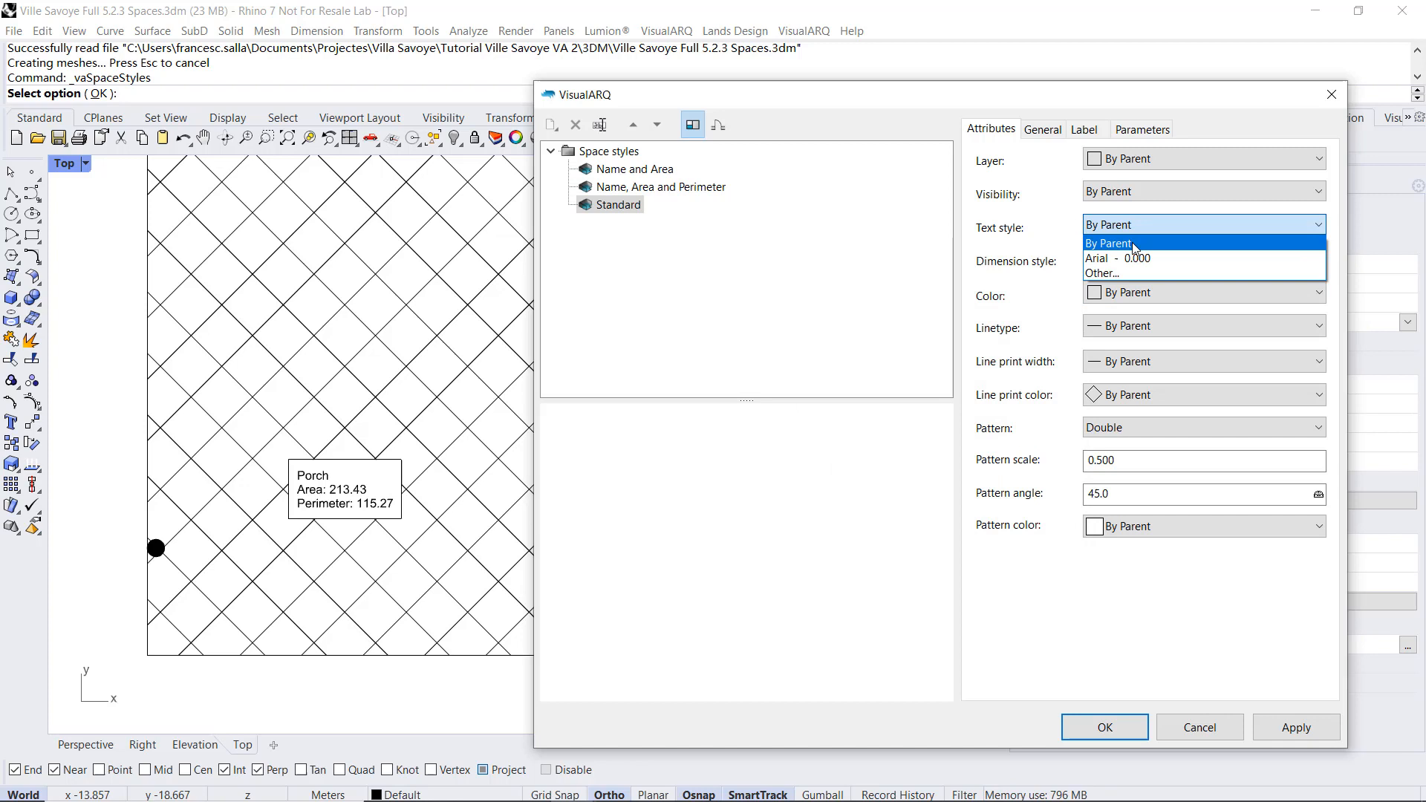
left_click(1108, 242)
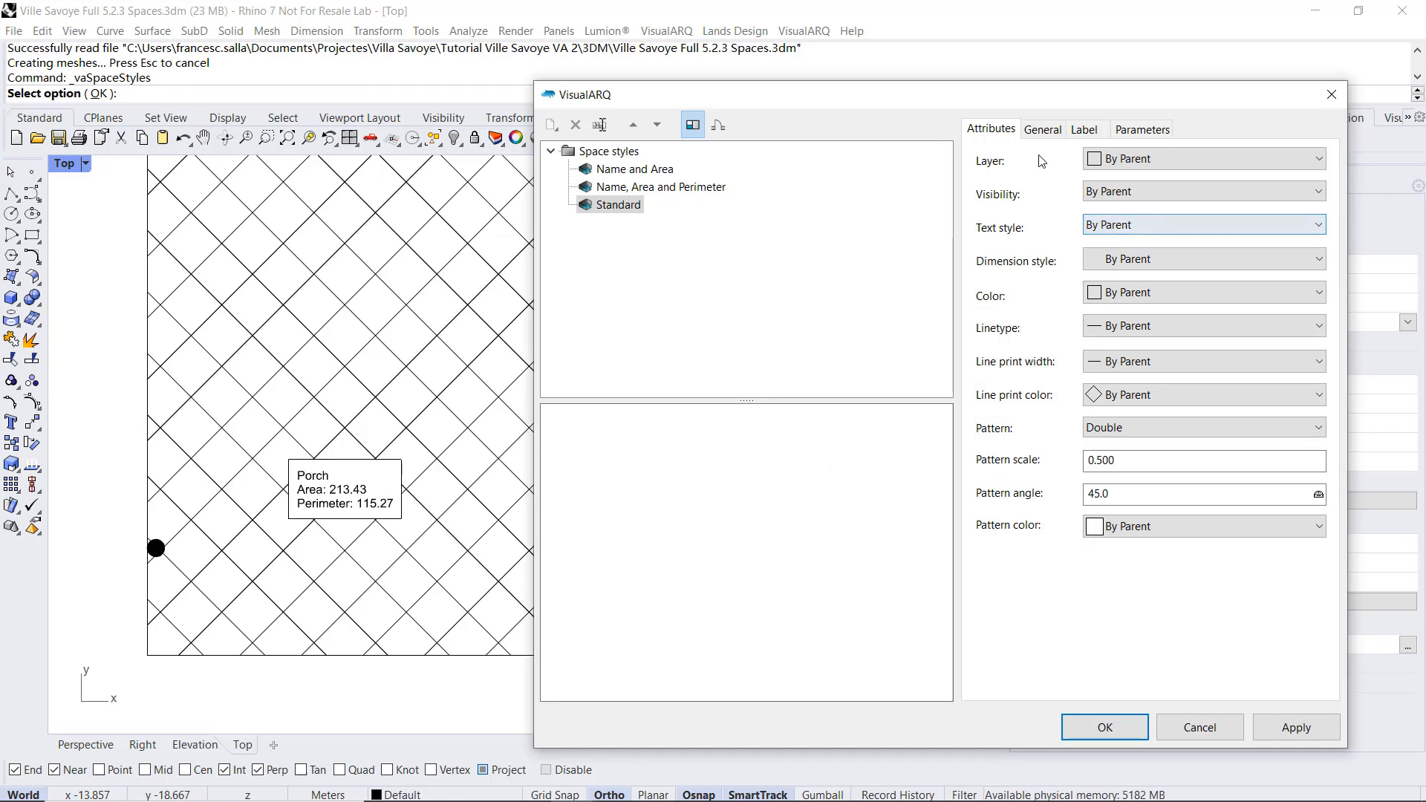
left_click(1043, 129)
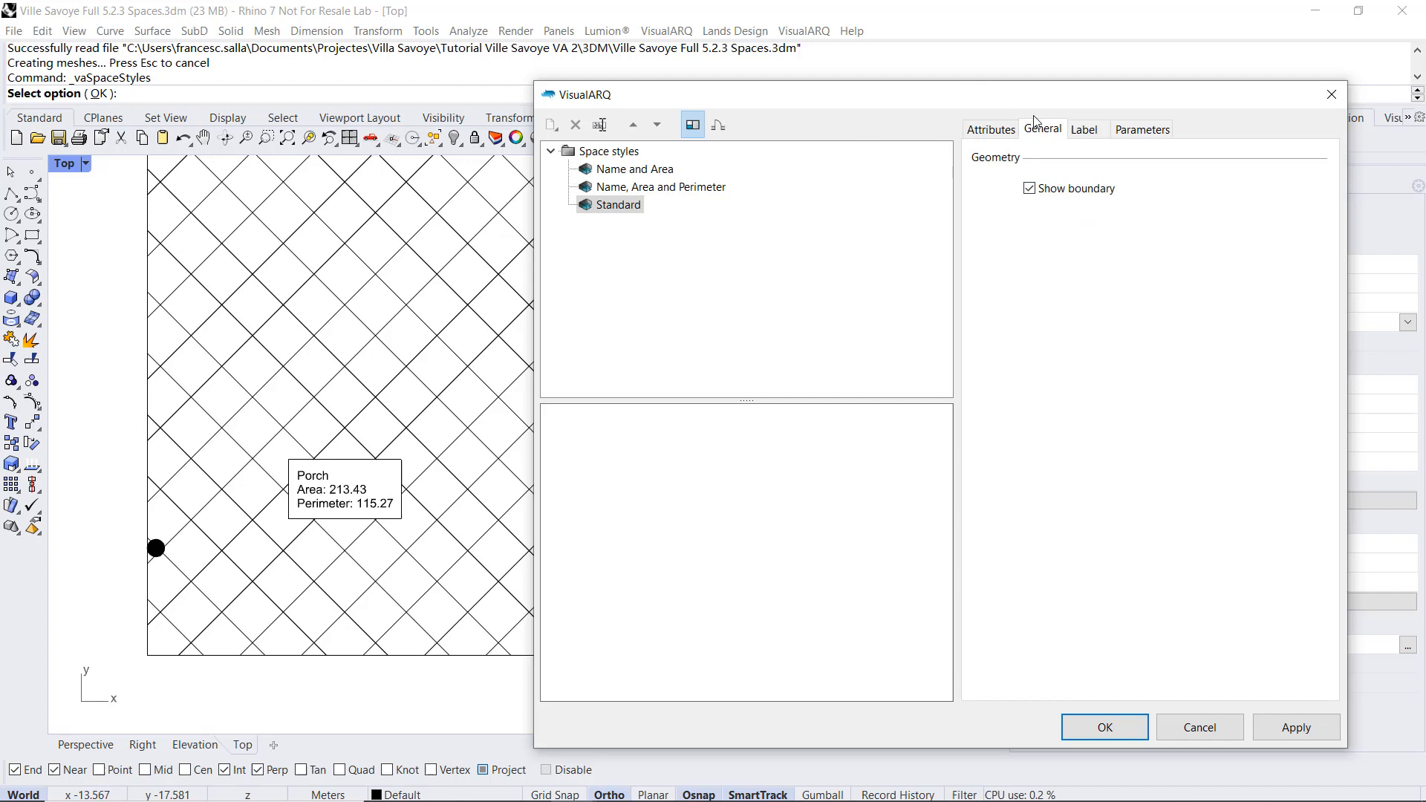
Step: Edit the Standard label contents and select the word Perimeter on the third line for replacement
left_click(1083, 129)
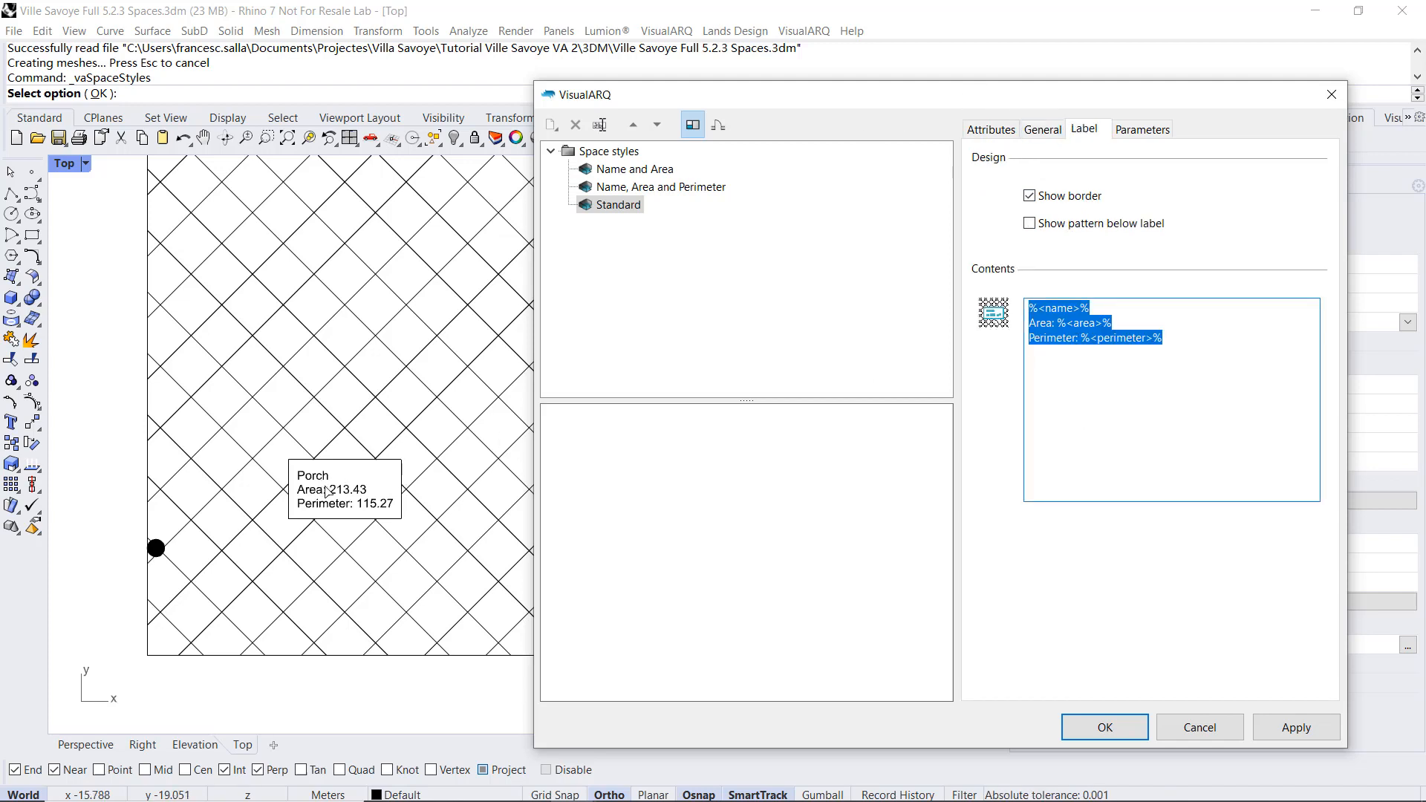
left_click(1028, 196)
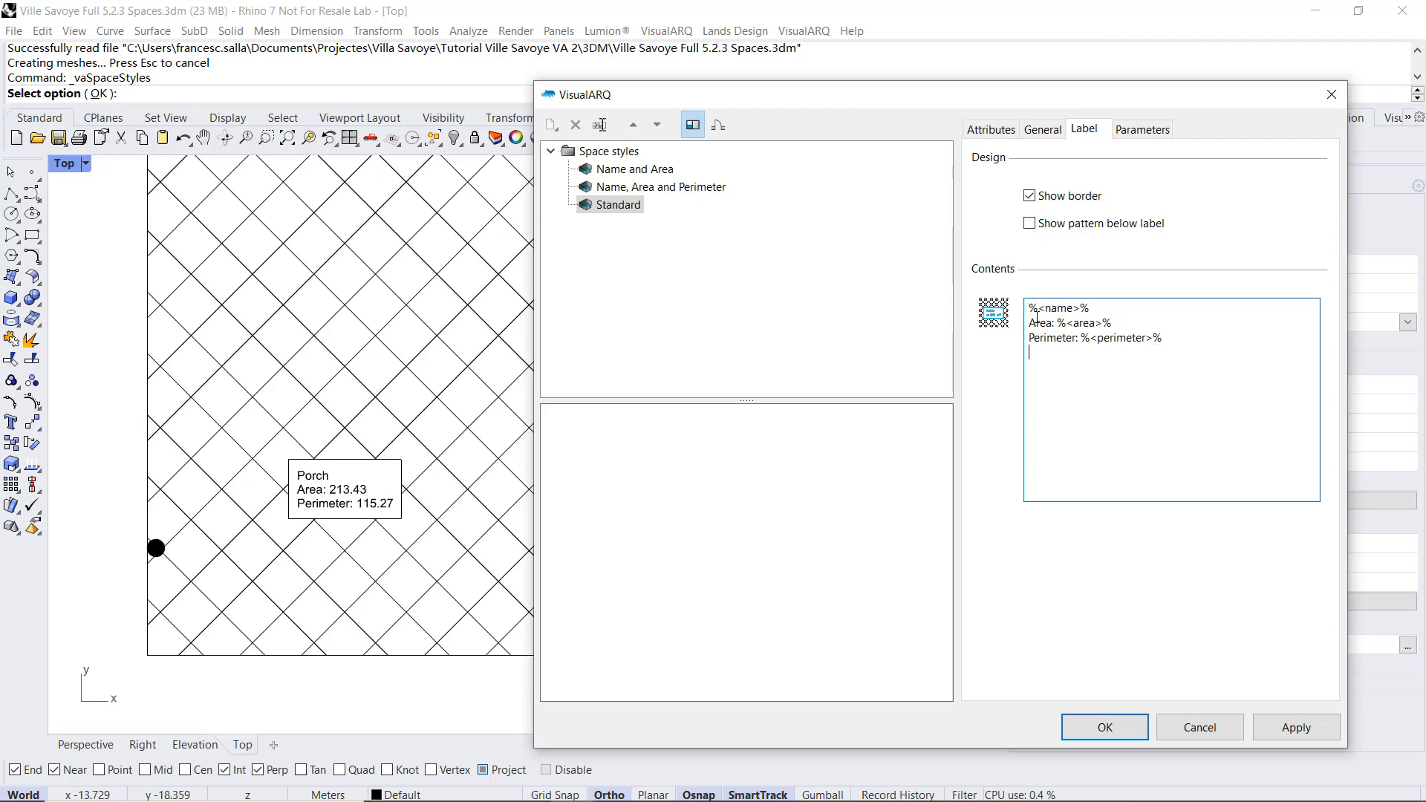
double_click(1056, 309)
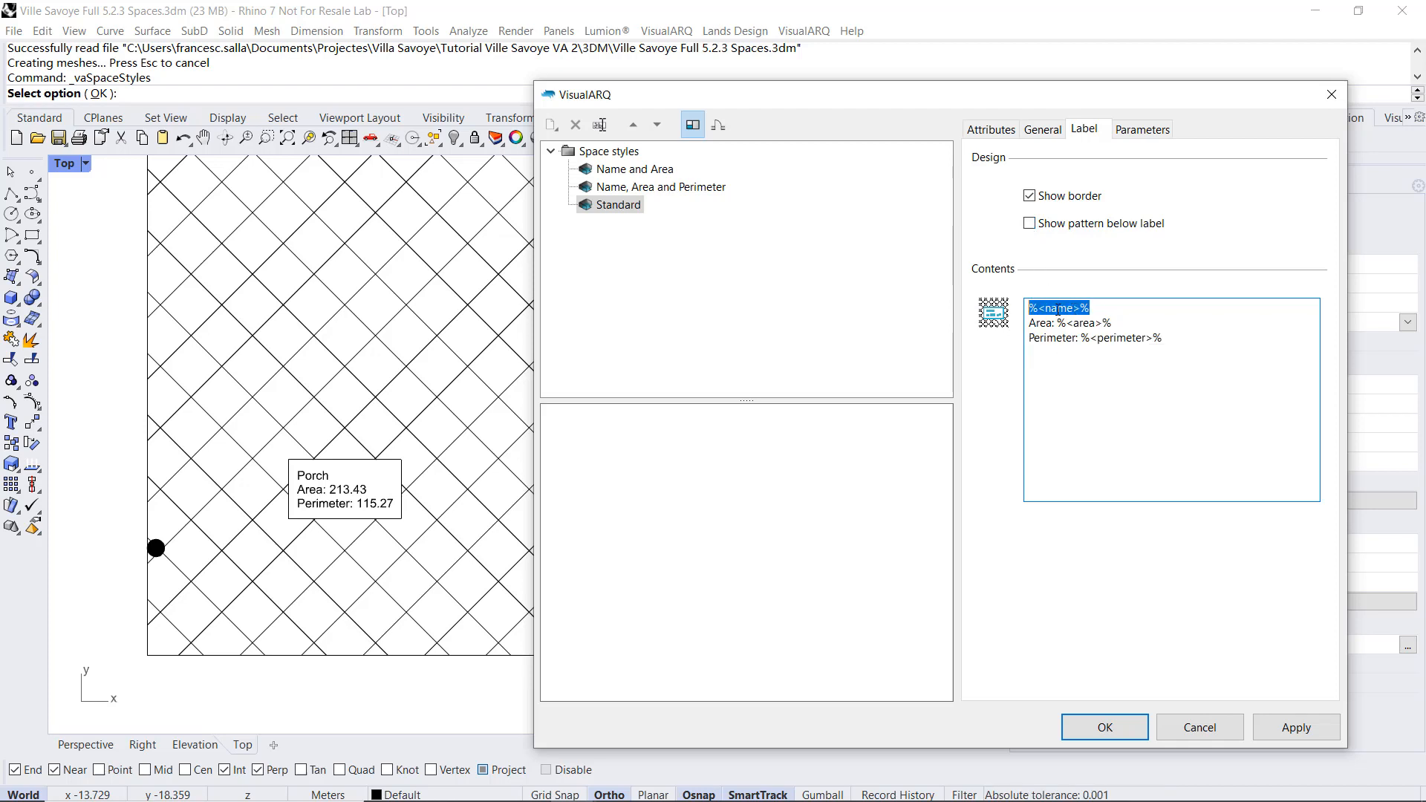
left_click(1071, 307)
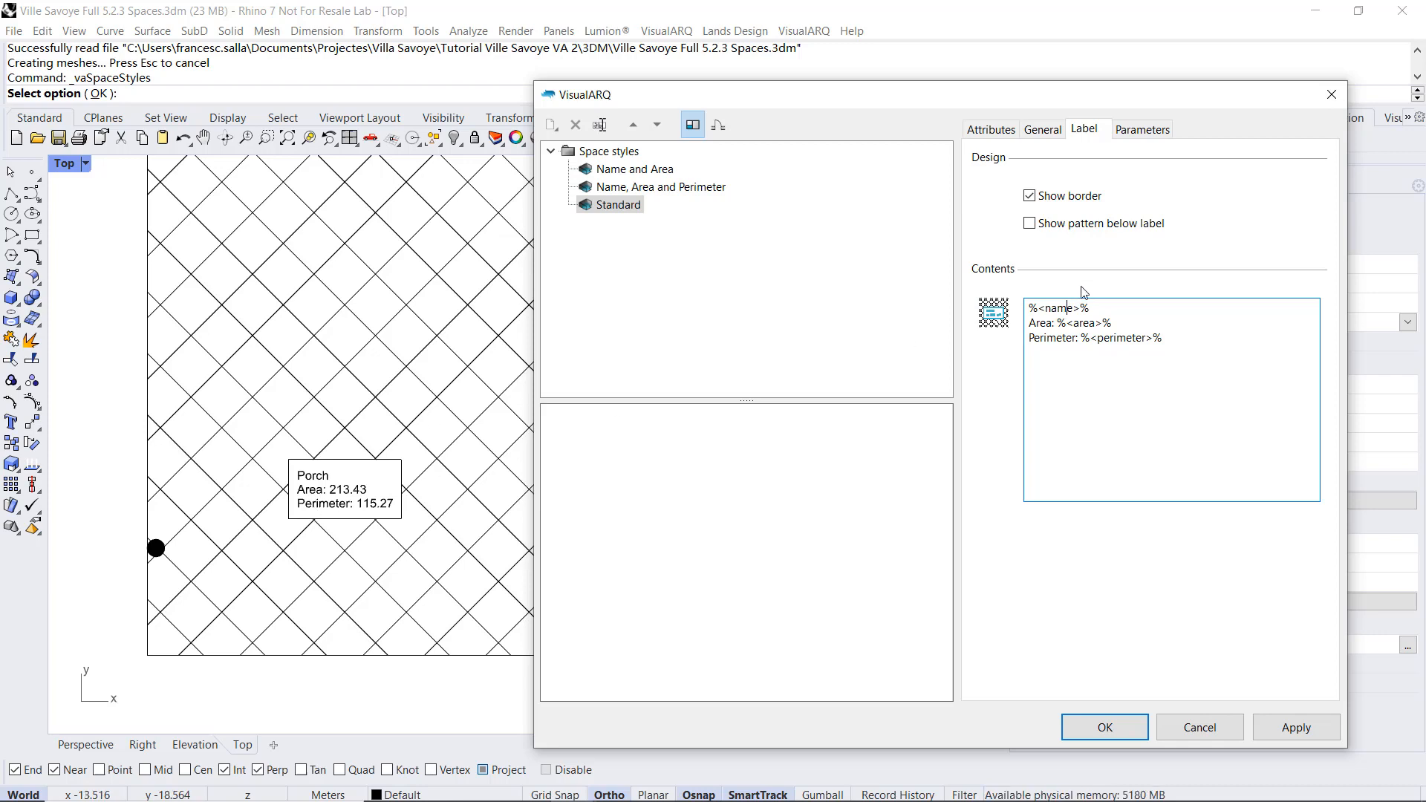
double_click(1055, 307)
type("Vol")
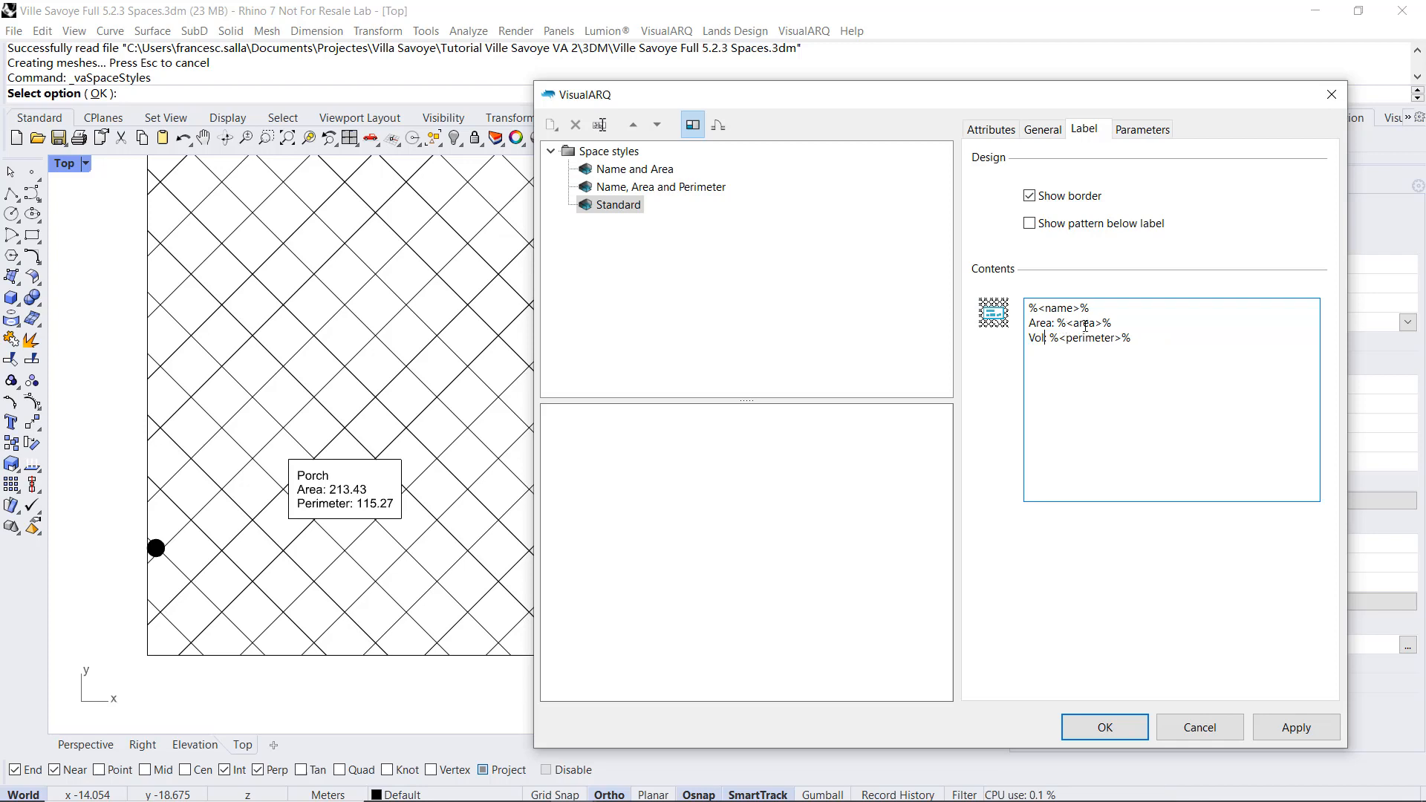
Step: Replace the perimeter line with 'Vol: %<volume>%' and apply it so the Porch label shows Vol: 576.26
double_click(1091, 337)
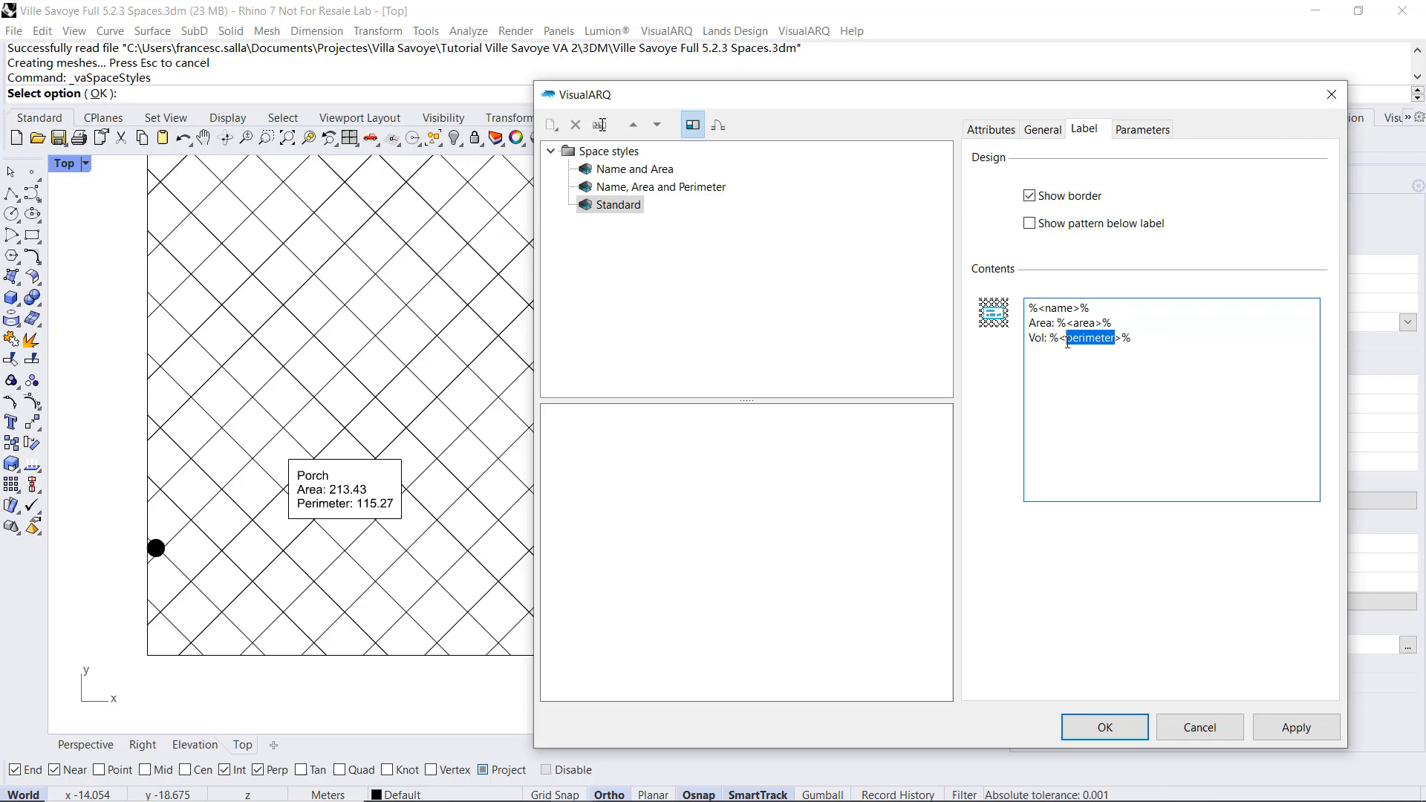
type("vol")
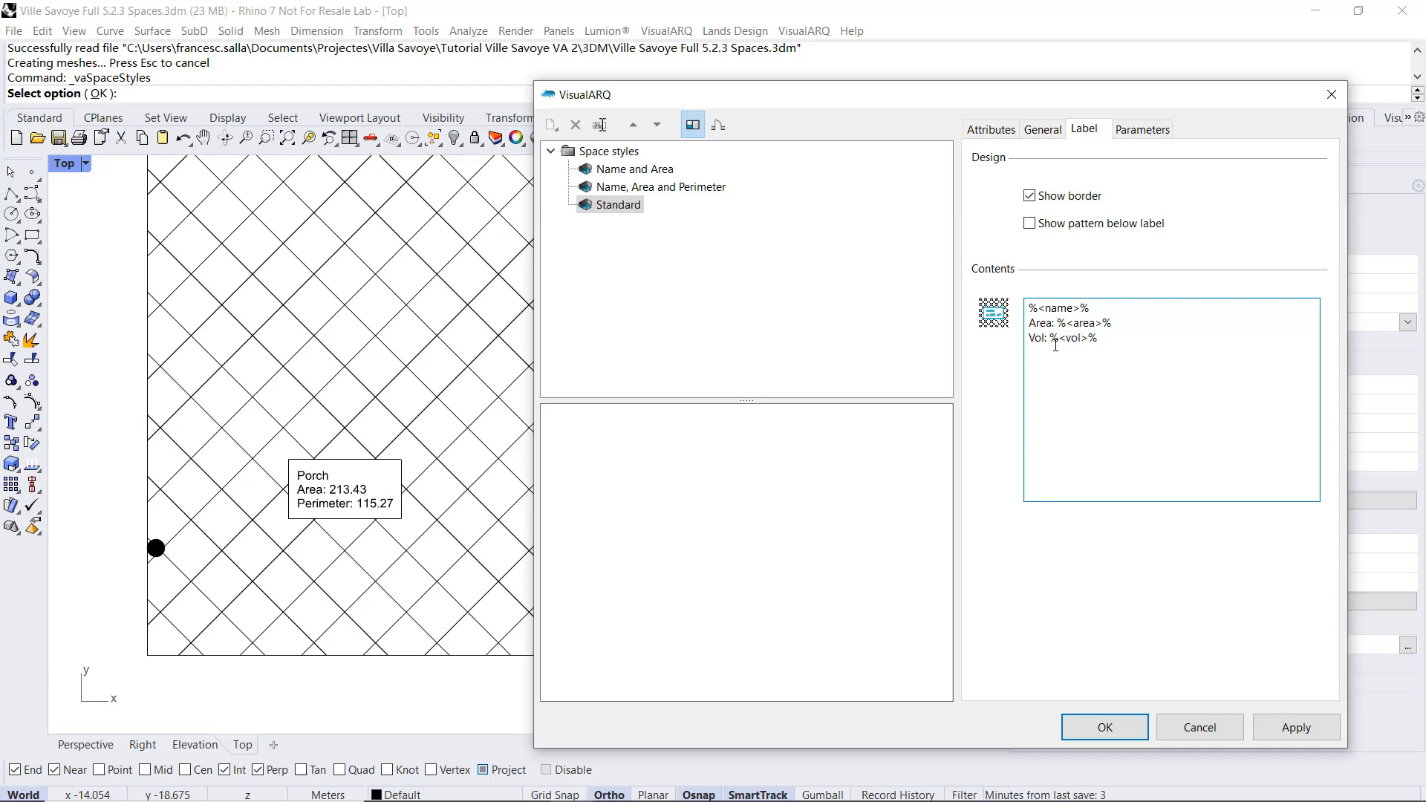
type("ume")
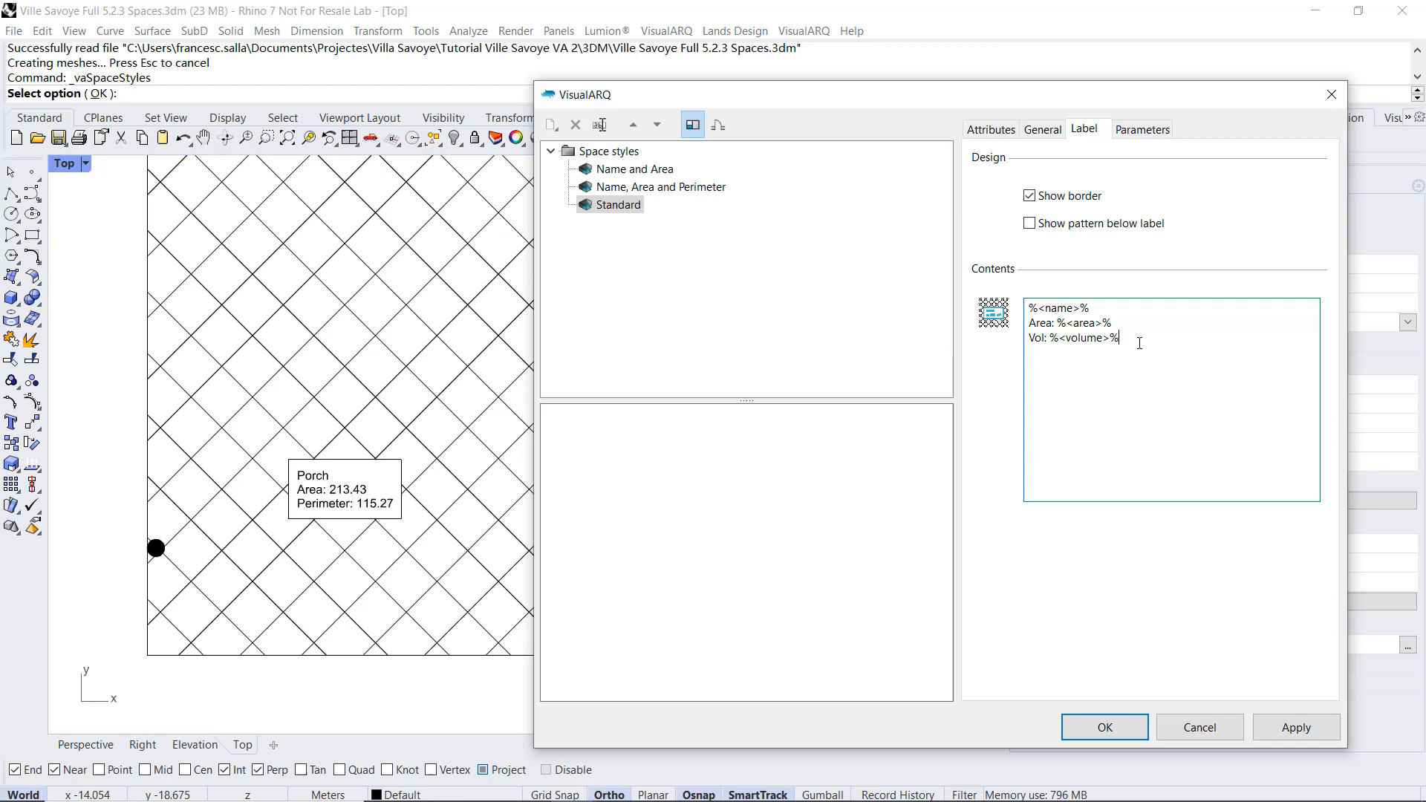
left_click(1295, 726)
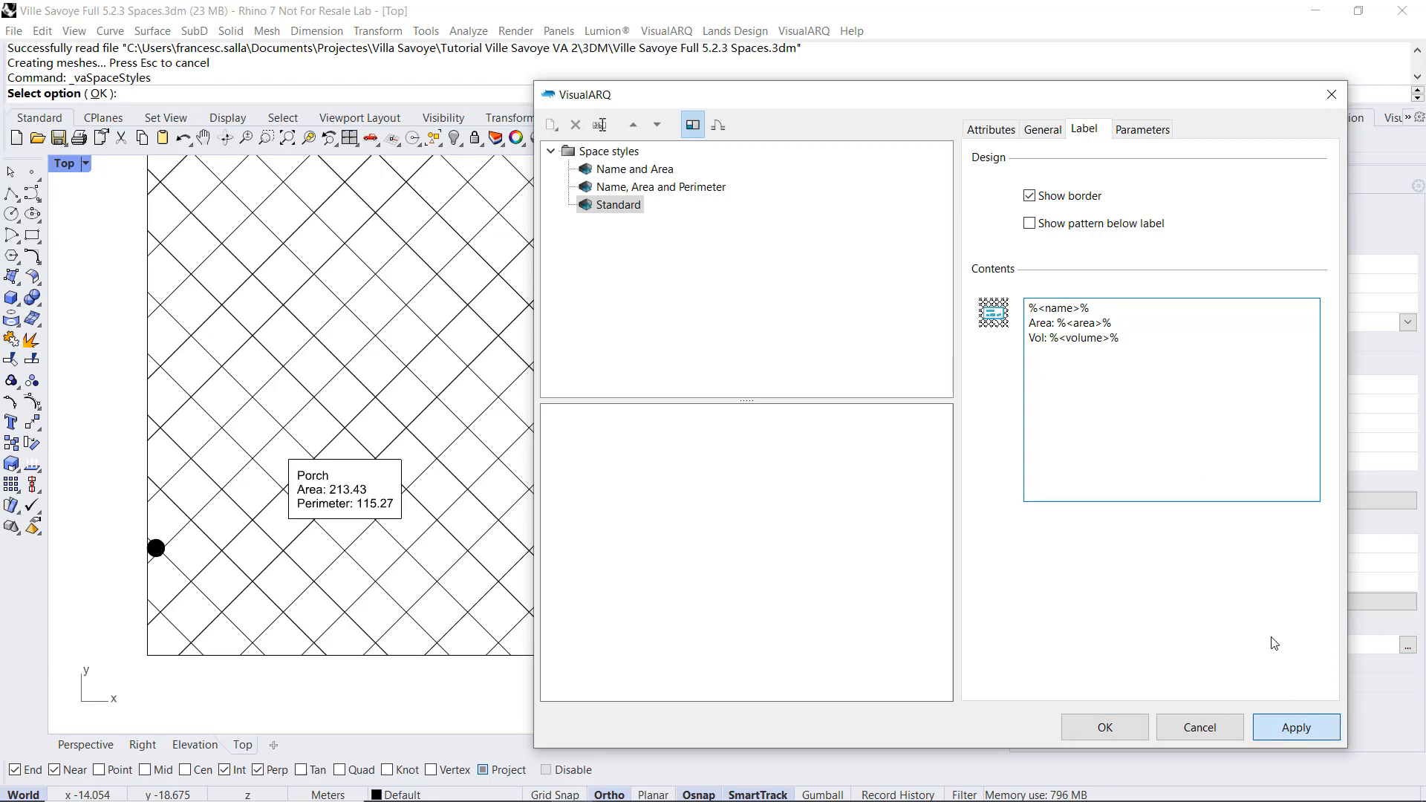
left_click(1296, 726)
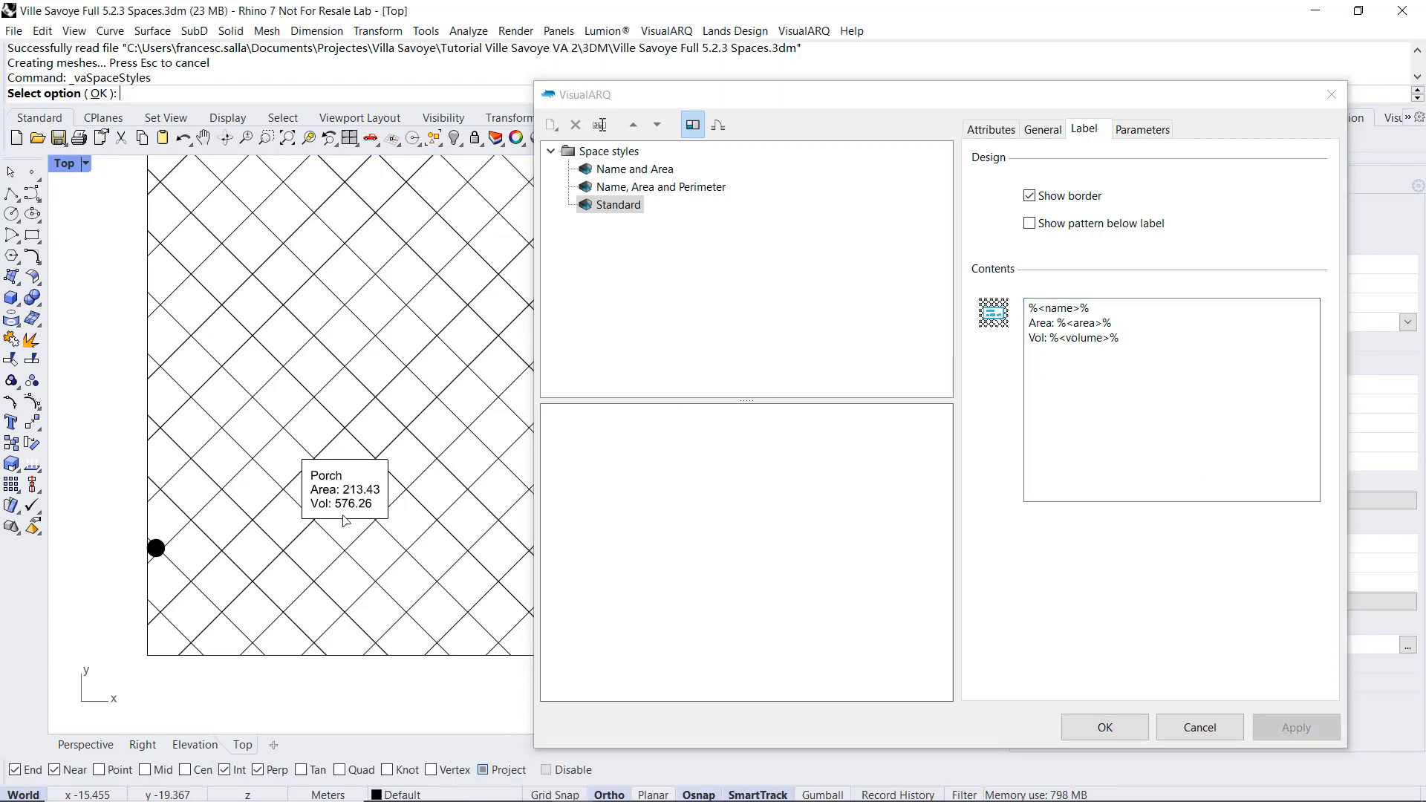
mouse_move(315, 510)
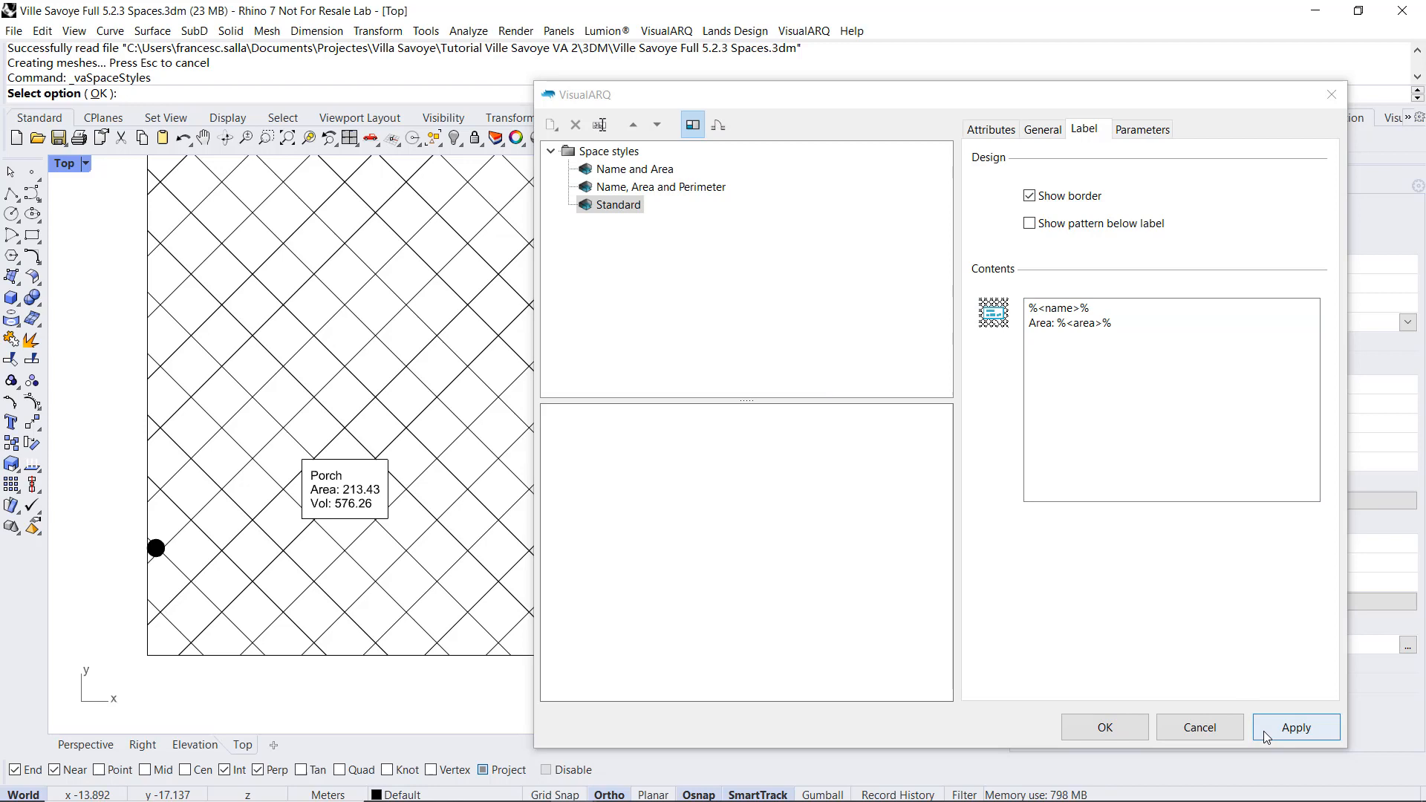
Step: Apply the name-and-area label and duplicate Standard into 'Standard (2)' and 'Standard (2) (2)'
left_click(1295, 726)
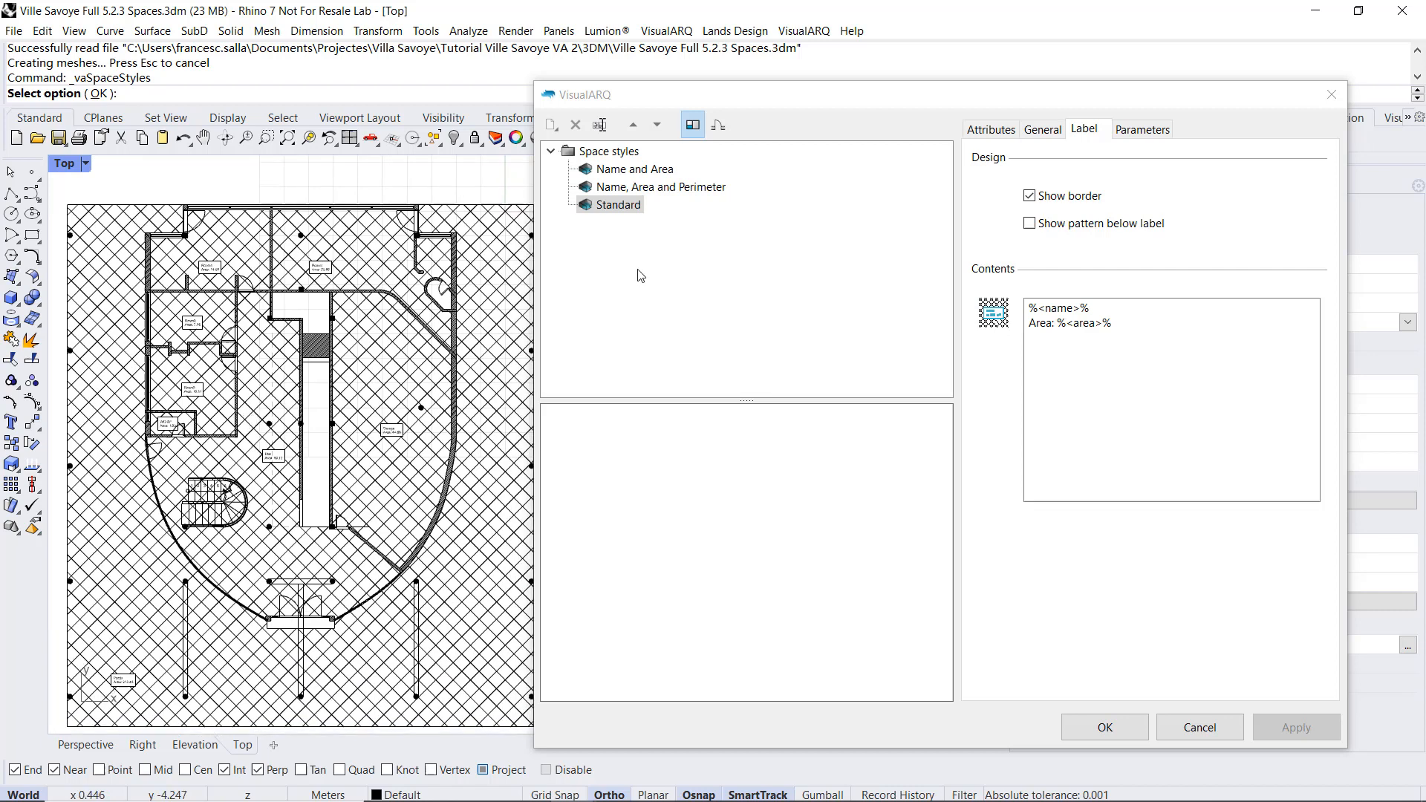
right_click(617, 205)
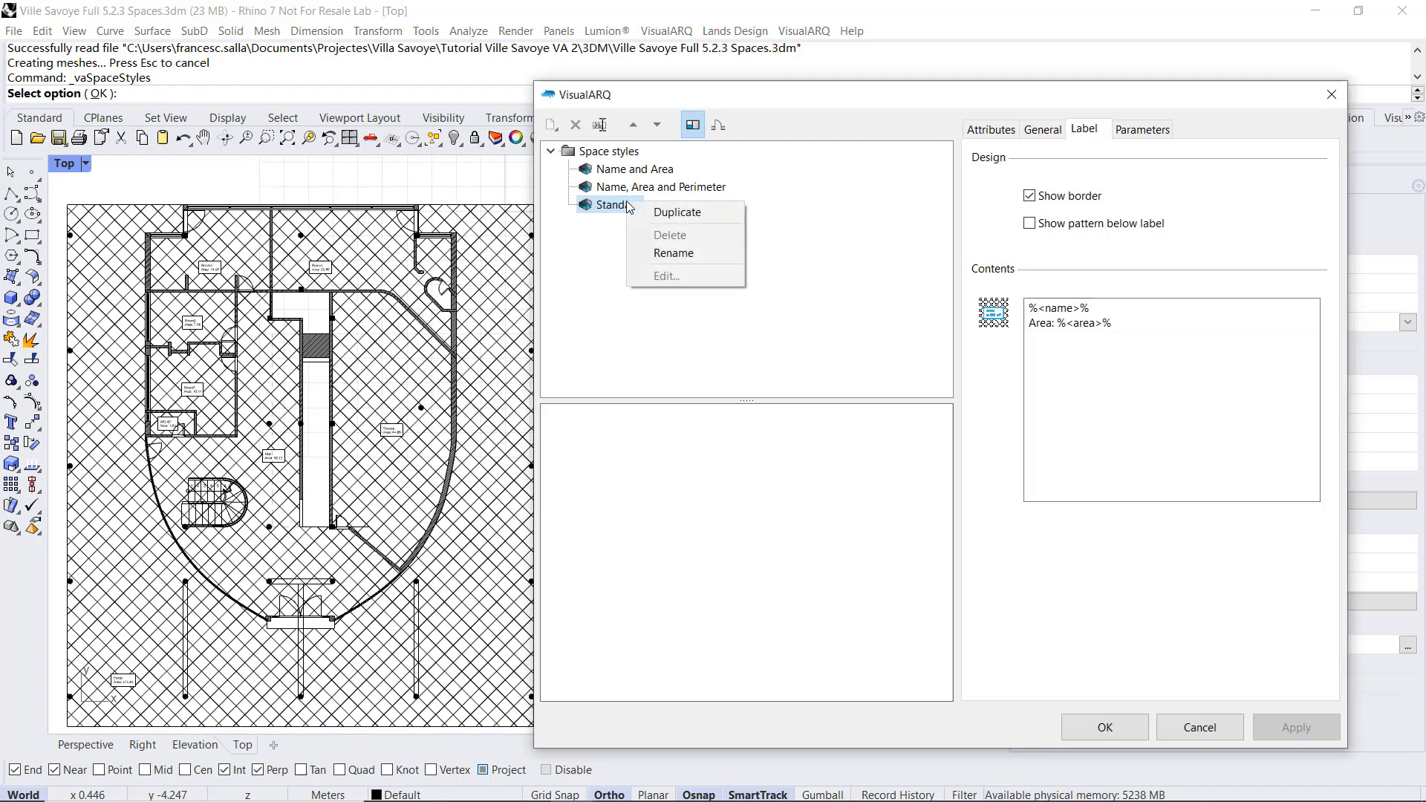
left_click(678, 211)
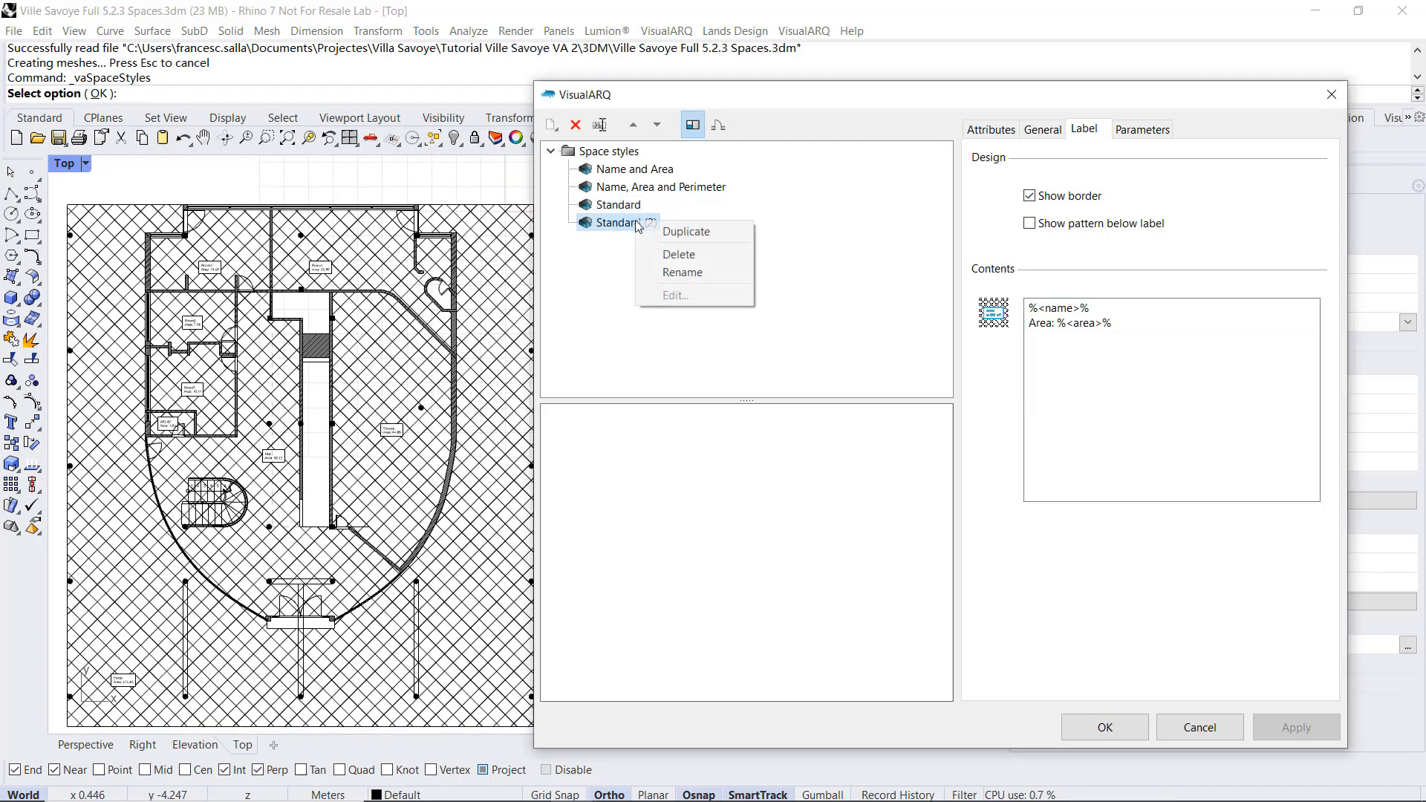
left_click(686, 231)
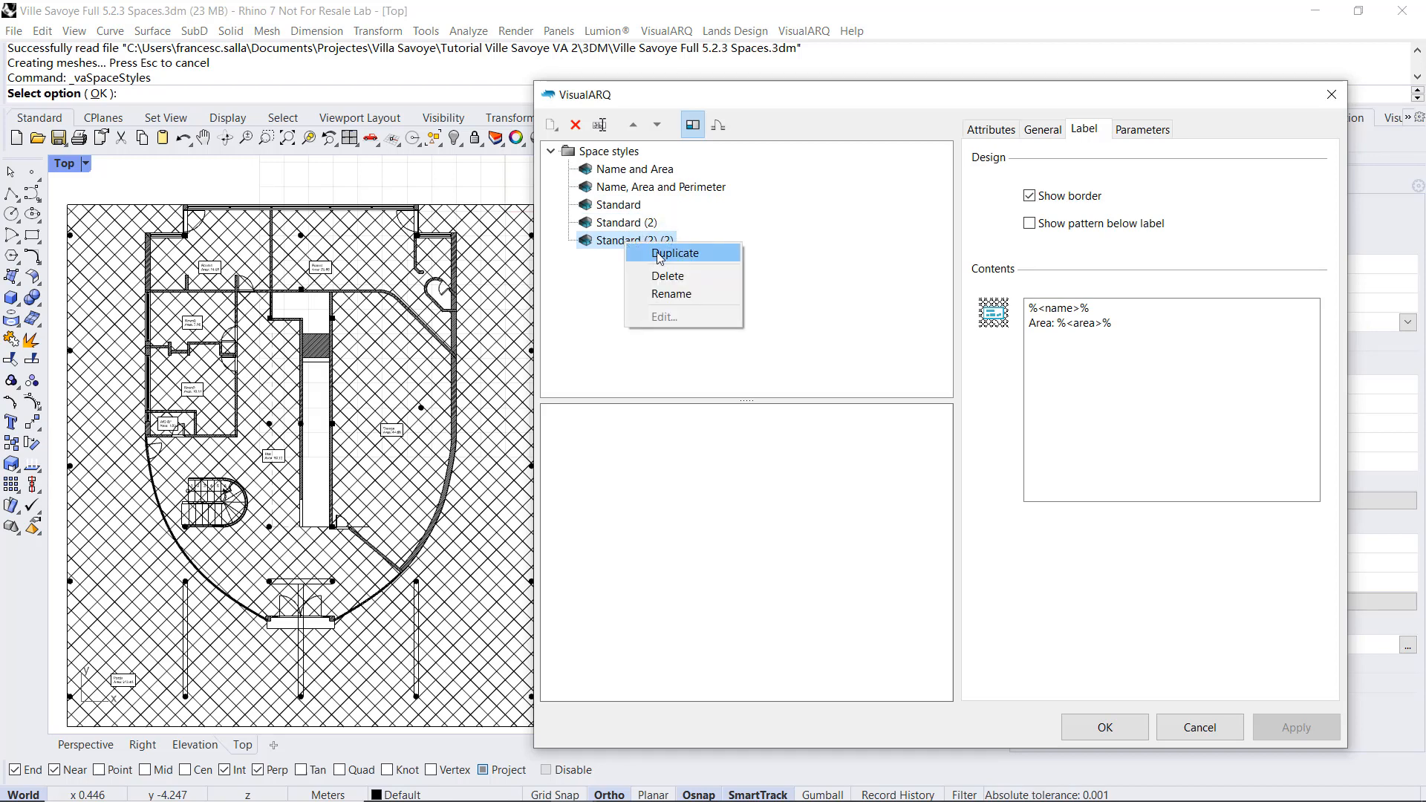
Step: Make a third copy and rename Standard (2) to Exterior with a Plus pattern at scale 0.400, angle 0
left_click(674, 253)
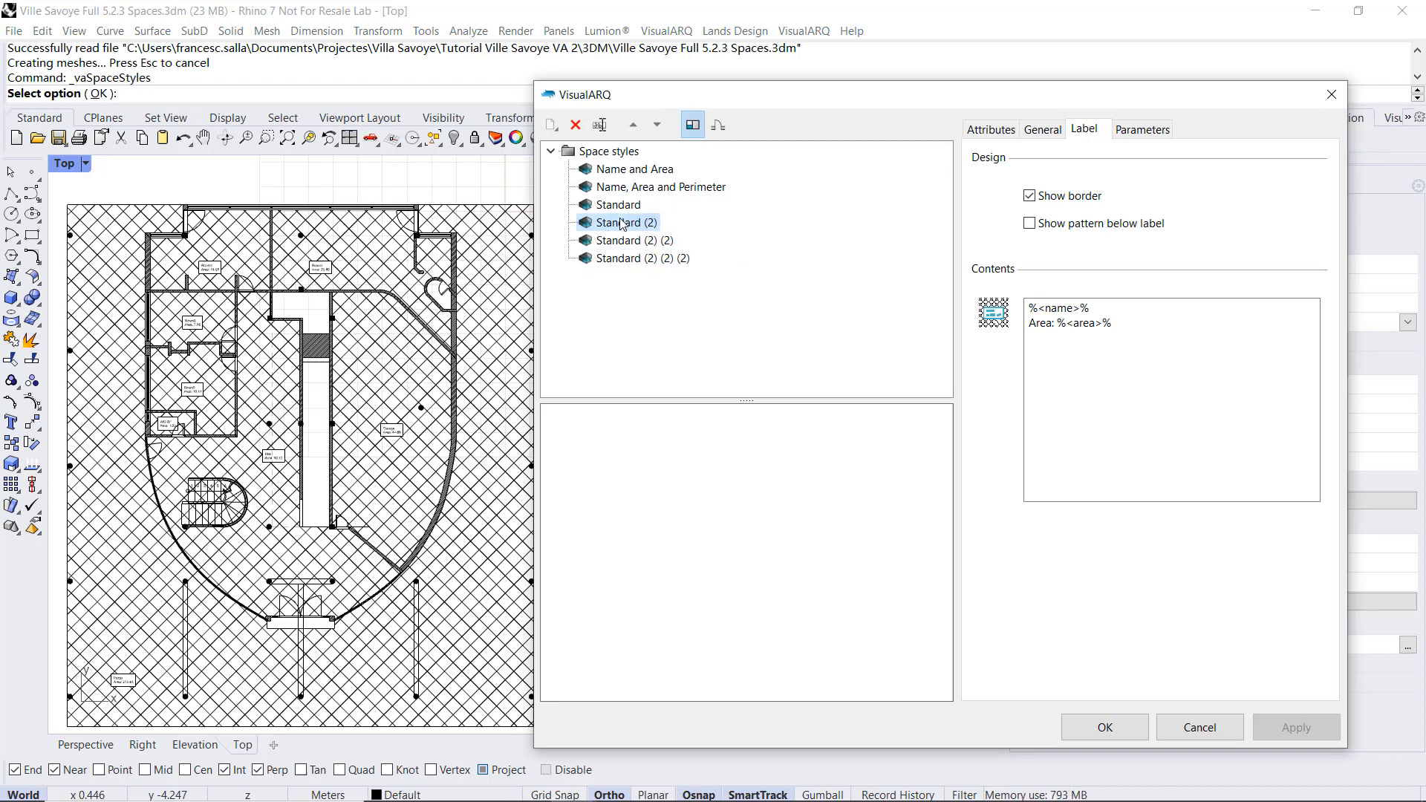
double_click(624, 221)
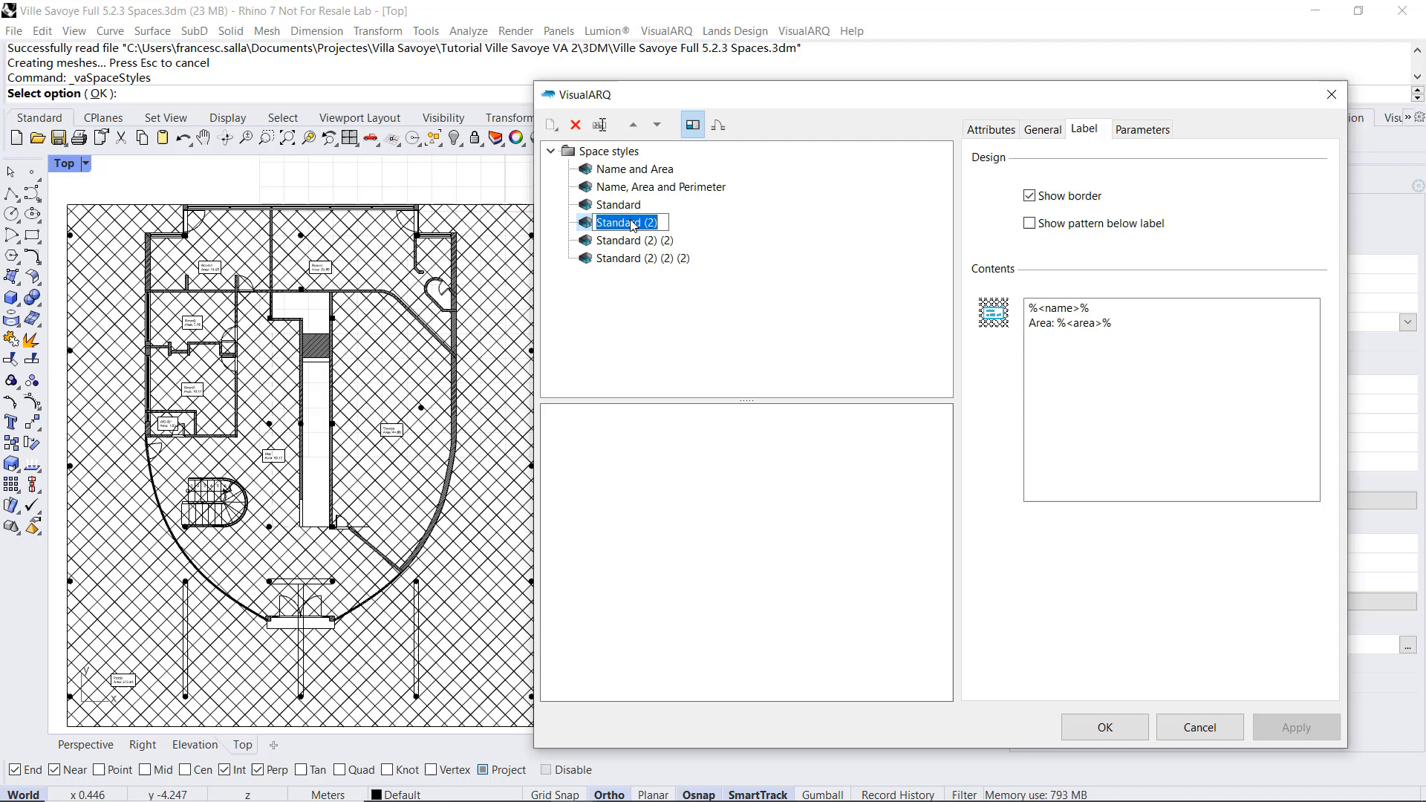
type("Exterior")
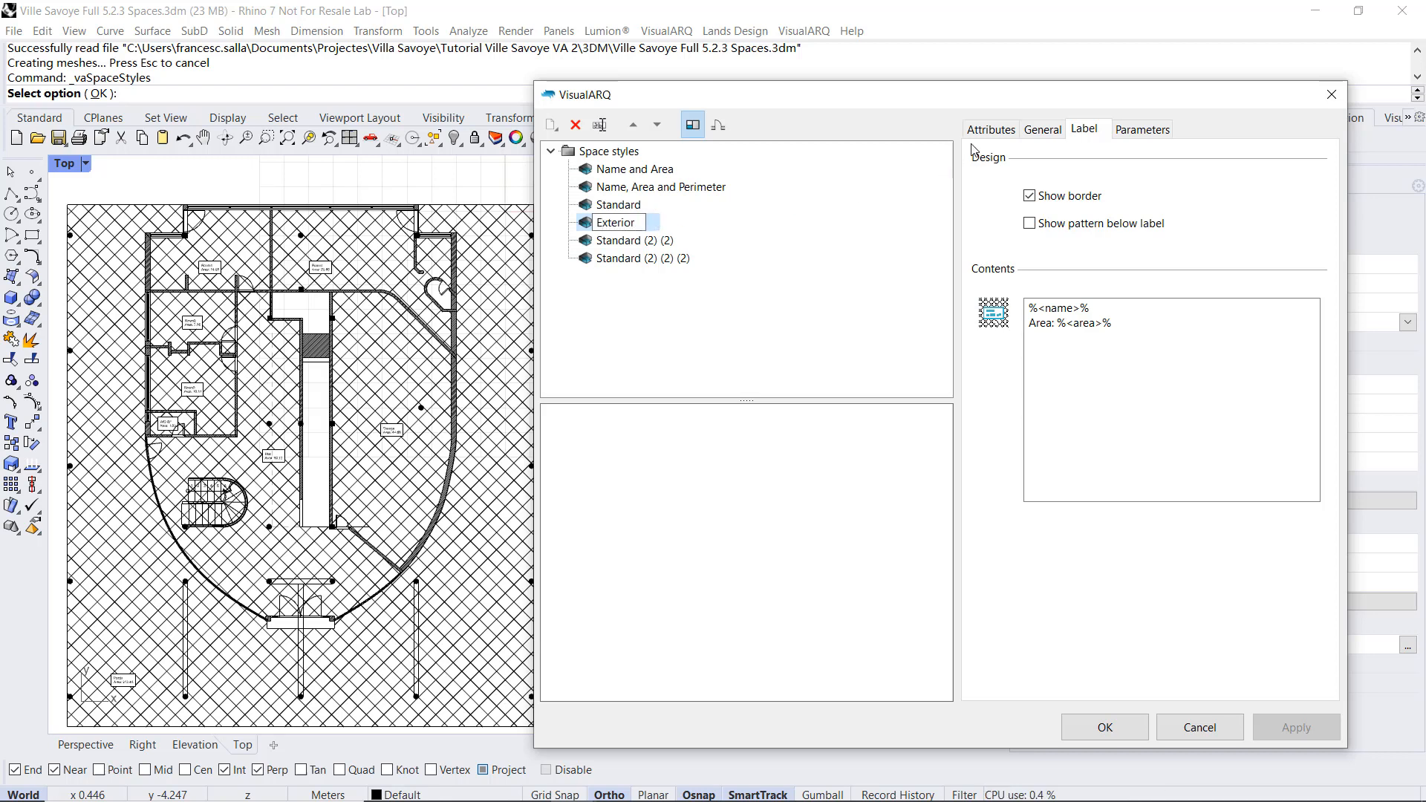
left_click(991, 129)
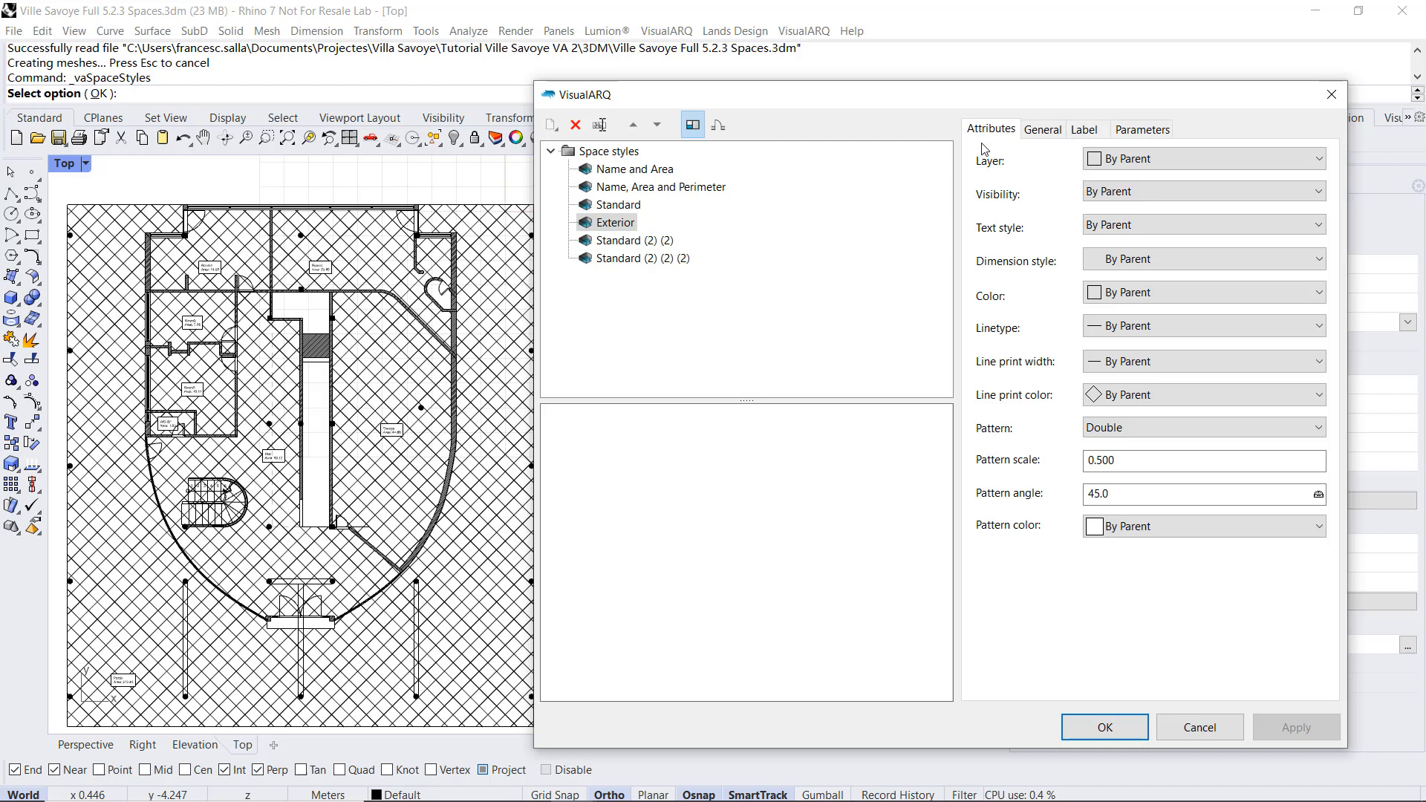
left_click(1202, 428)
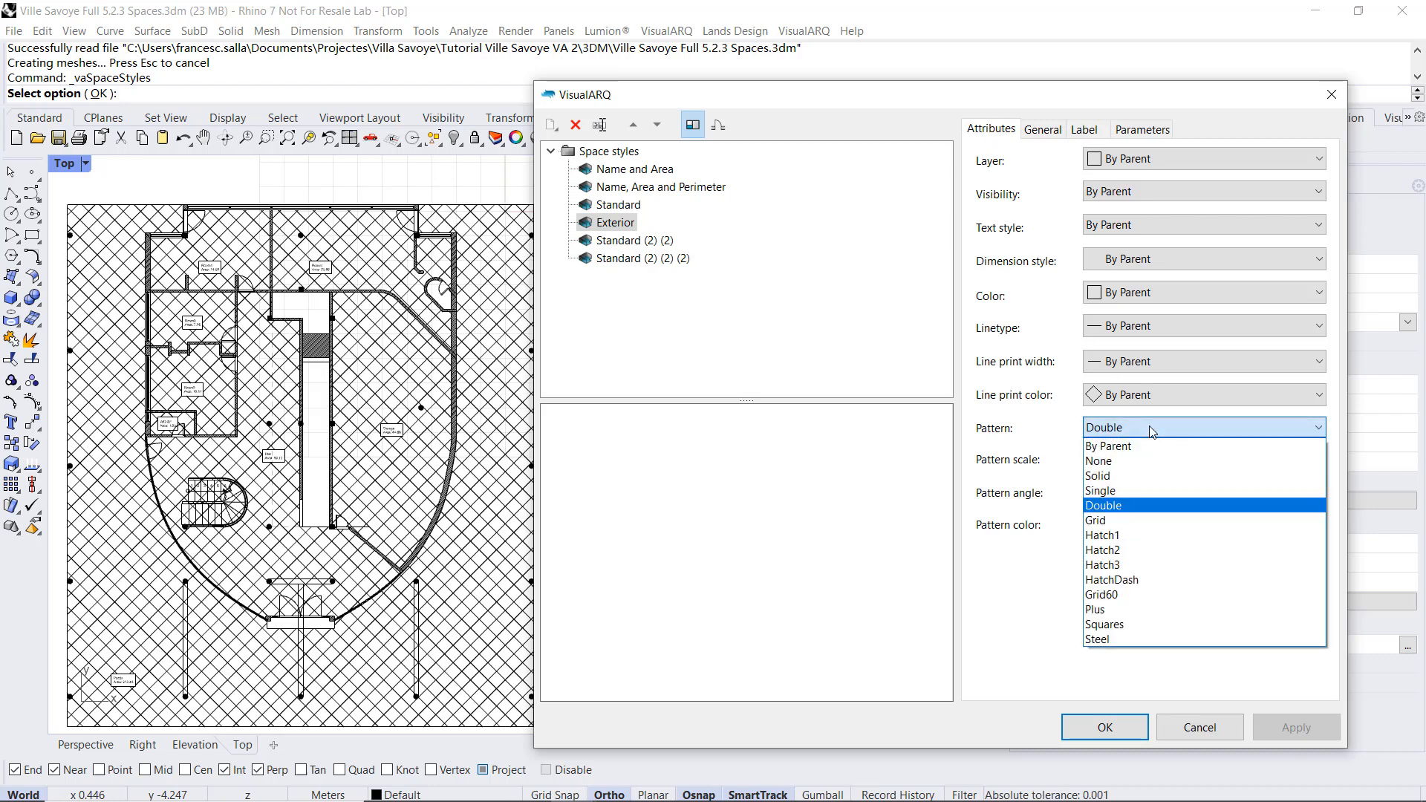
left_click(1095, 609)
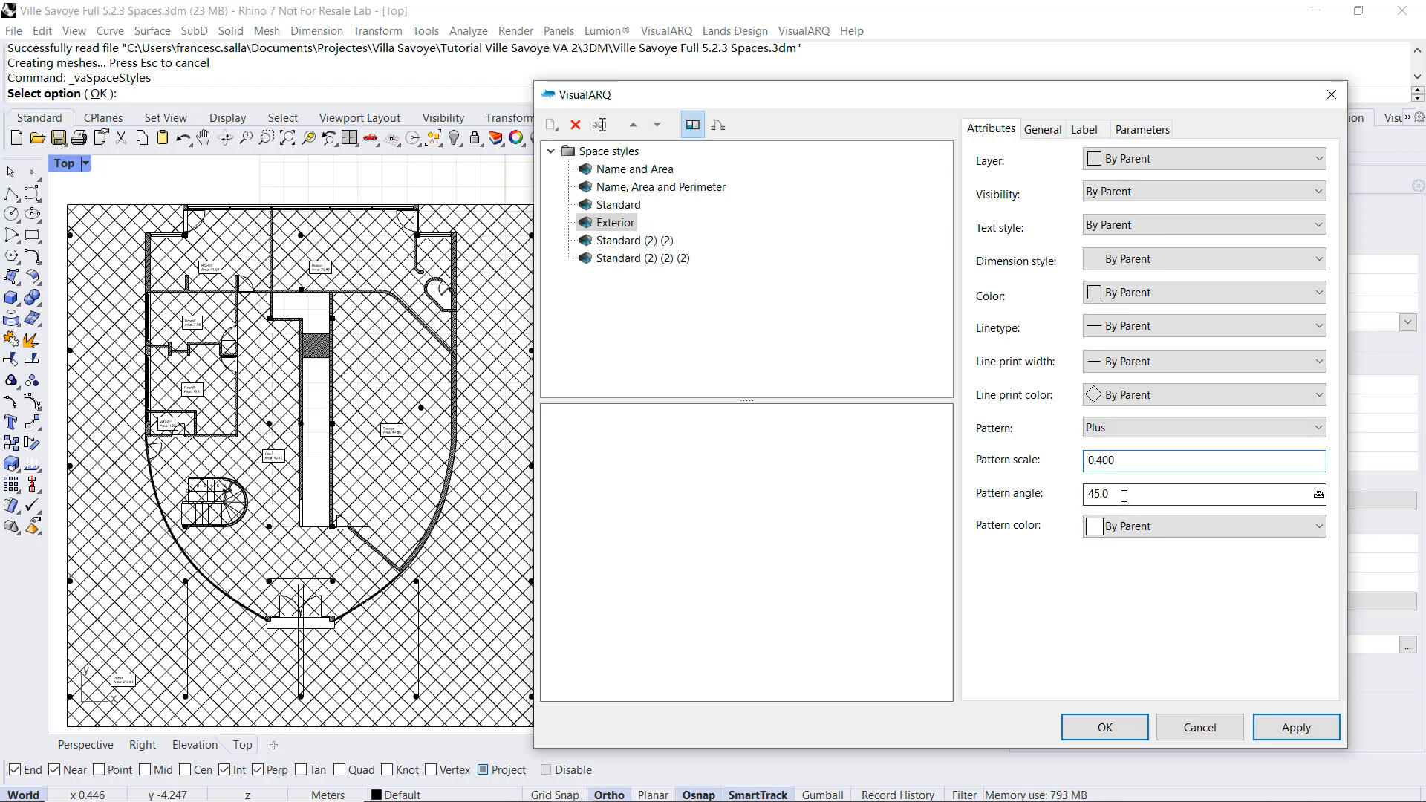
triple_click(1200, 494)
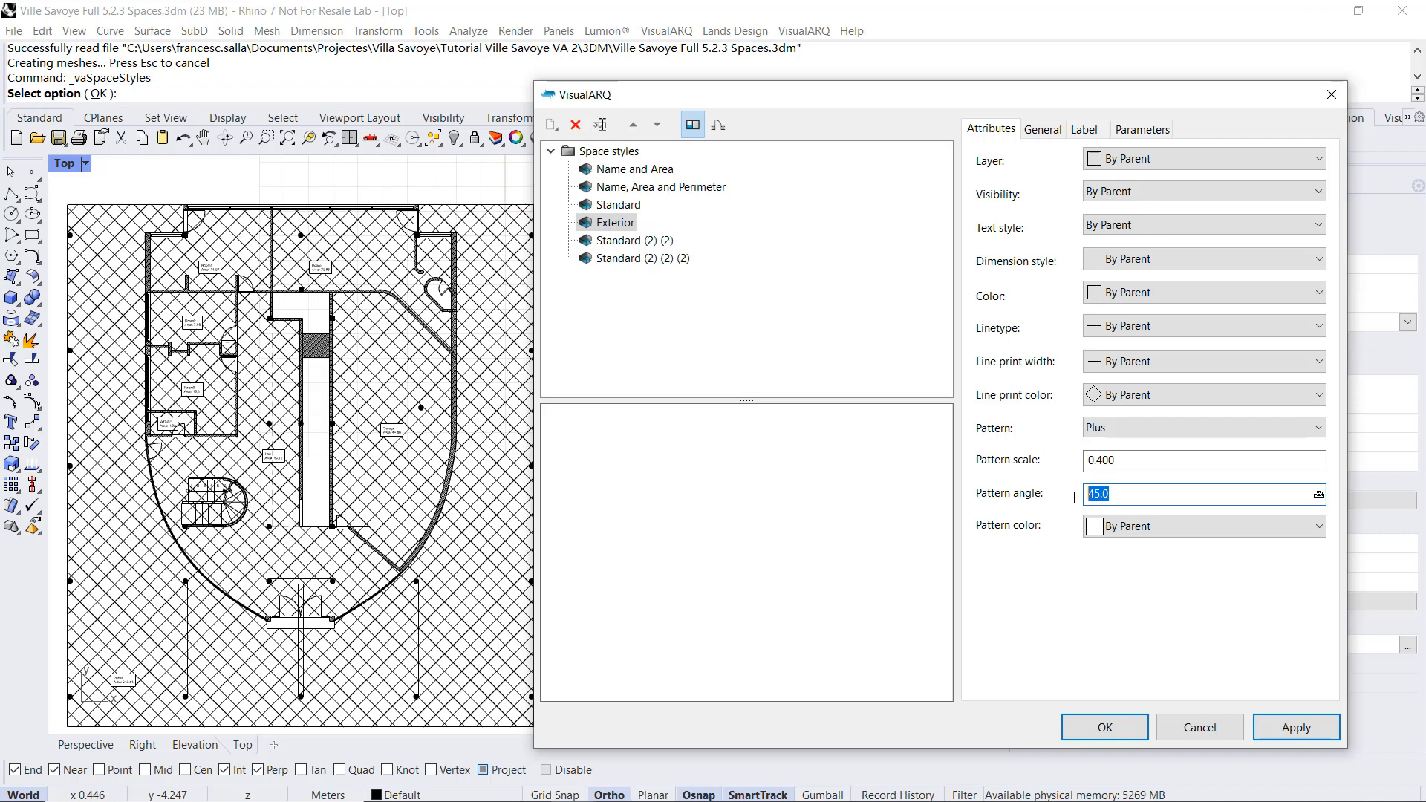
type("0")
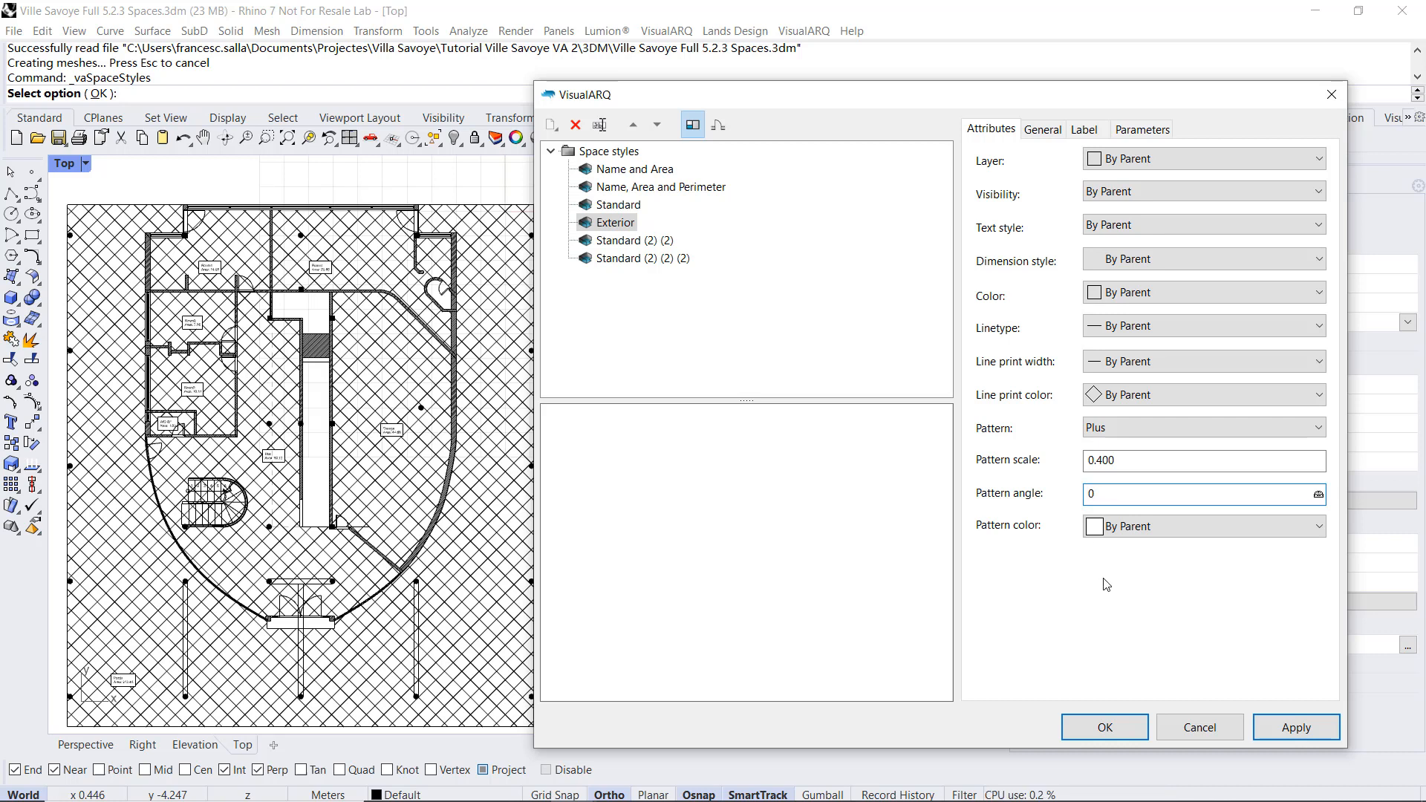
left_click(626, 239)
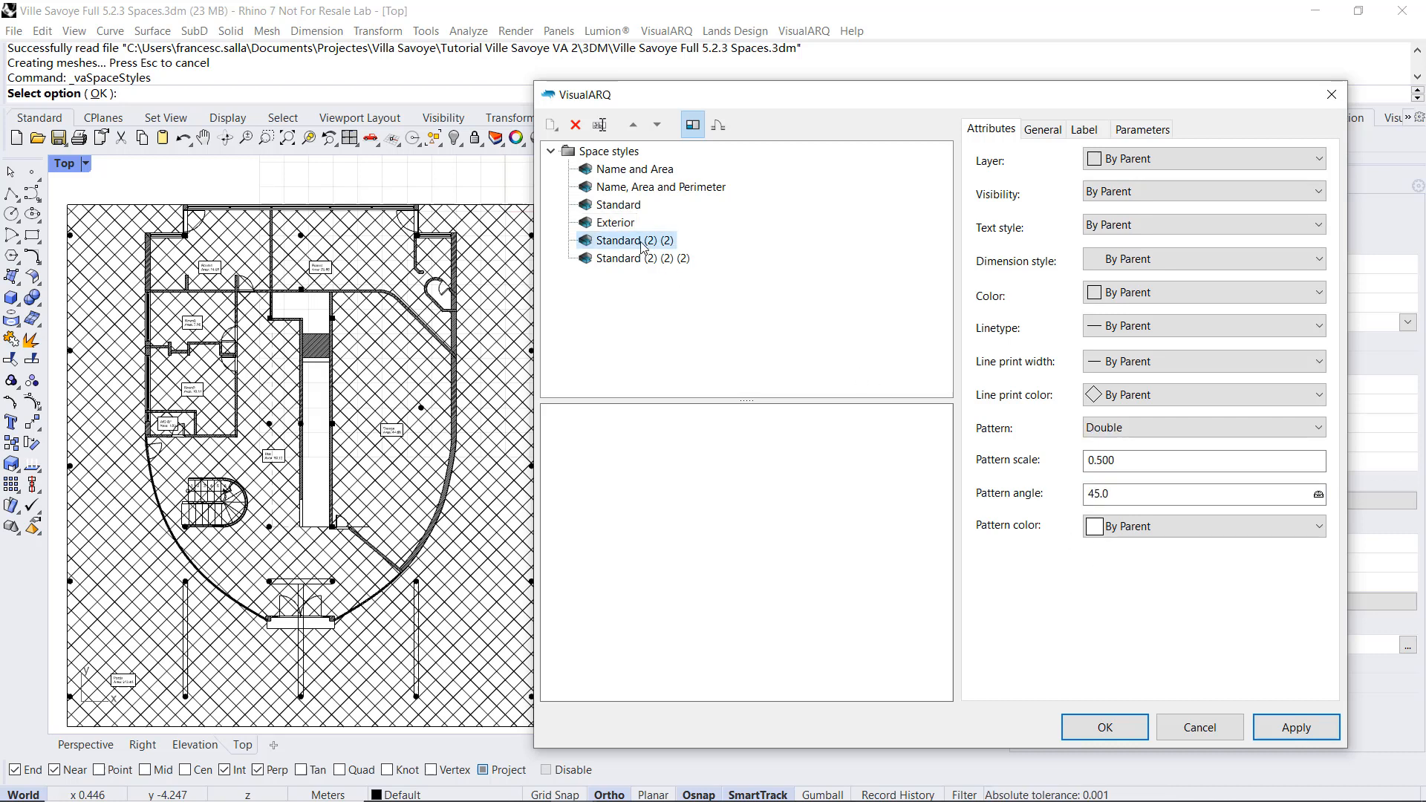
Step: Name the second copy 'Wet areas' with a cyan Double pattern at scale 0.2, angle 0
type("Wet")
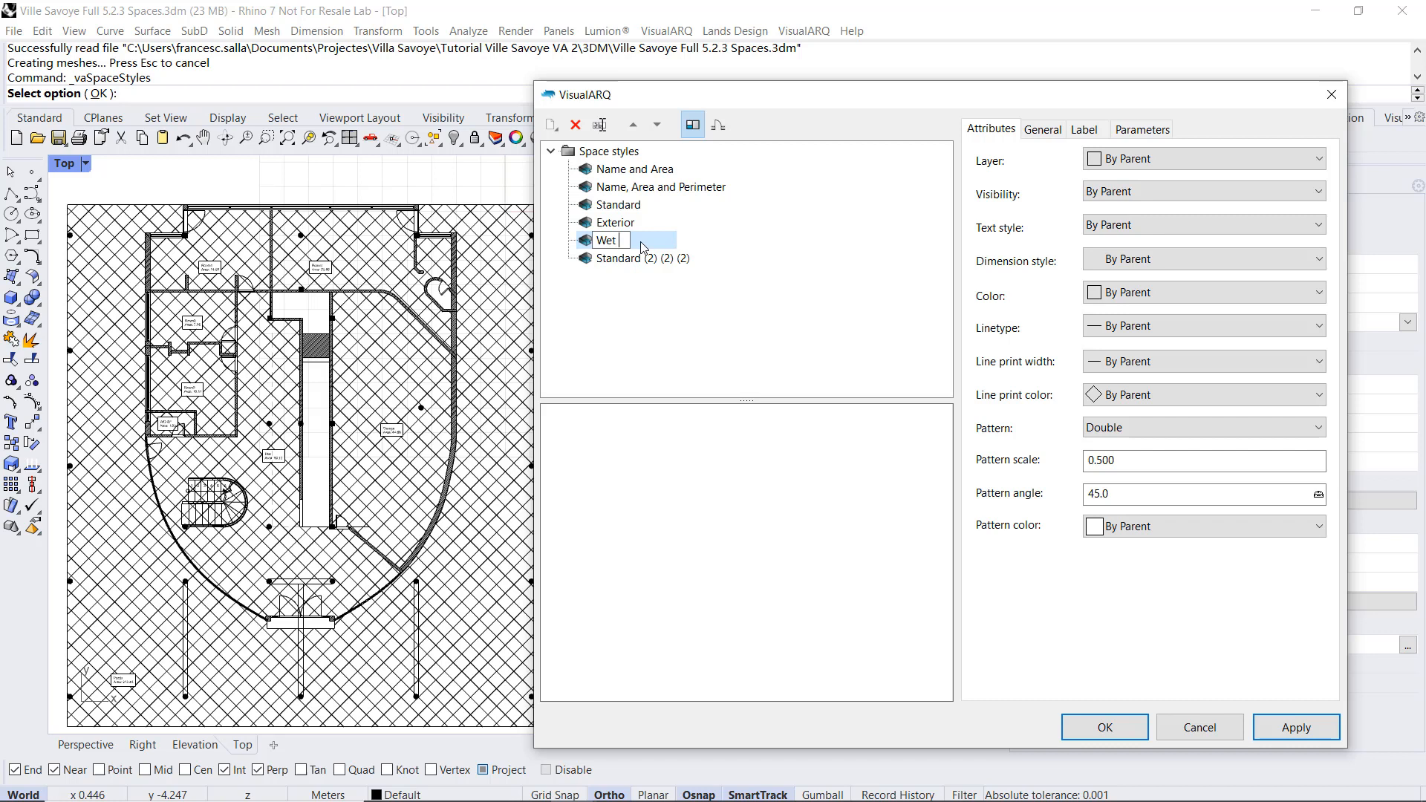
type("areas")
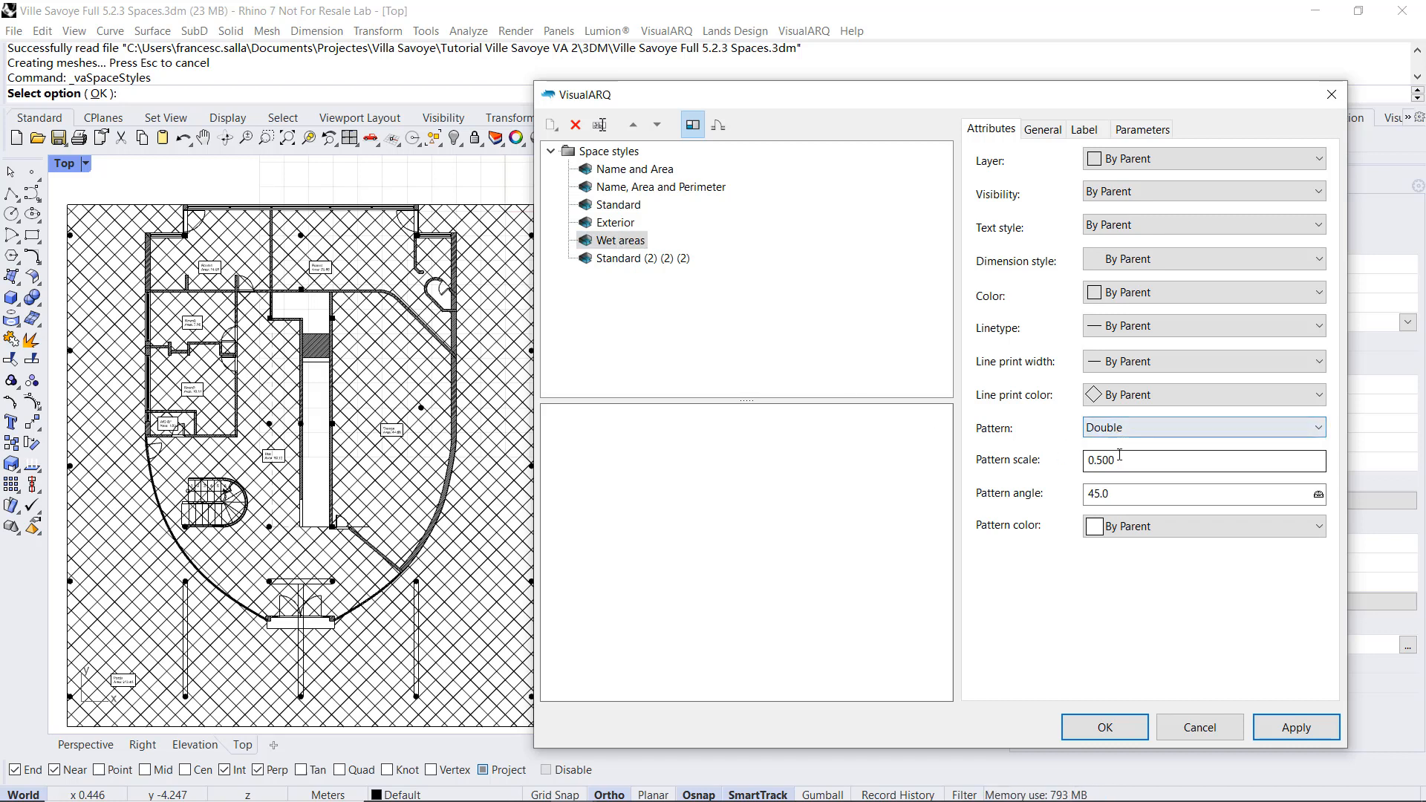
double_click(1100, 461)
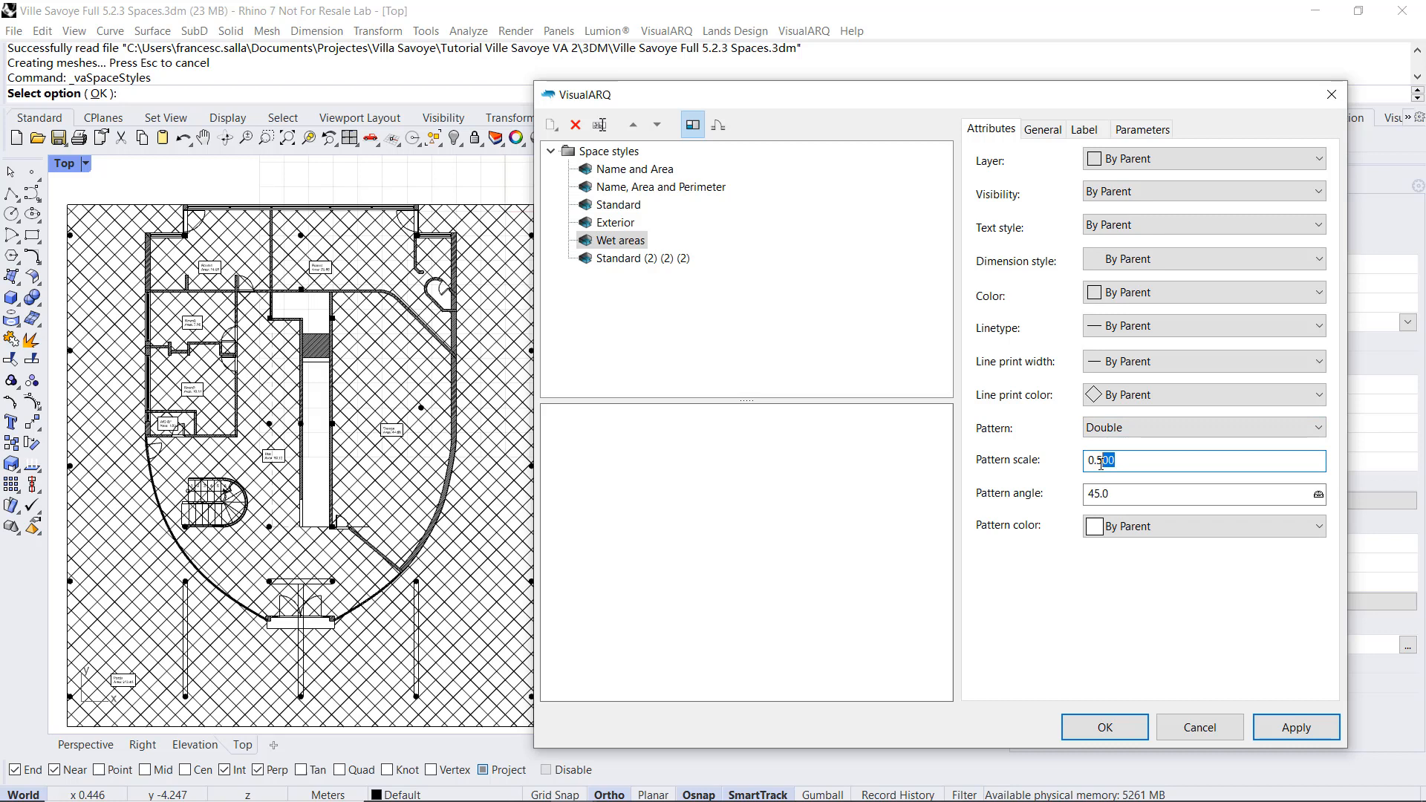
type("0.2")
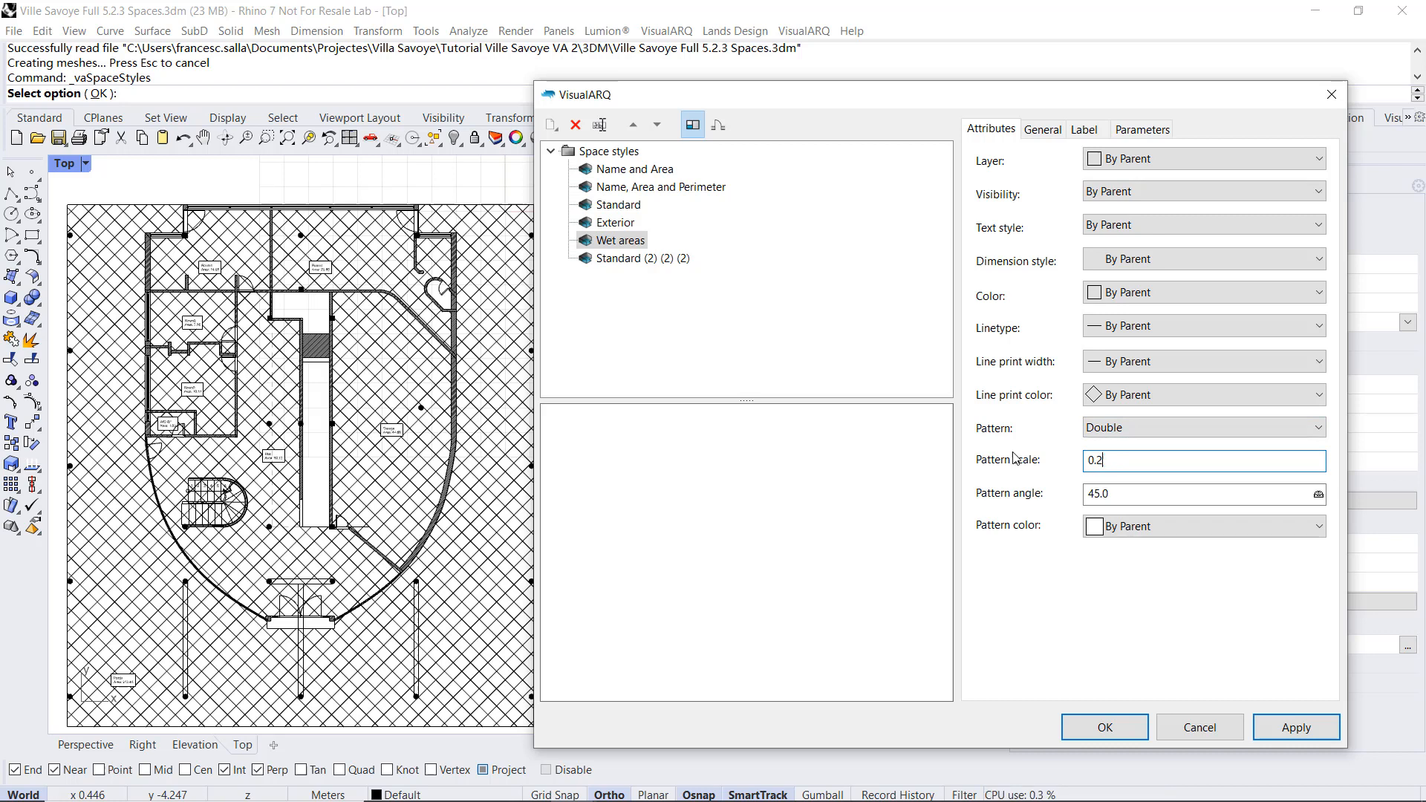
left_click(1200, 493)
type("0")
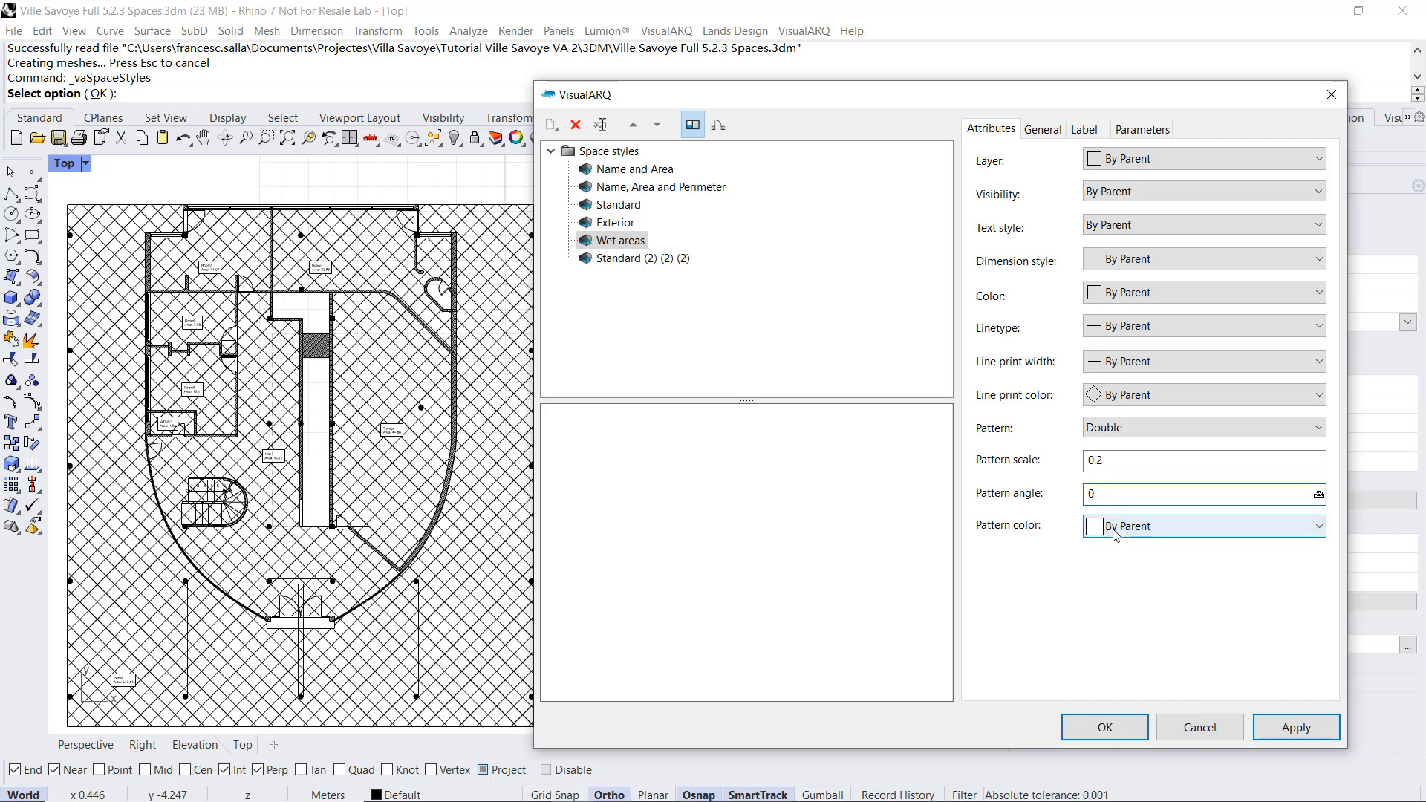
left_click(1311, 526)
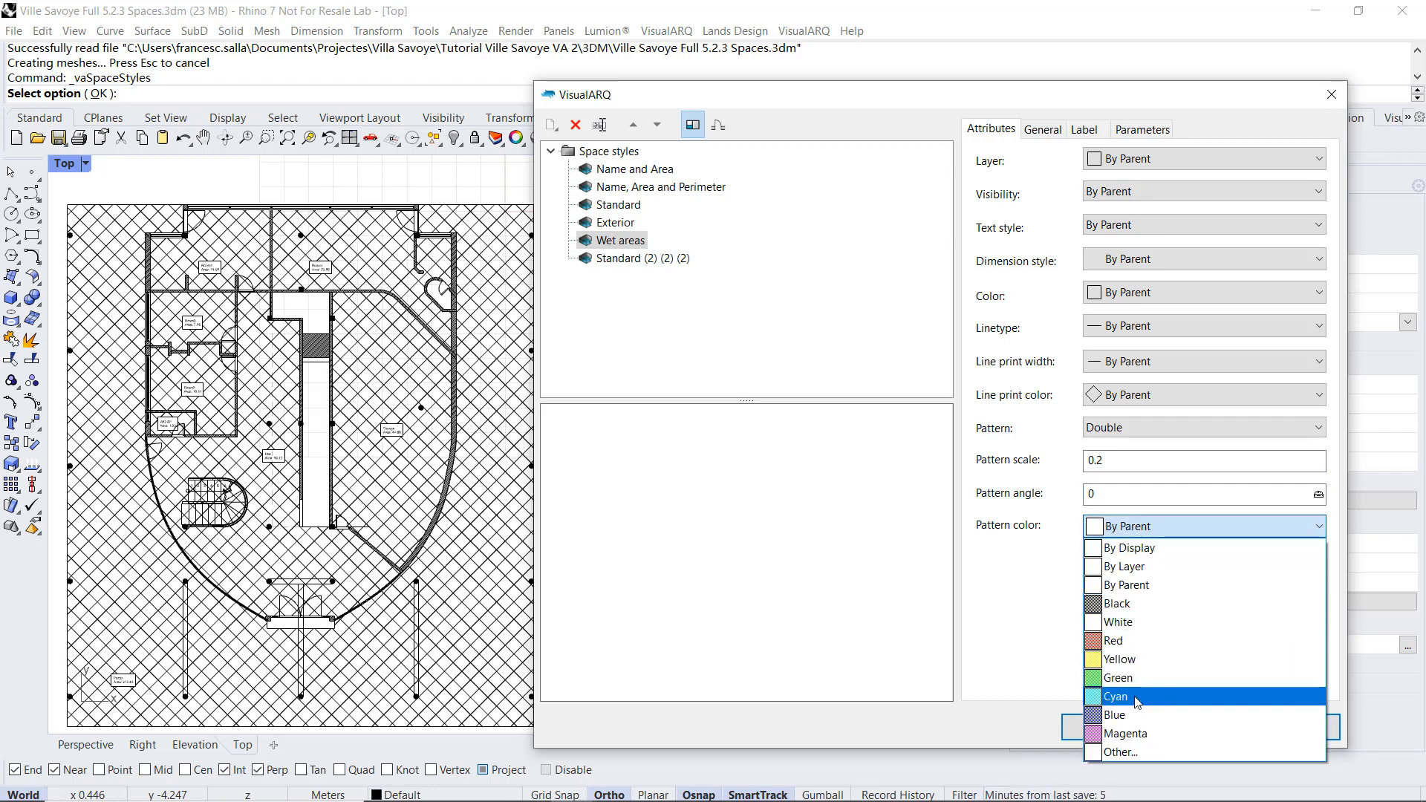
left_click(1116, 696)
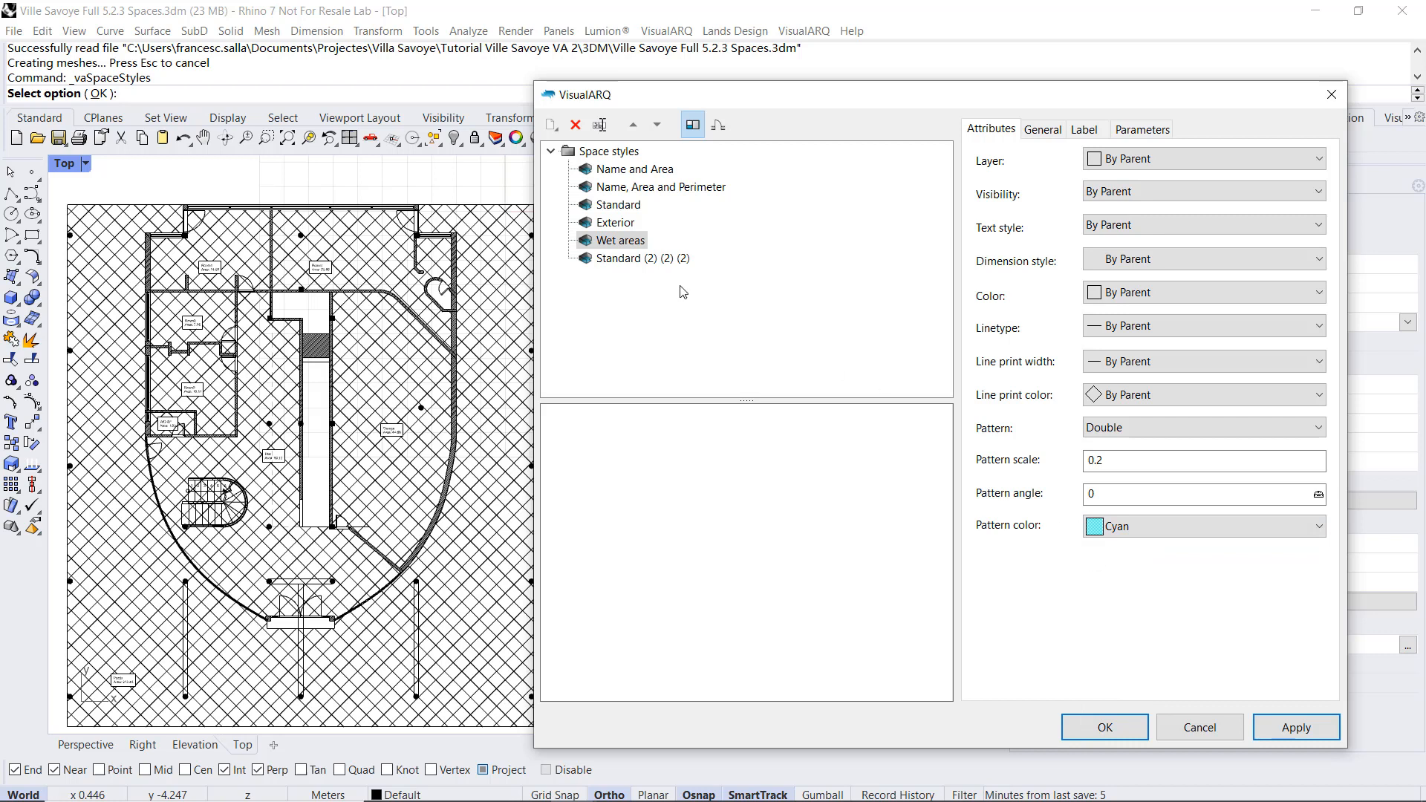
left_click(642, 259)
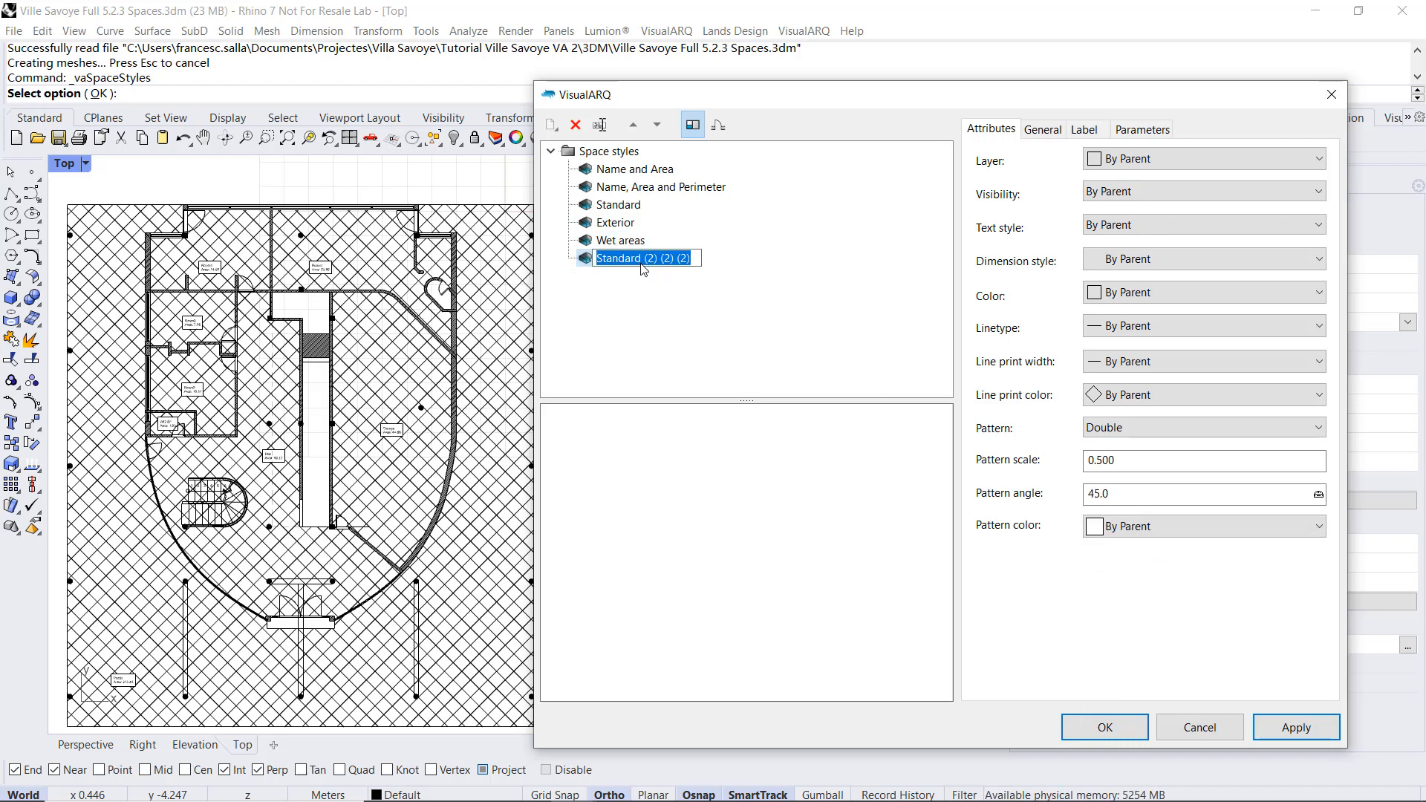
Step: Name the last copy 'Common areas' with a Double pattern at scale 0.4, angle 0
type("Common areas")
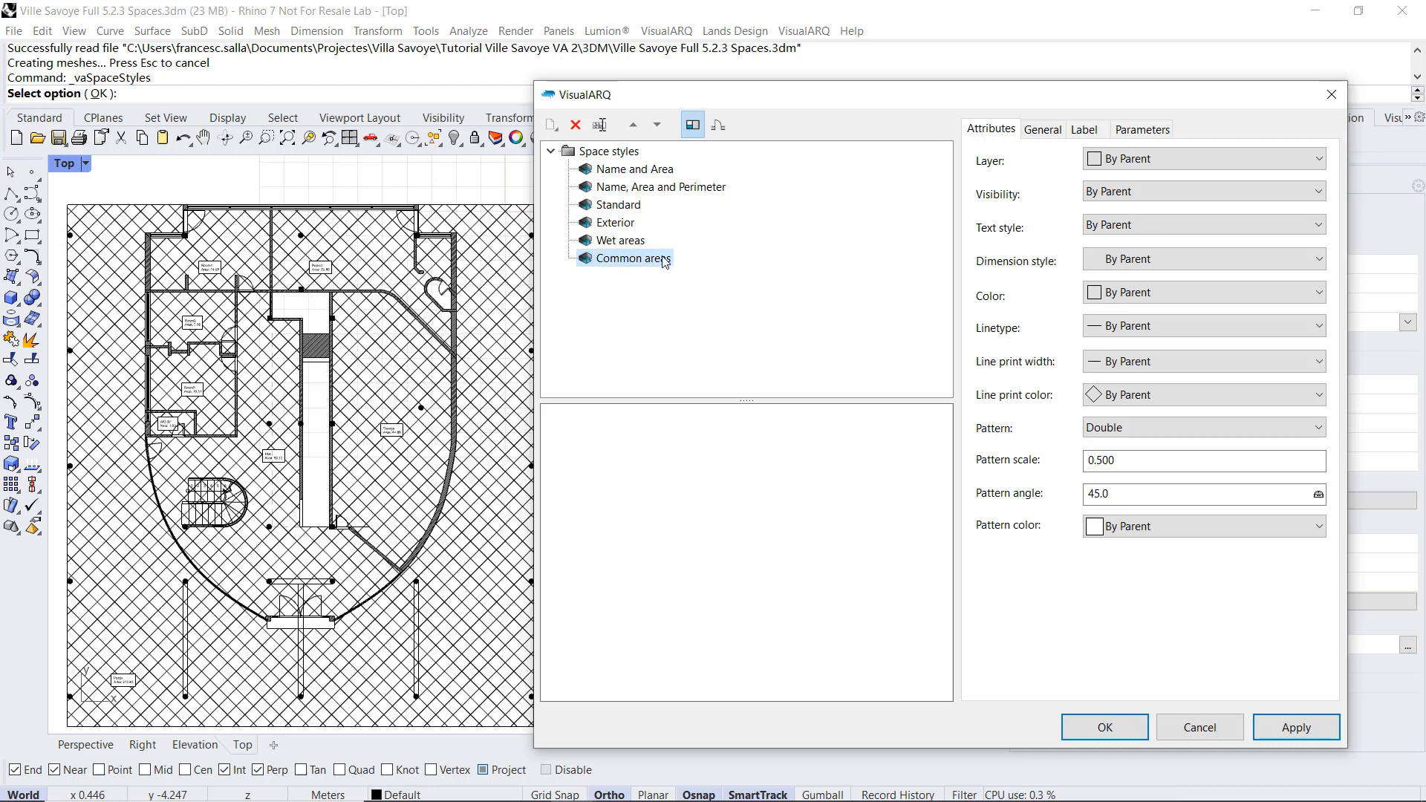
left_click(1200, 427)
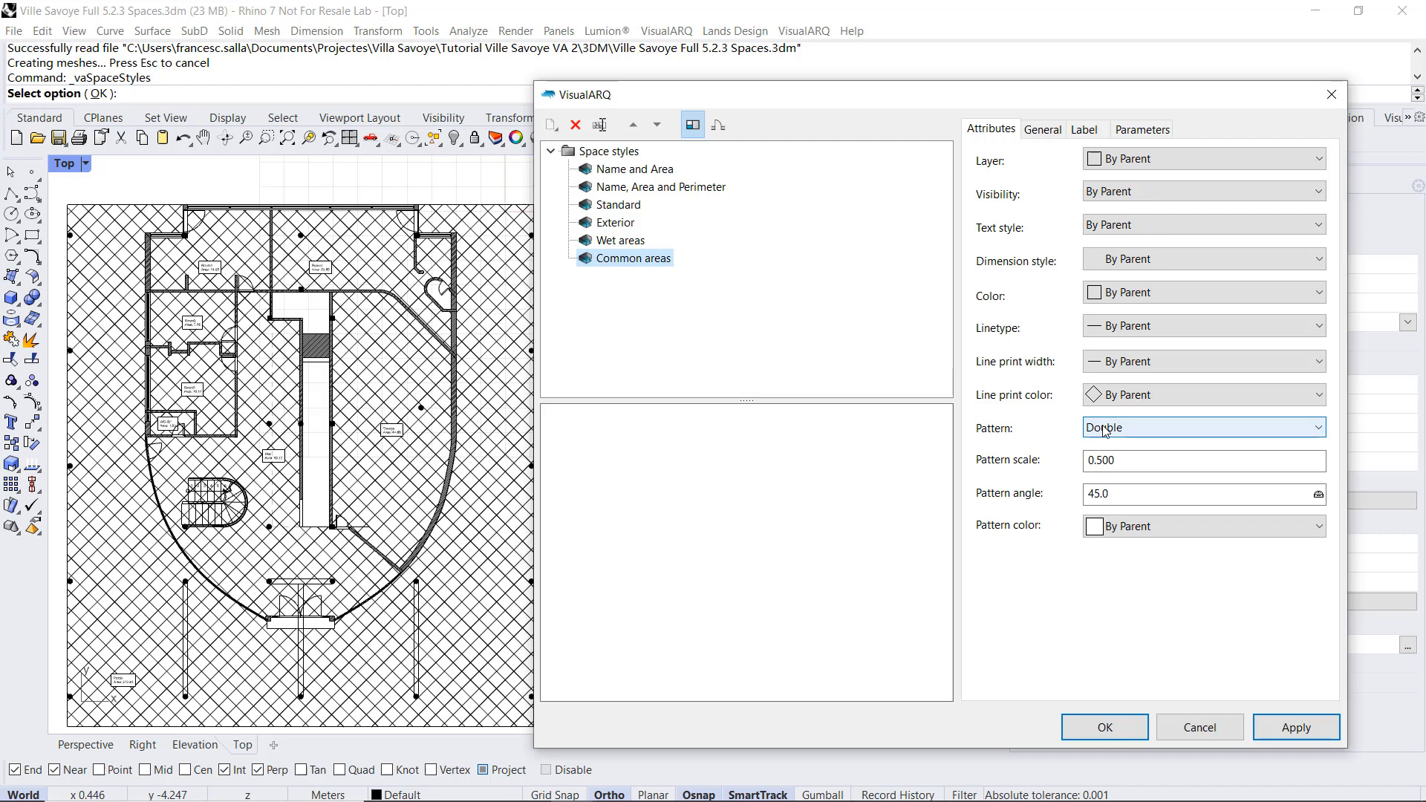
left_click(1201, 461)
type("0.40")
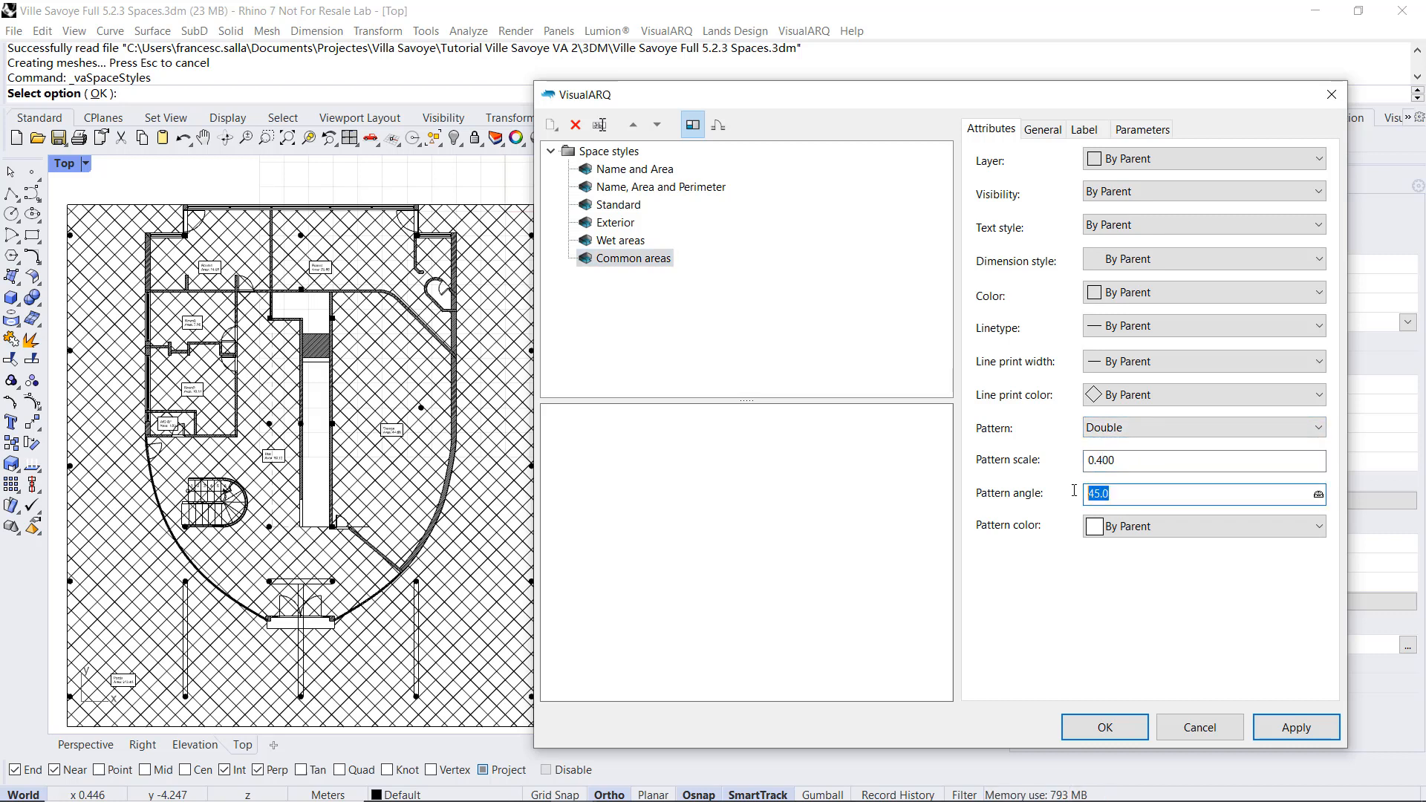
type("0")
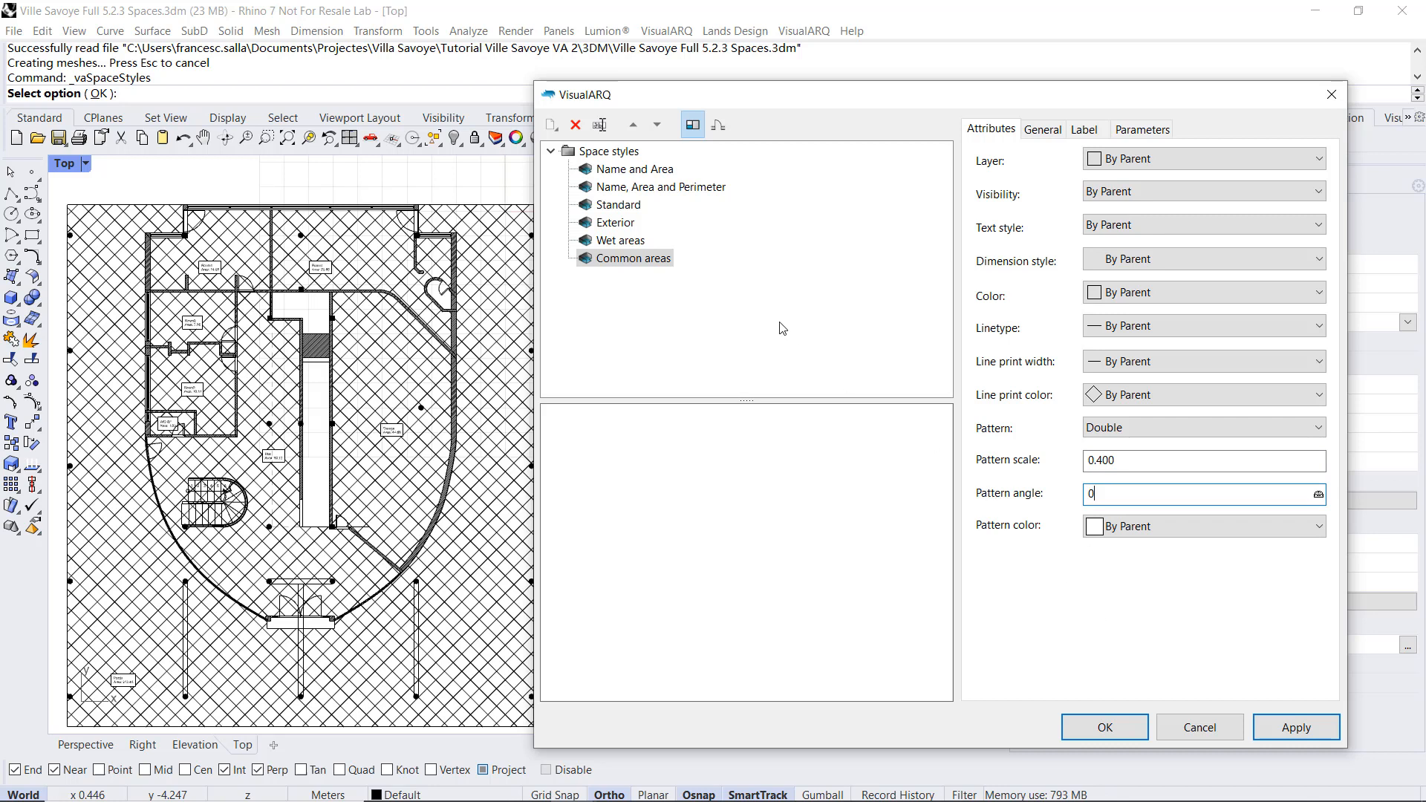
left_click(618, 205)
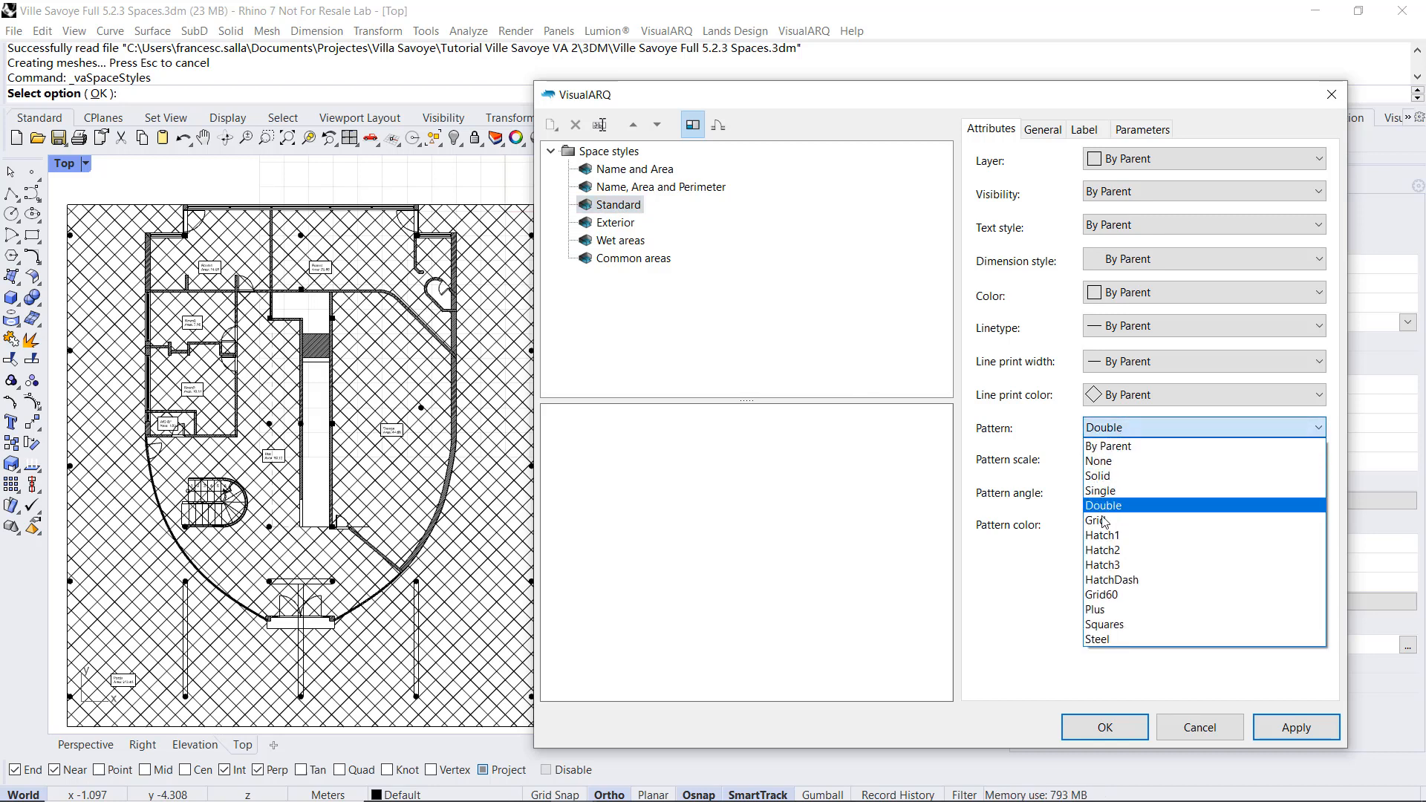
Step: Apply a Single hatch at scale 0.2, 45° to the Standard style and confirm, then pick the Porch space
left_click(1100, 490)
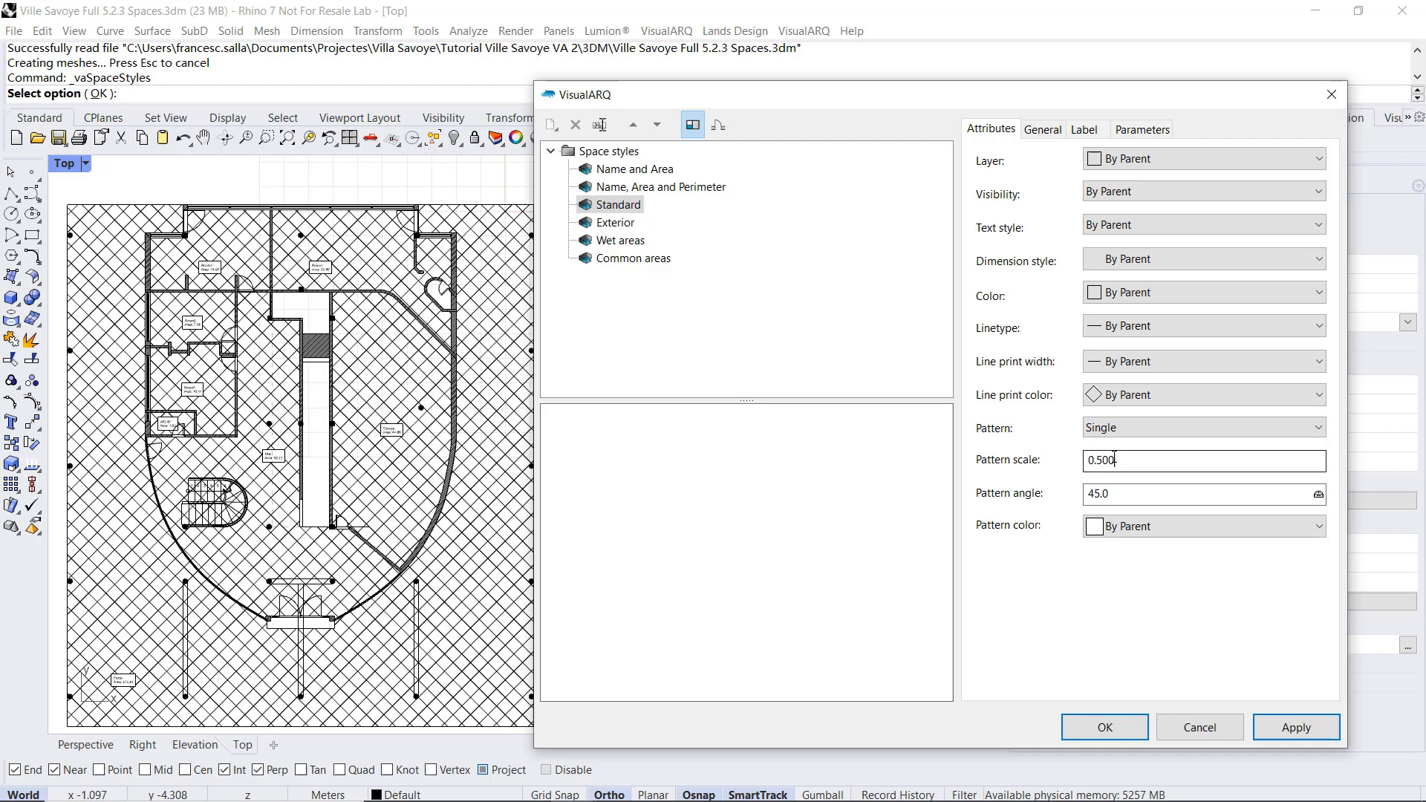
type("0.0")
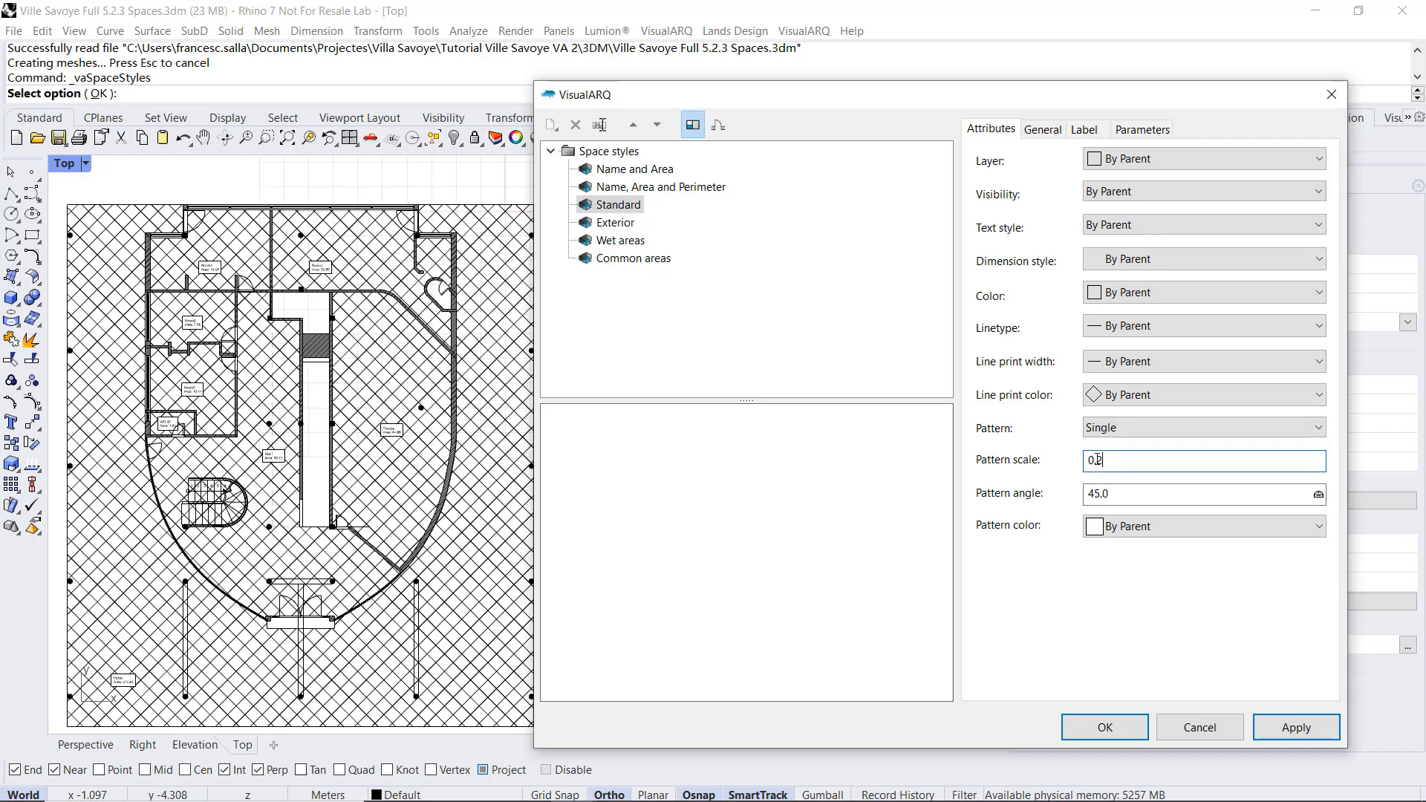
left_click(1201, 493)
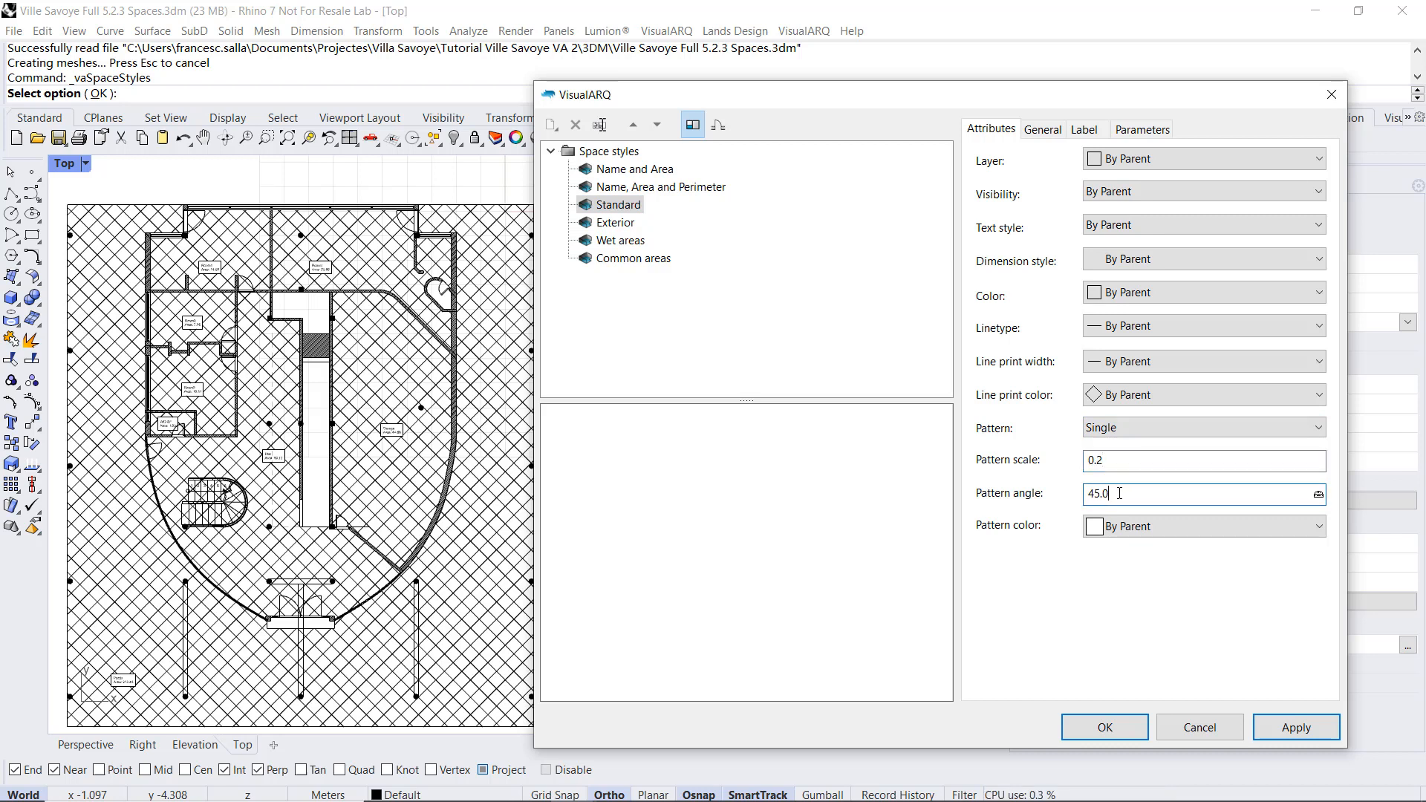
left_click(1104, 727)
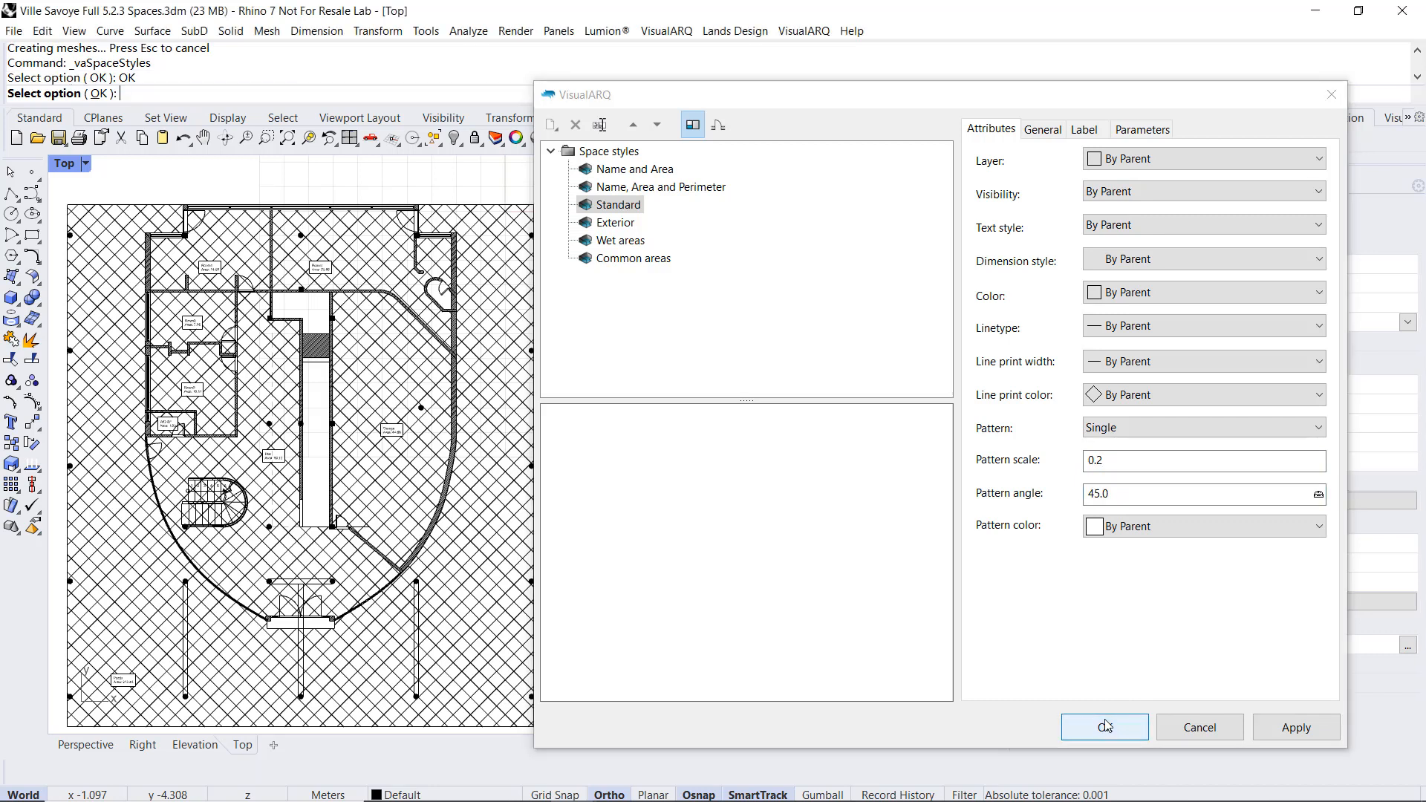
left_click(1104, 726)
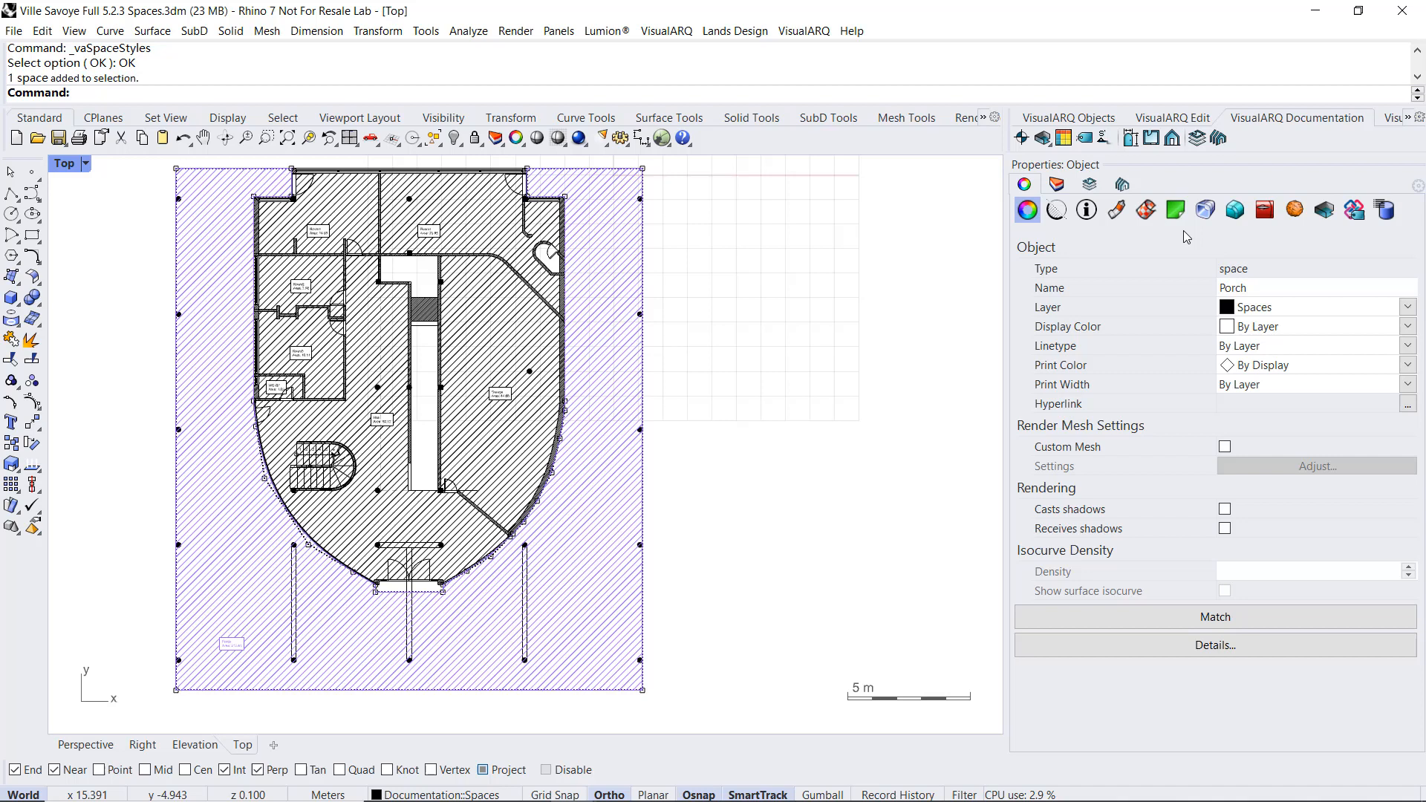
Step: Assign Common areas to the Hall space and the cyan Wet areas hatch style to WC GF
left_click(1324, 209)
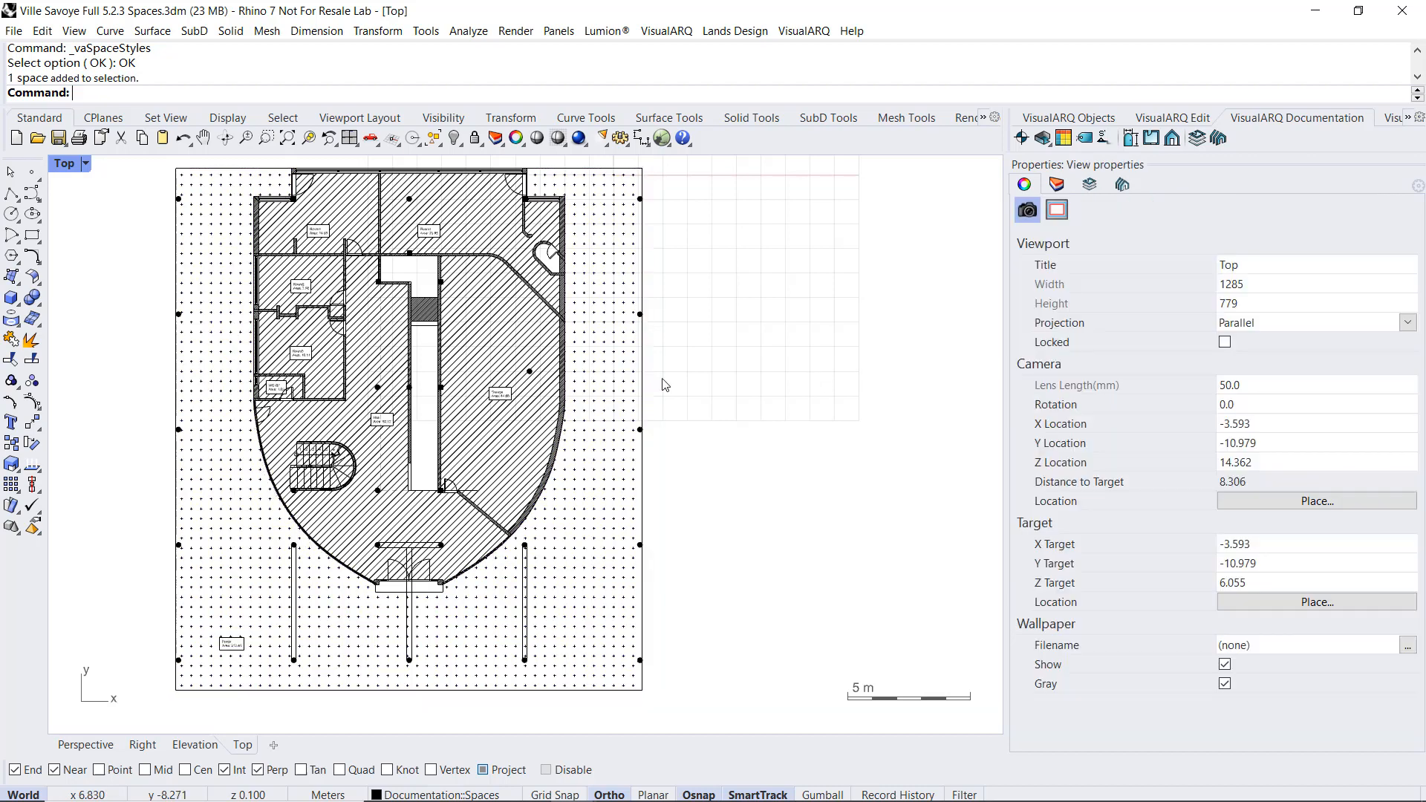
left_click(373, 419)
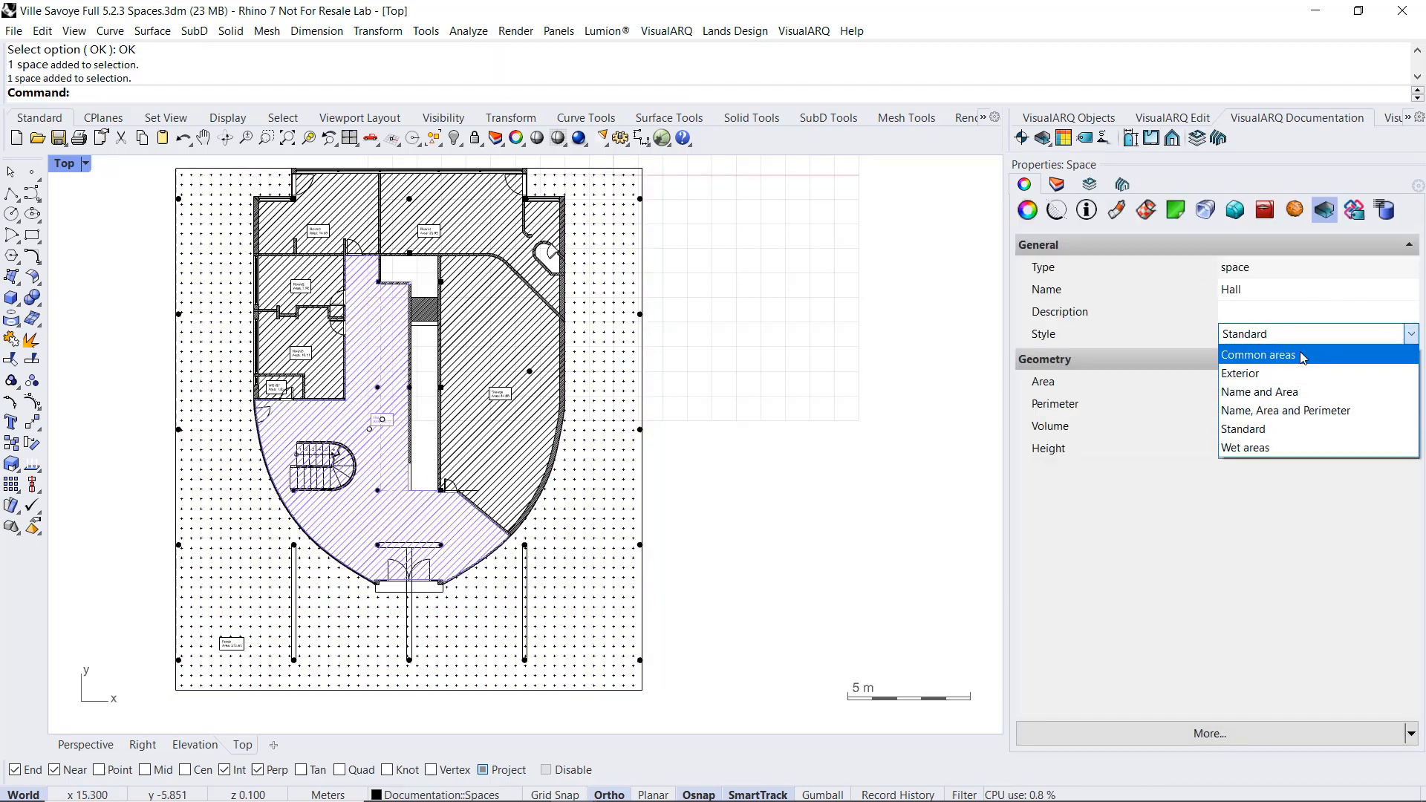
left_click(1259, 355)
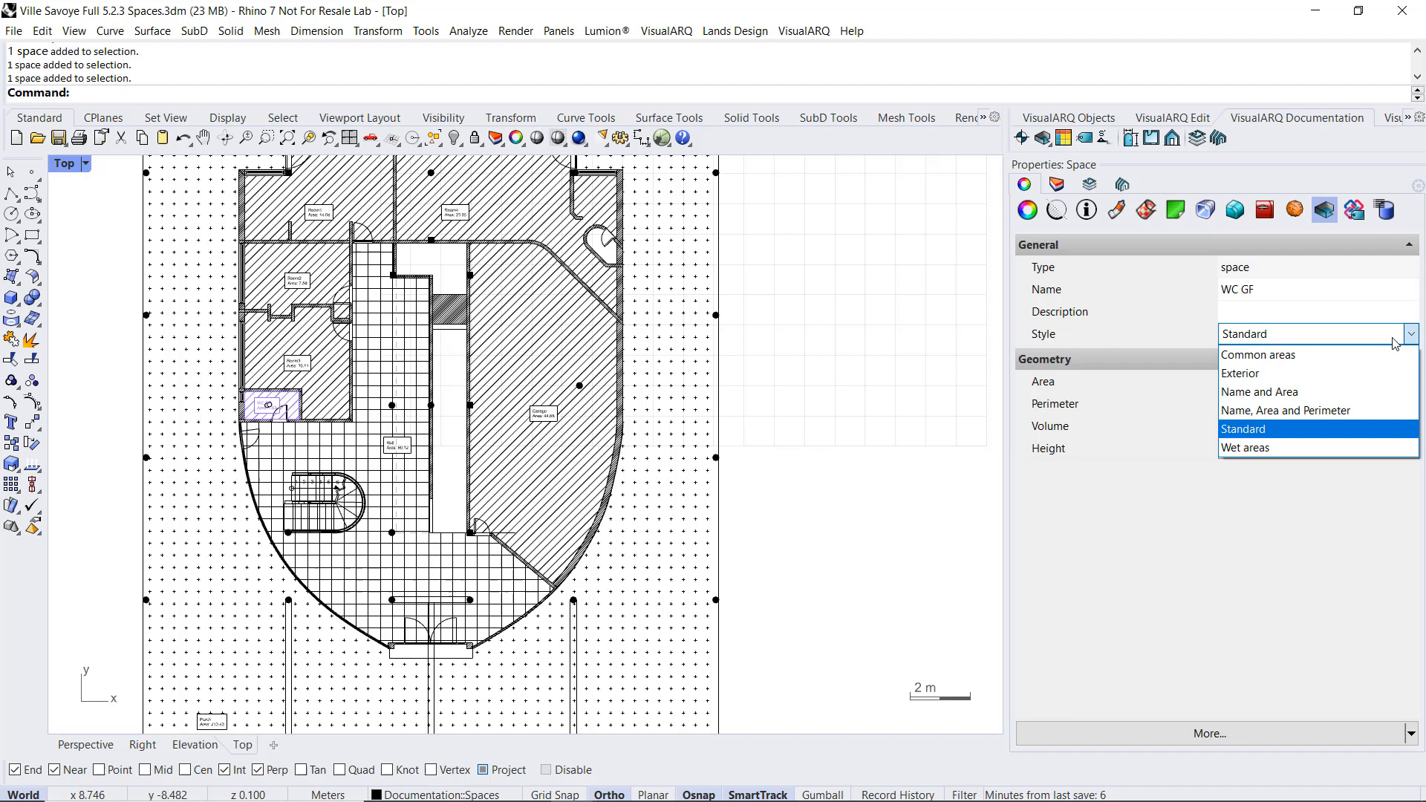
left_click(1245, 447)
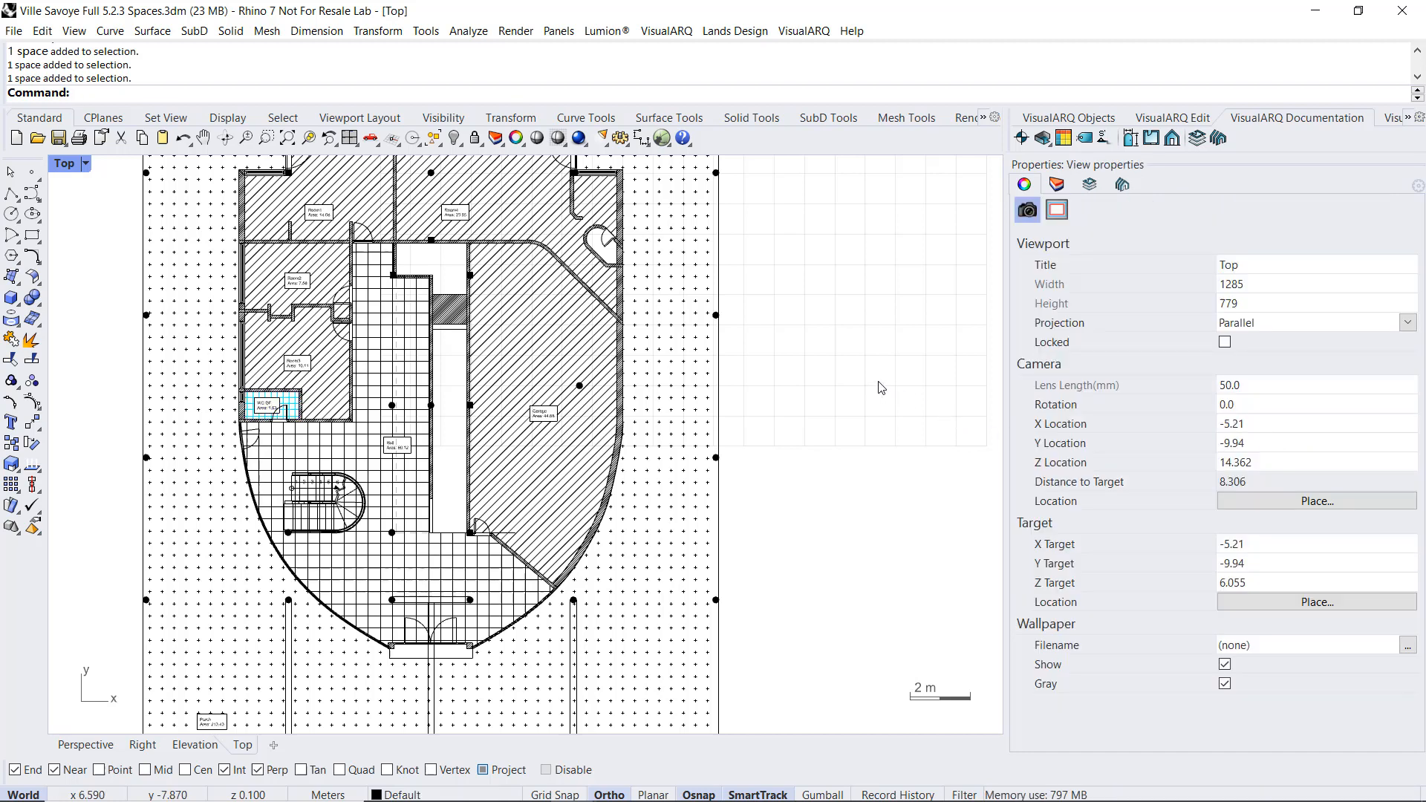
scroll("down", 3)
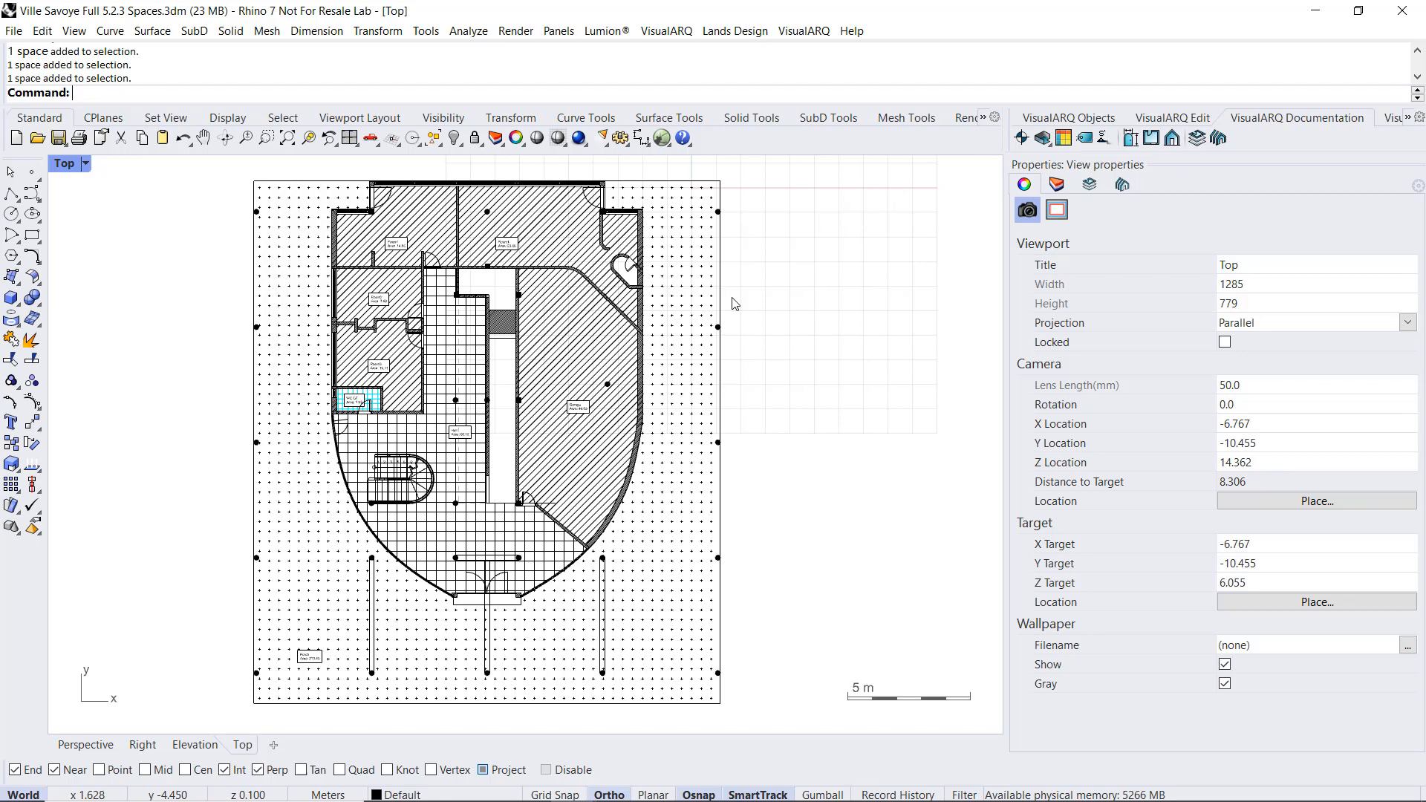
Step: Toggle the Spaces layer off and on, then set its colour to Gray
left_click(1056, 184)
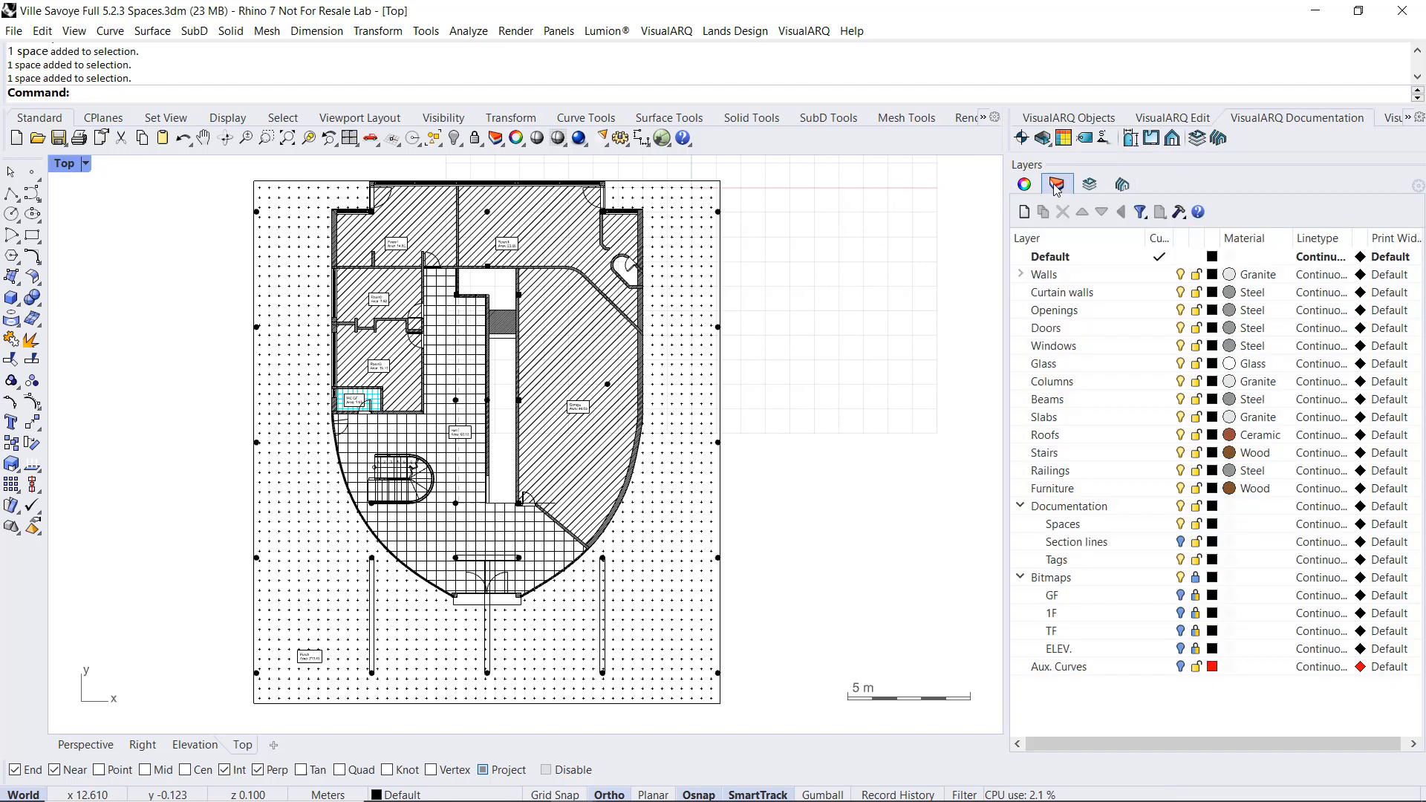
left_click(1057, 184)
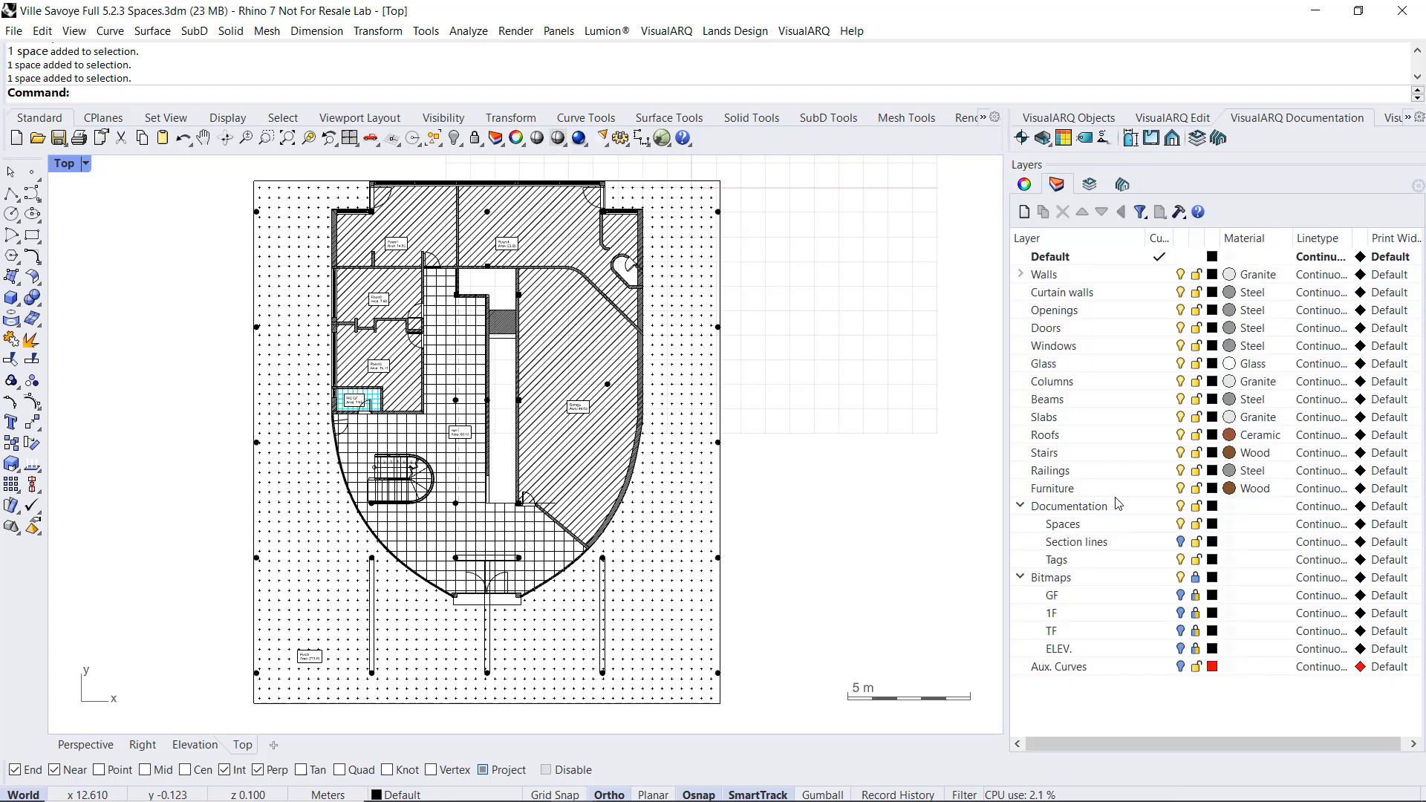
left_click(1181, 525)
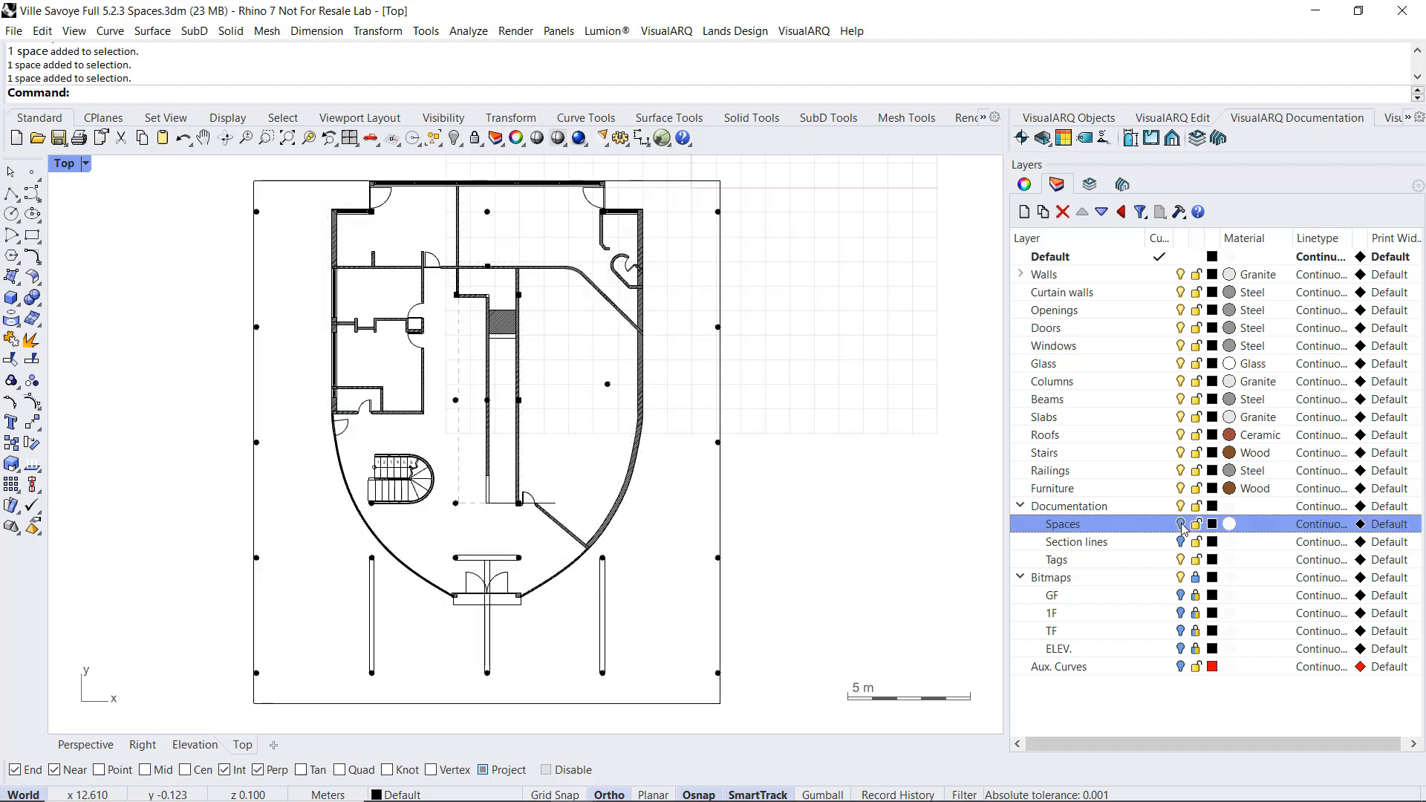
left_click(1181, 525)
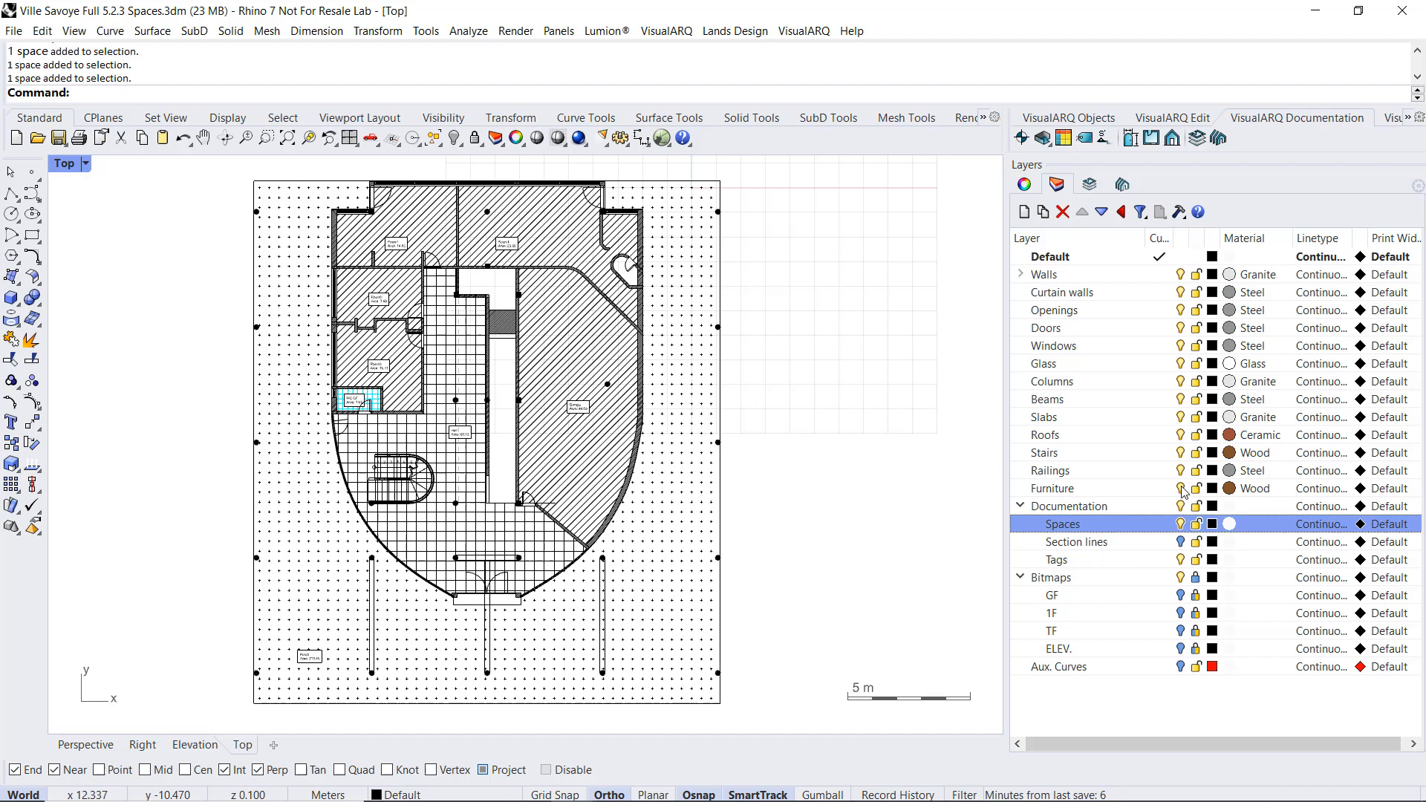
mouse_move(1212, 525)
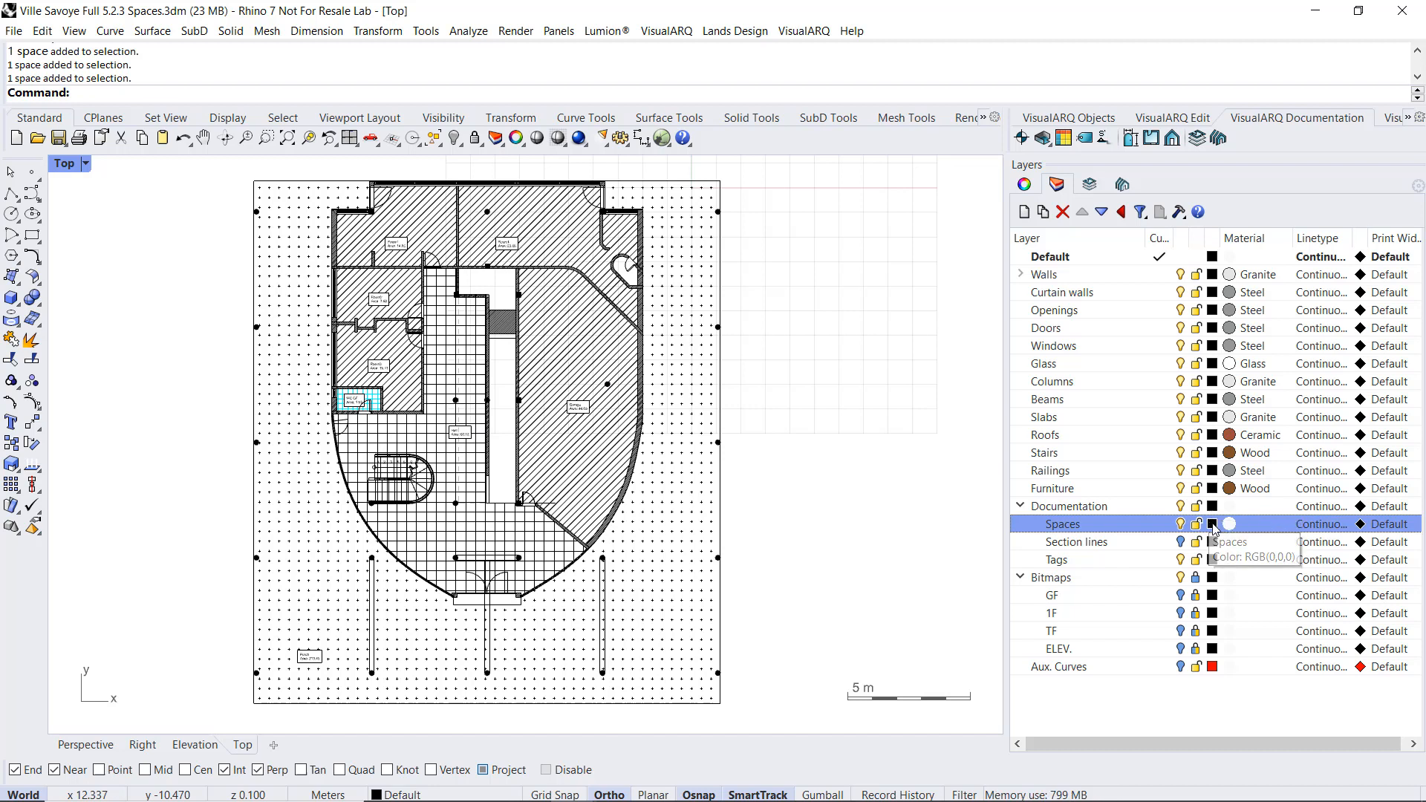
left_click(1214, 524)
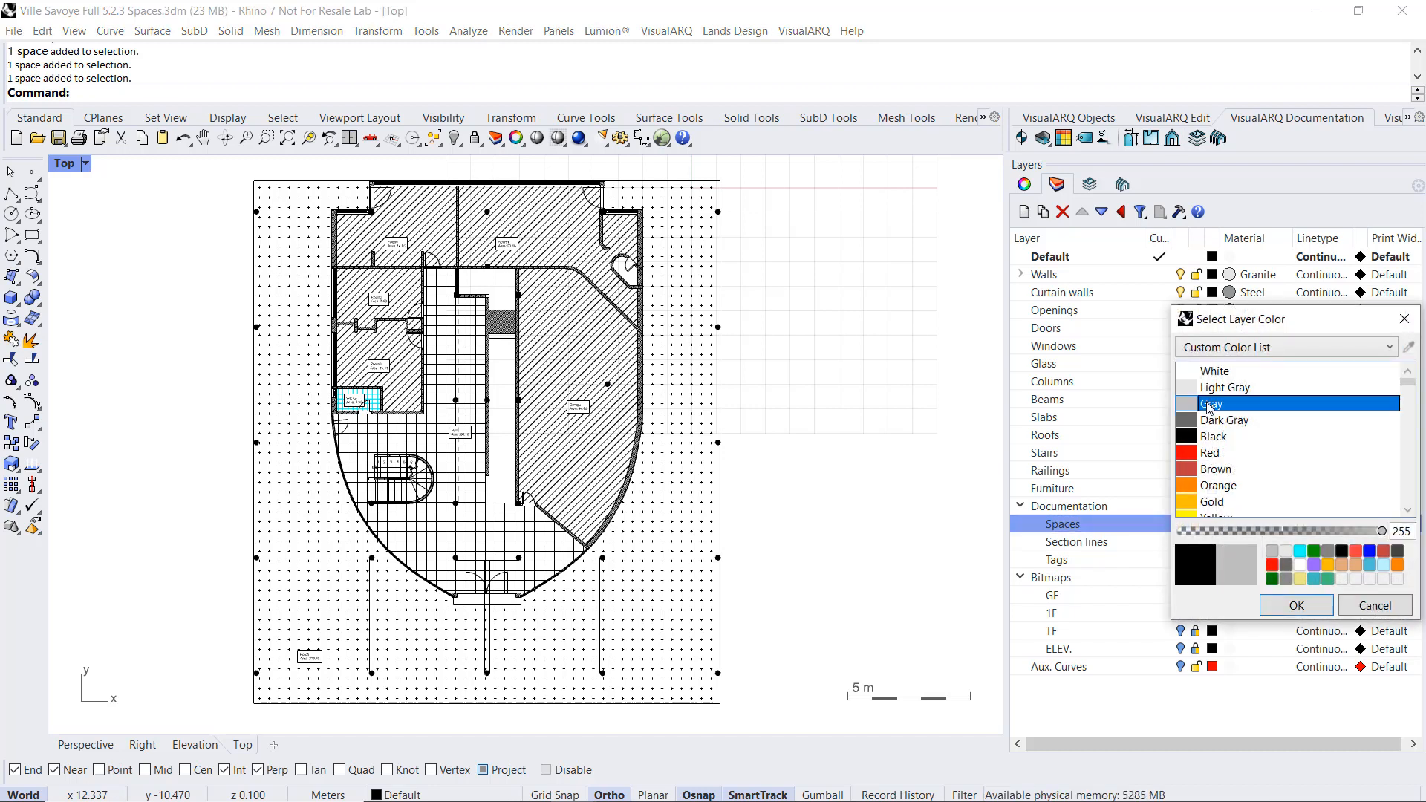
left_click(1295, 604)
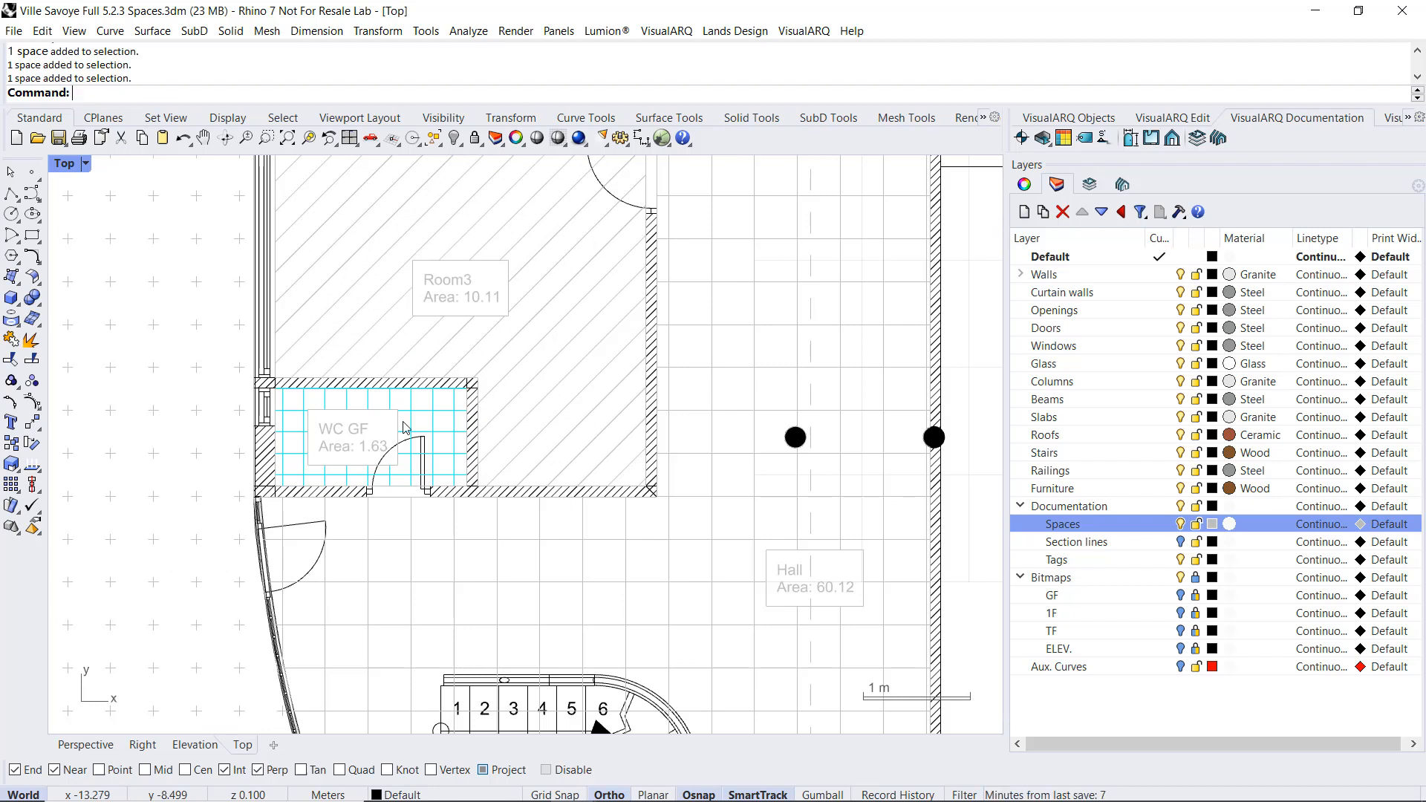
Step: Enter Sand as the Porch space's Finish value in Properties > Parameters and confirm
scroll("down", 3)
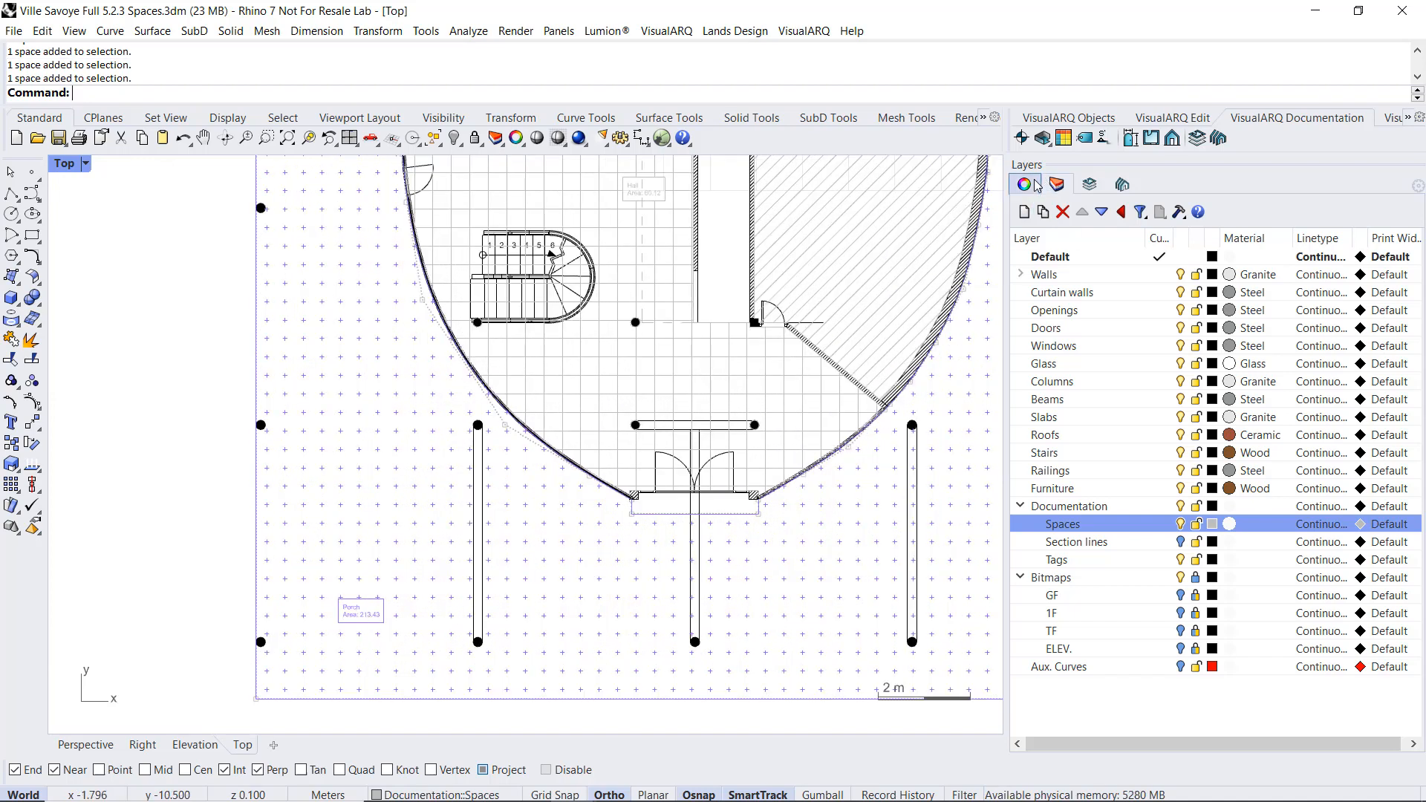
left_click(1027, 185)
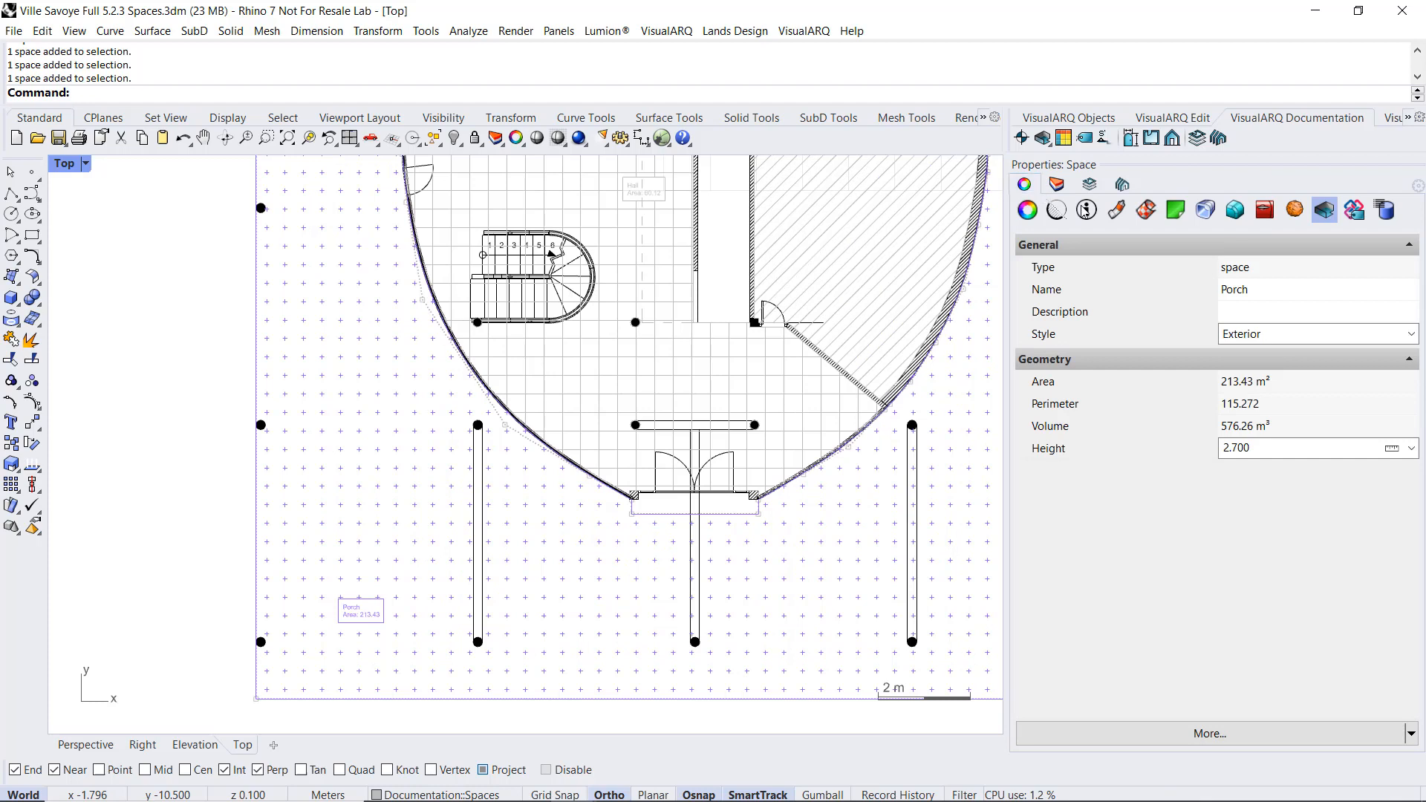
left_click(1086, 210)
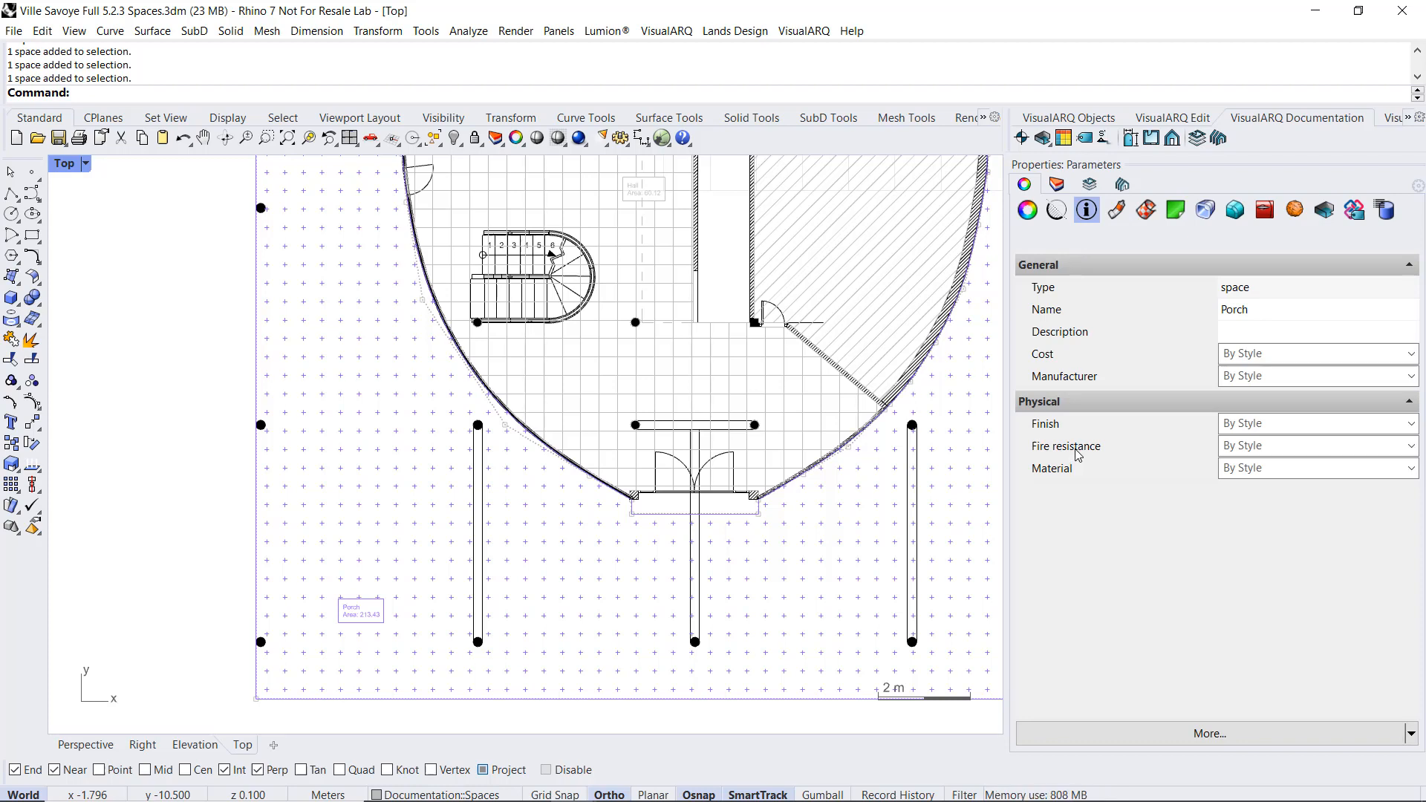
mouse_move(1272, 502)
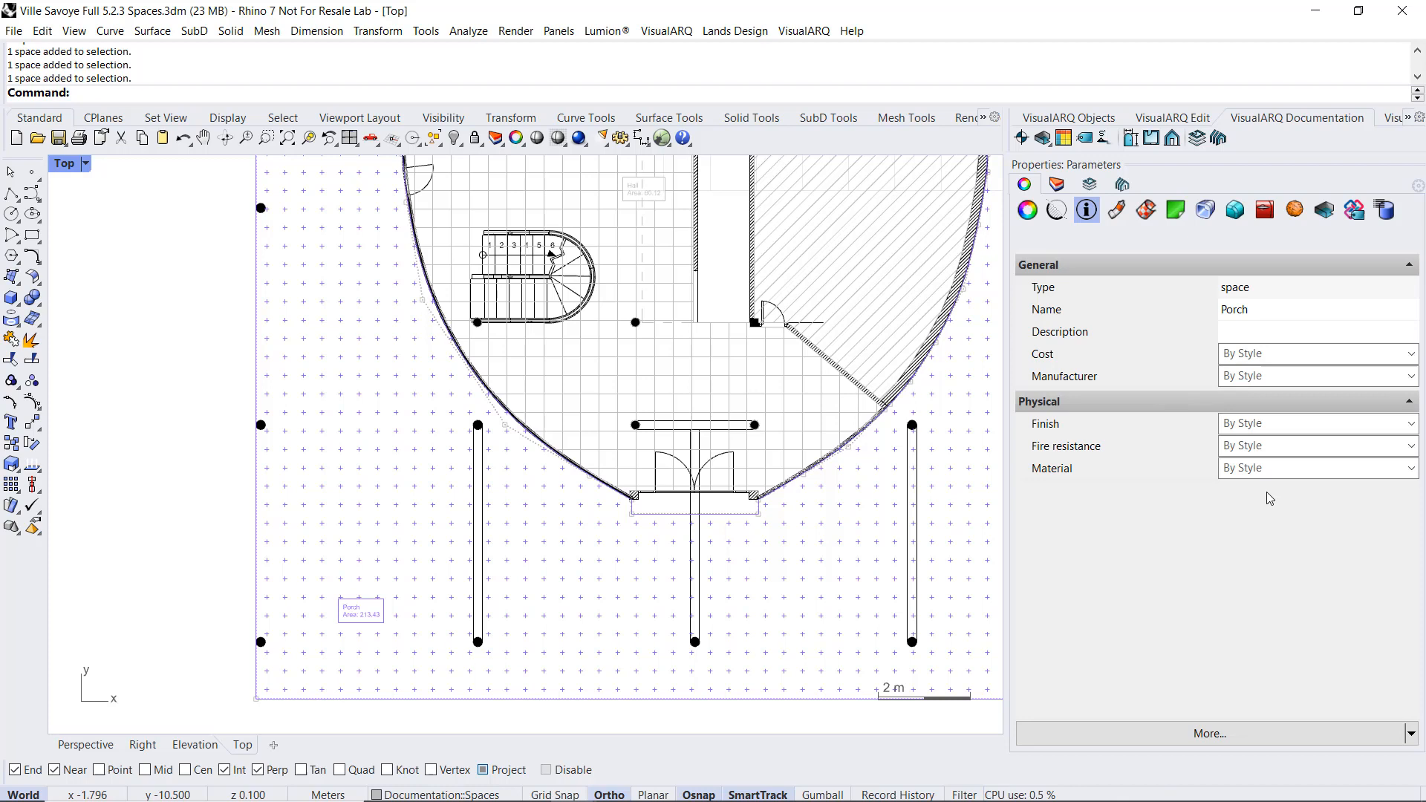
left_click(1316, 424)
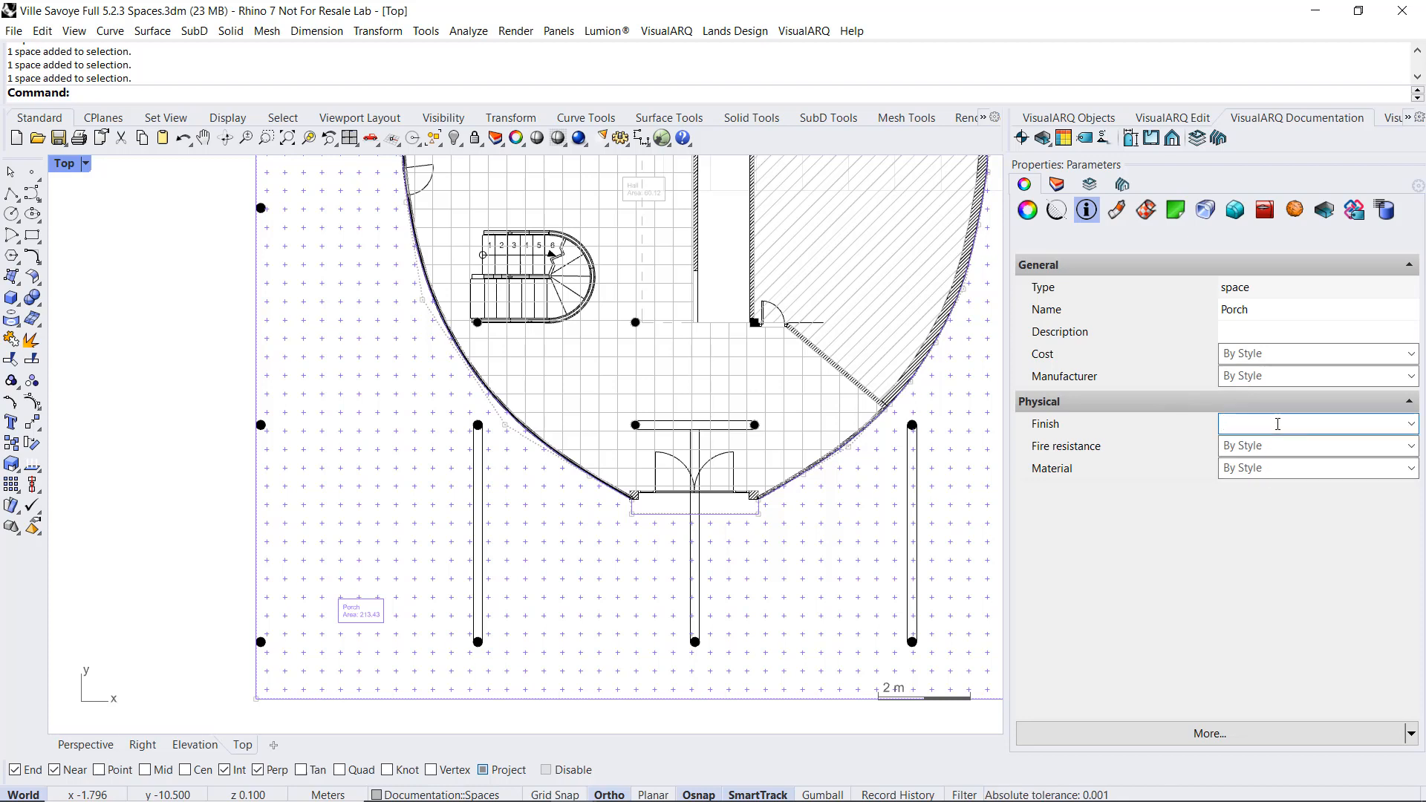
type("s")
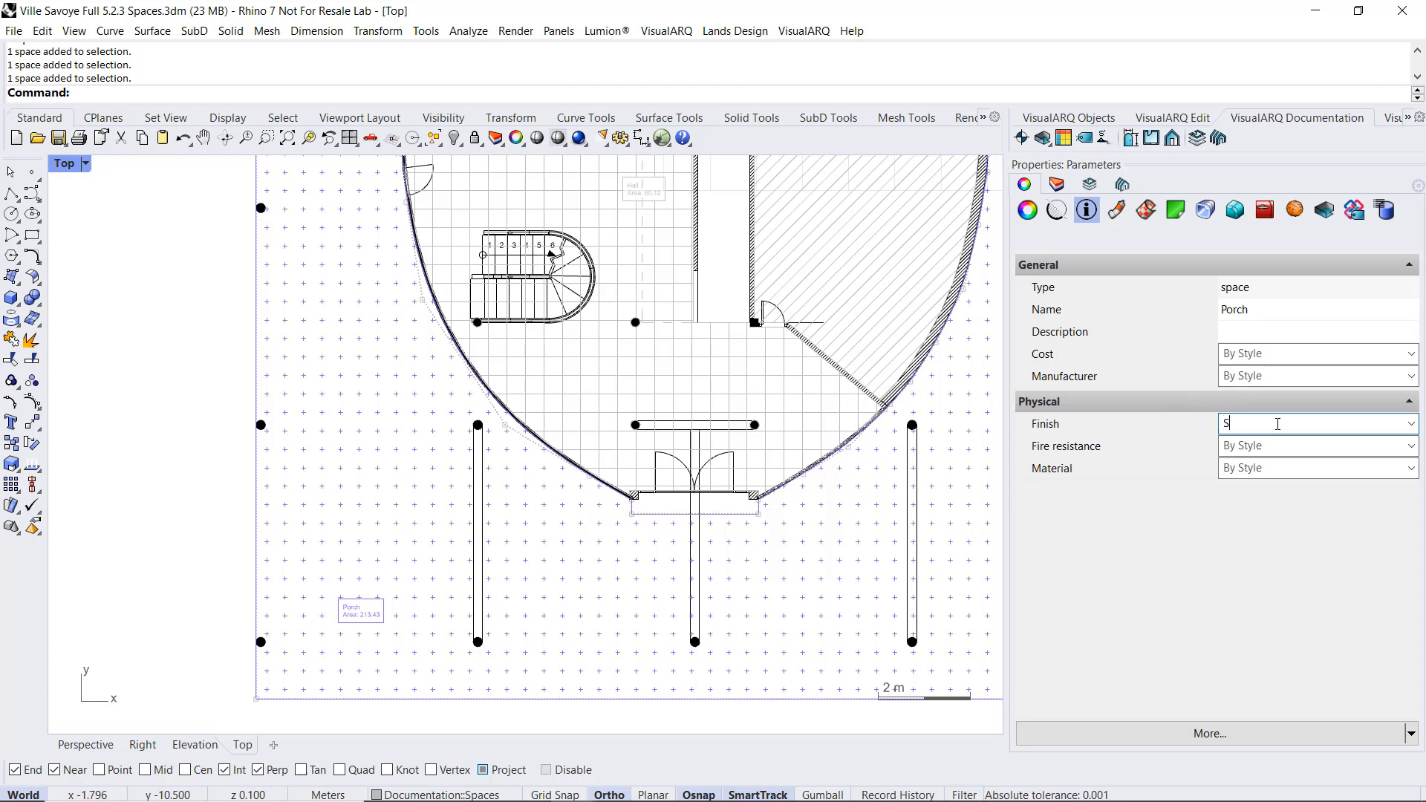
type("and")
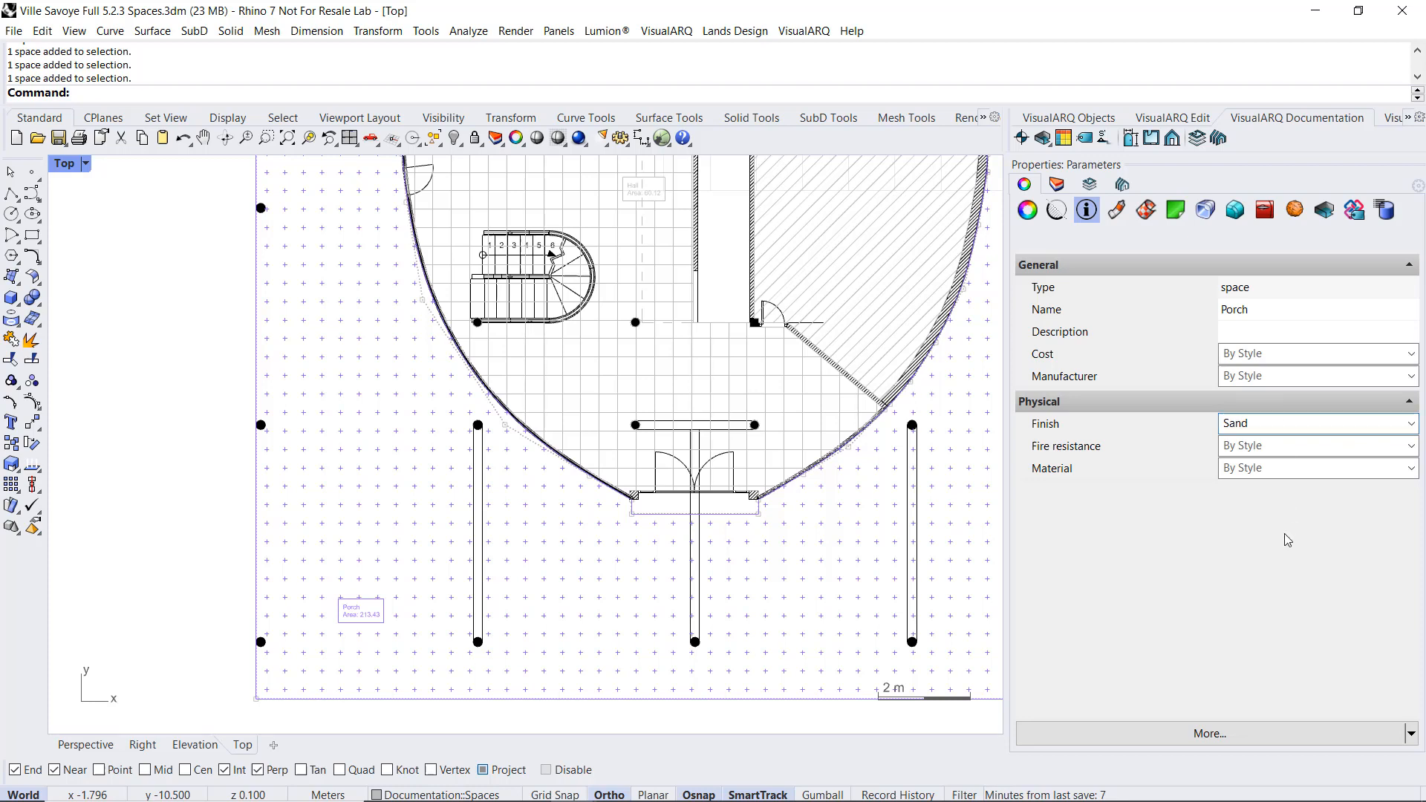
left_click(1315, 424)
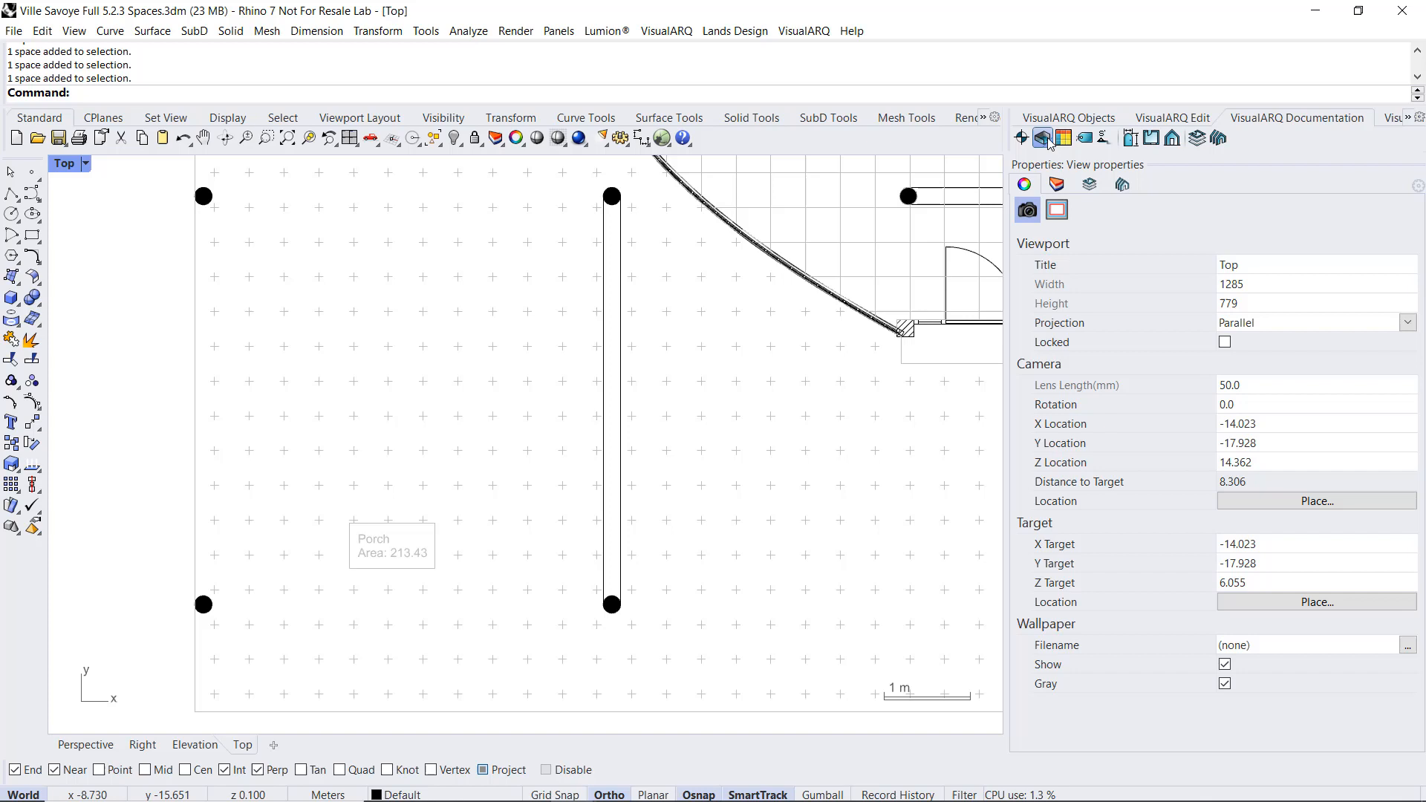
Step: Bring up the Exterior space style's Label contents in the vaSpaceStyles manager
left_click(1021, 136)
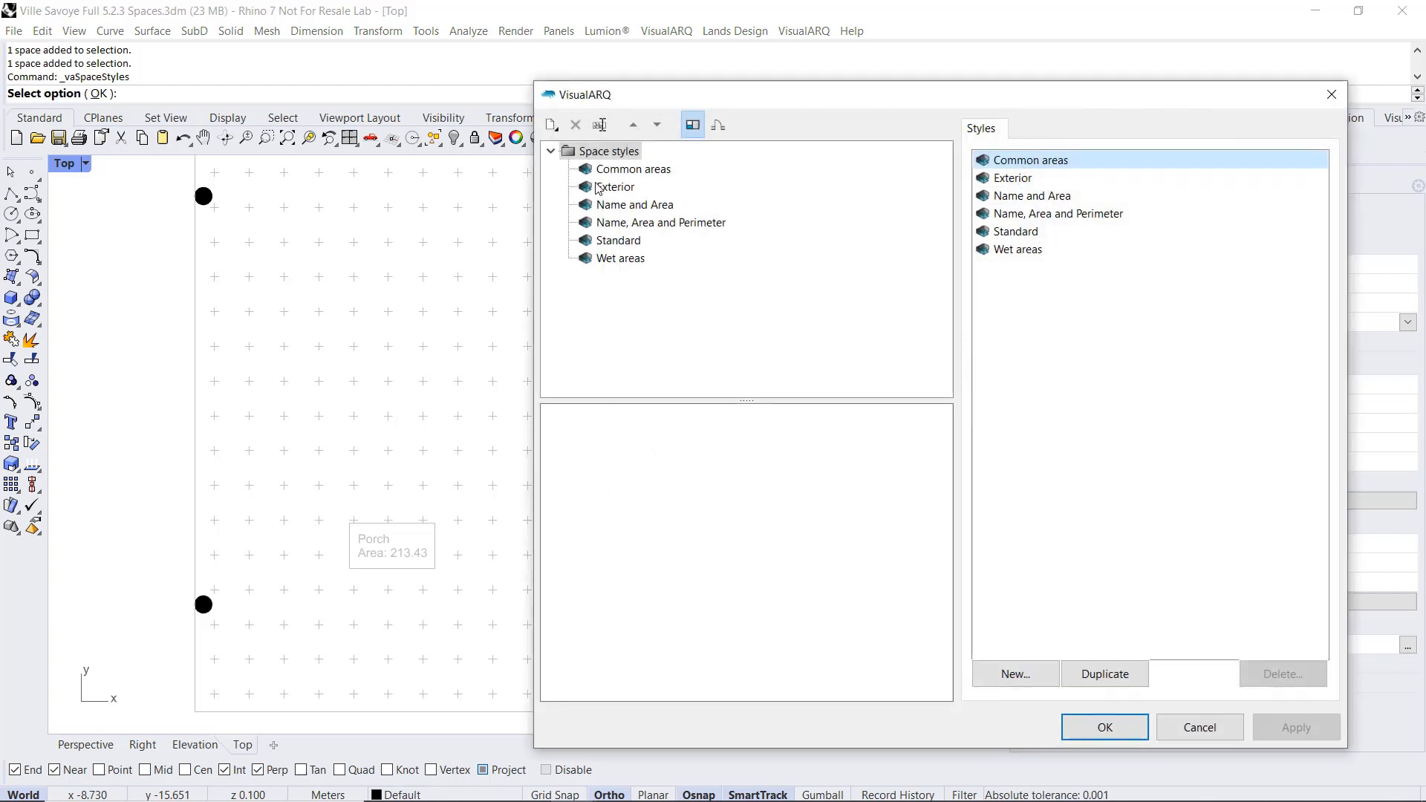
left_click(615, 187)
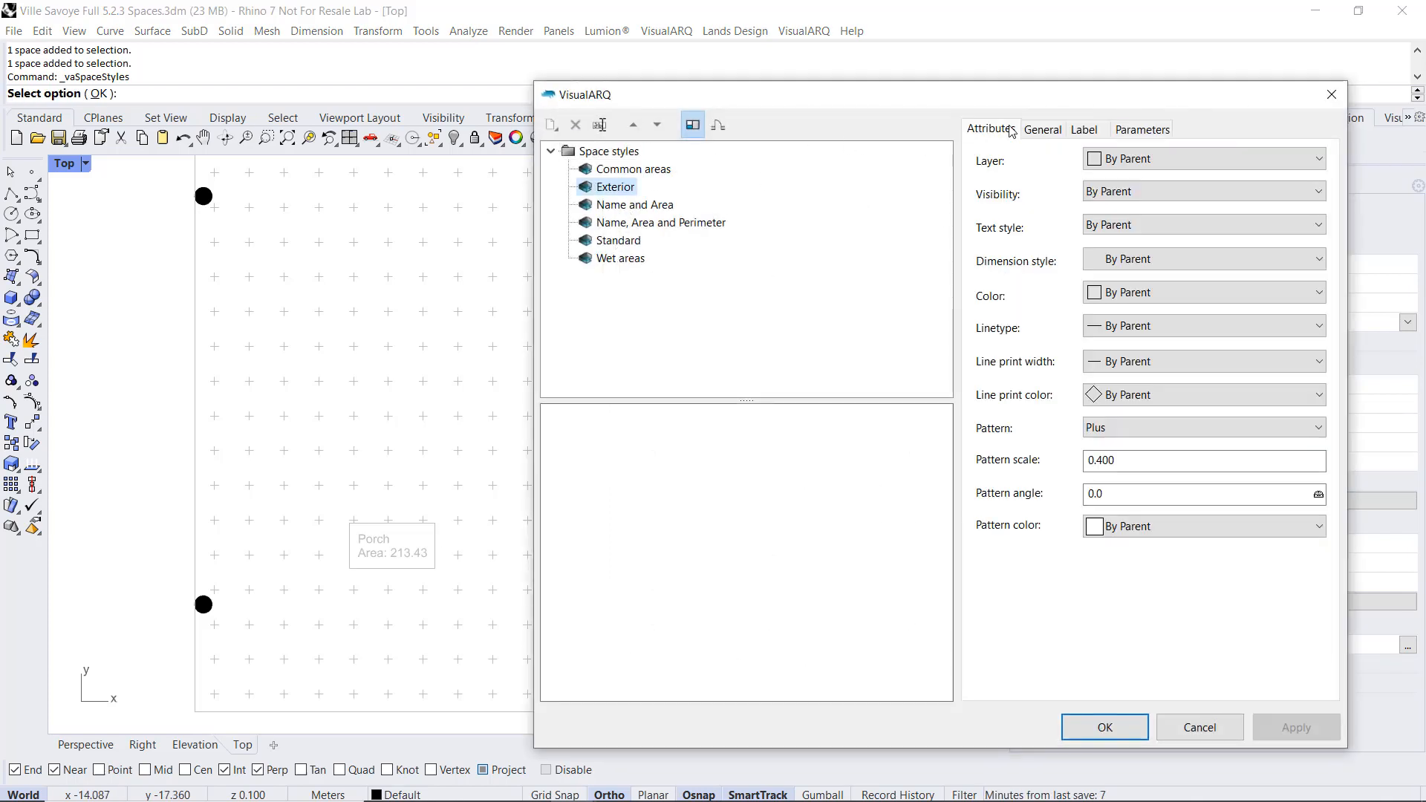
left_click(1083, 129)
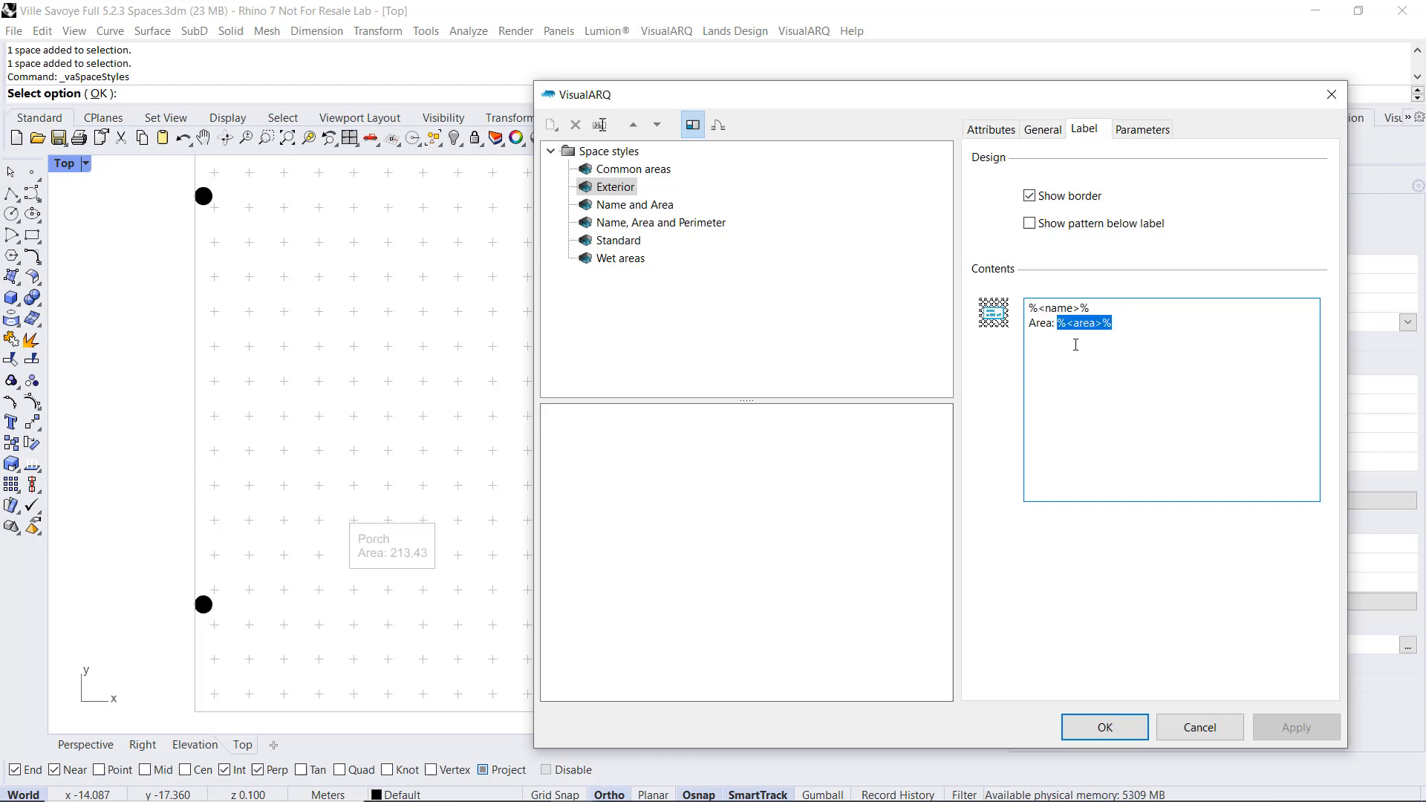
Step: Add the label line Finish: %<parameters["Finish"]>% and apply the style changes
type("%<area>%")
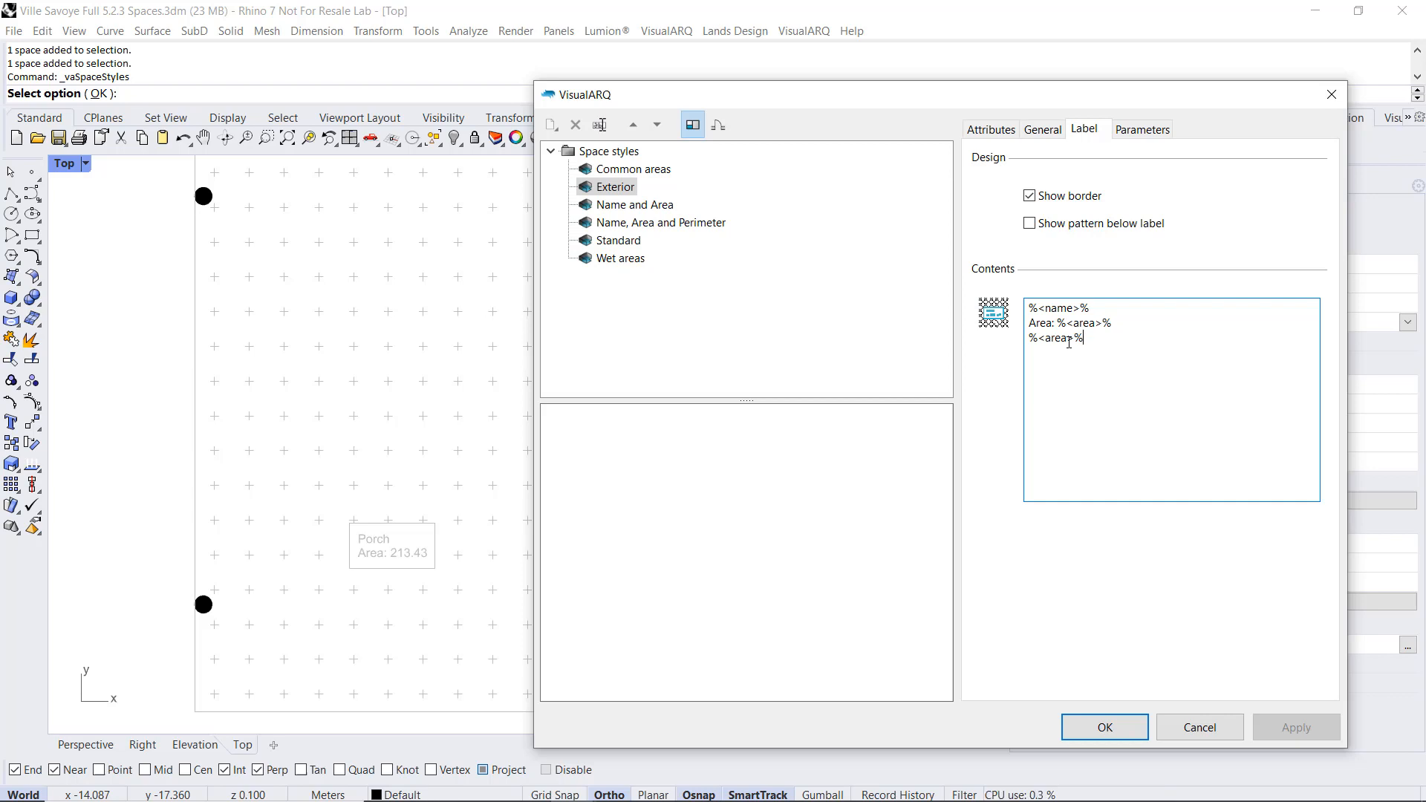
double_click(1055, 339)
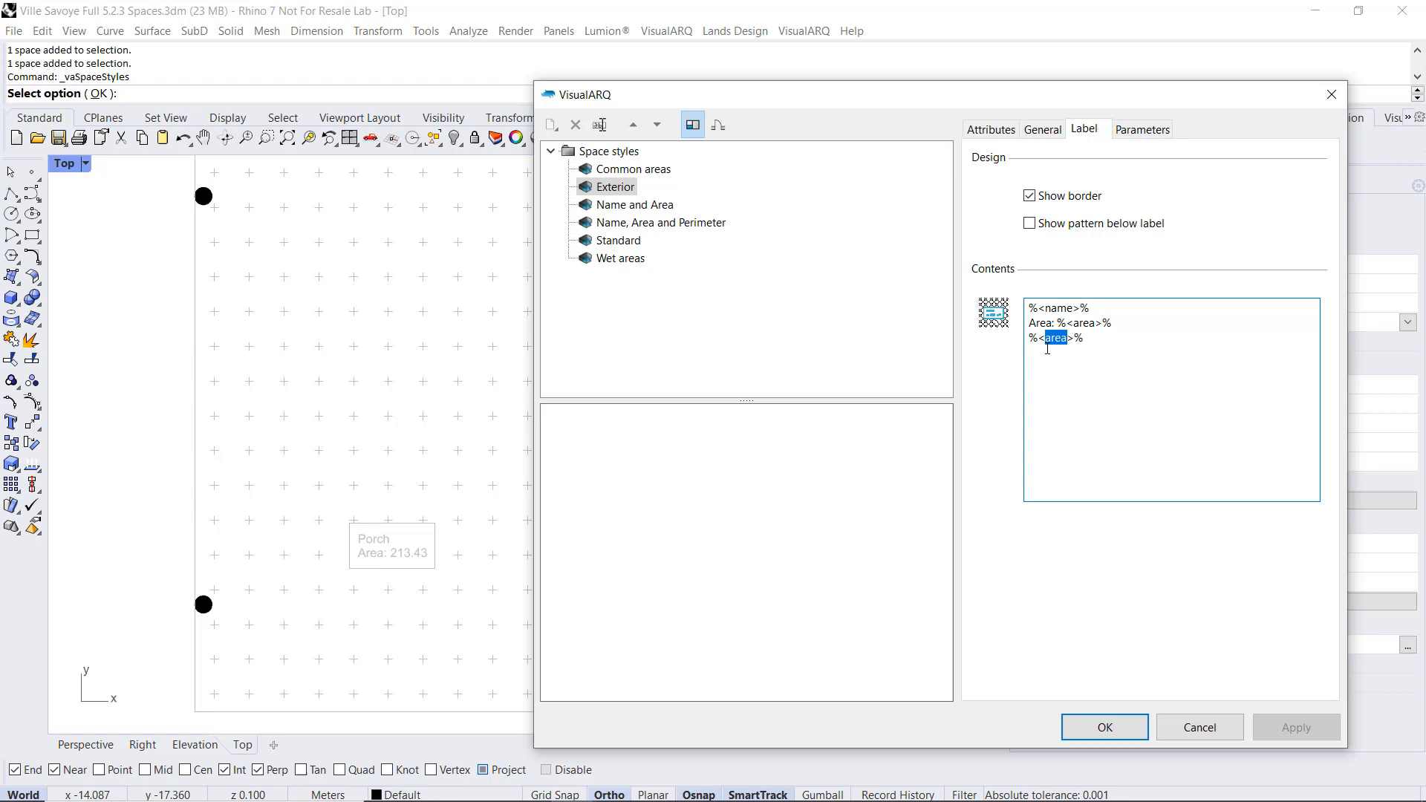
type("parameters[\"")
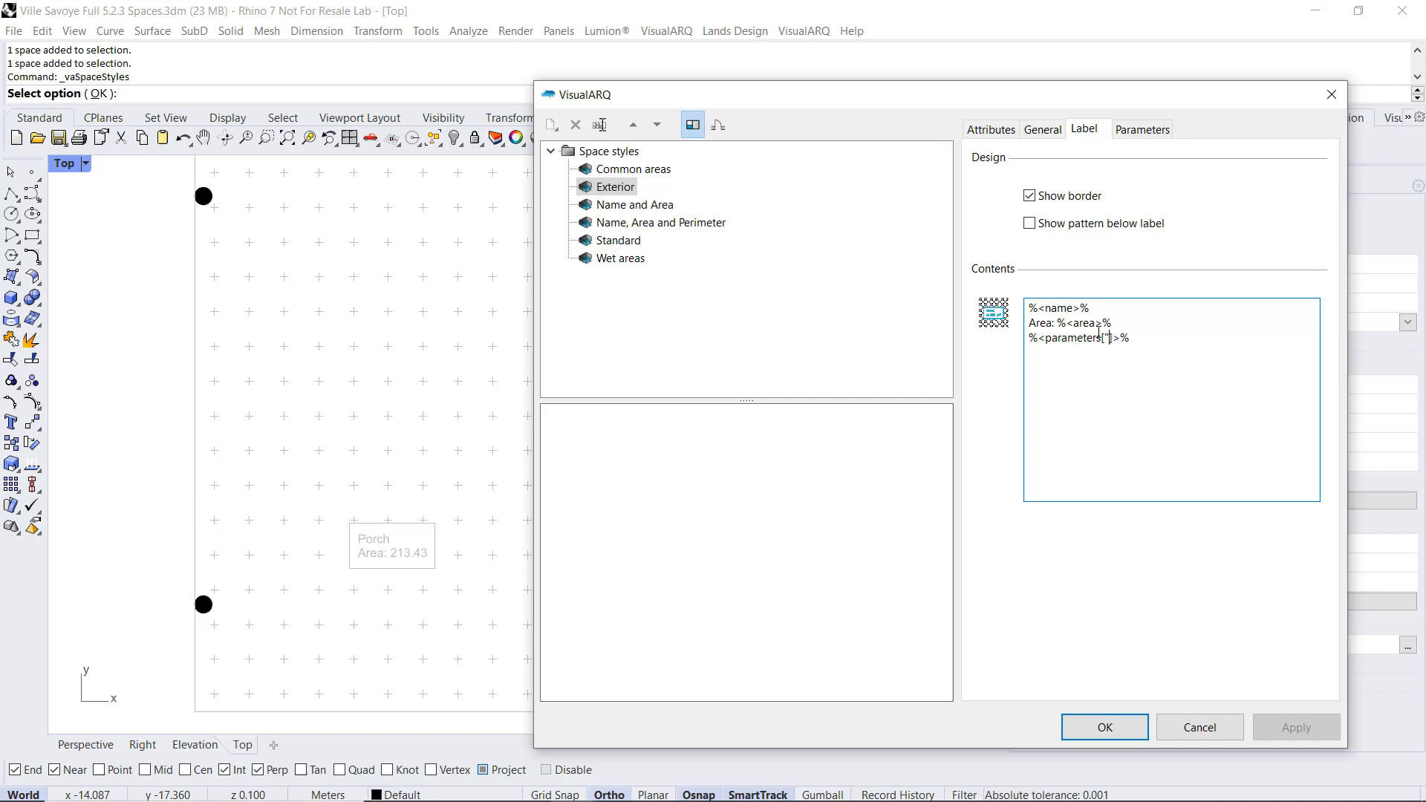
type("Fh")
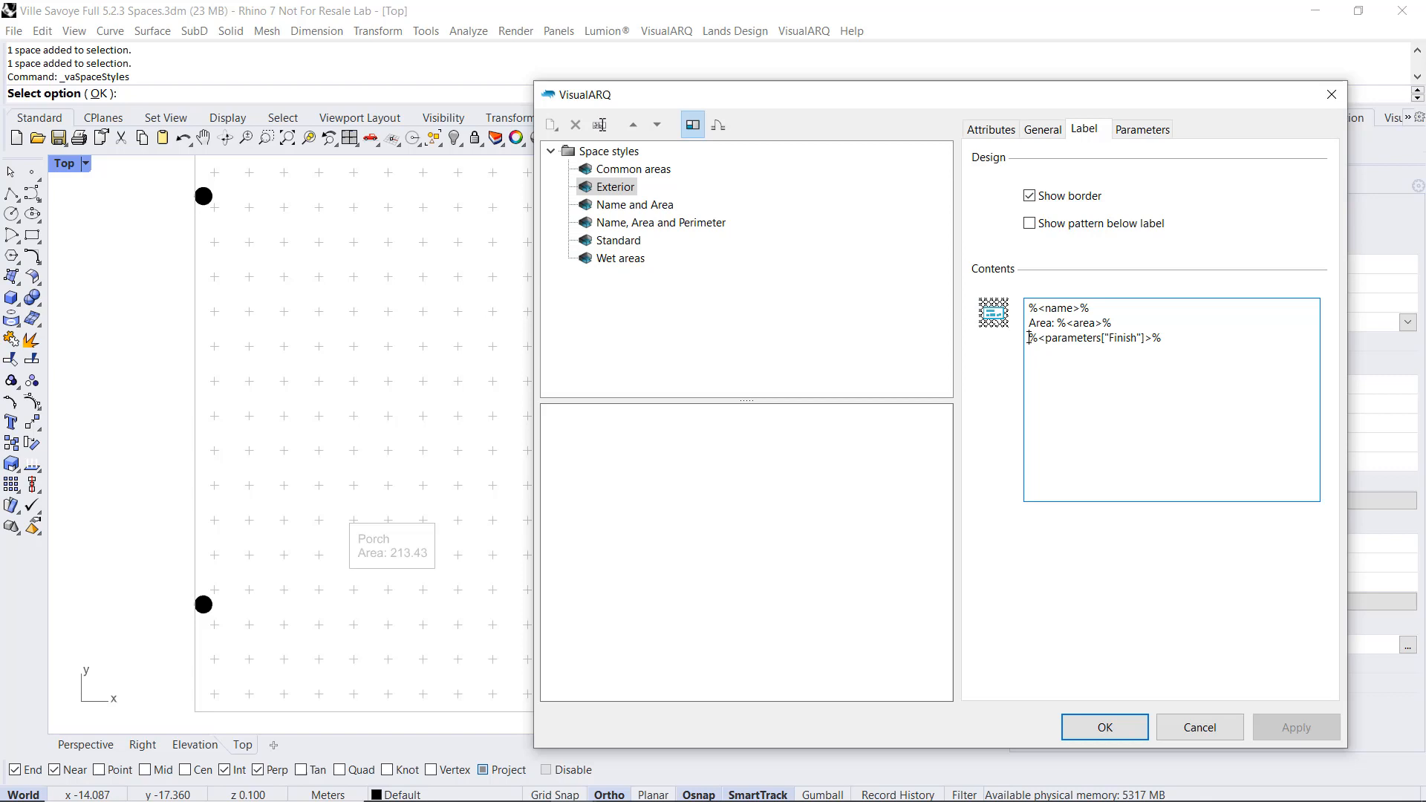
type("Finish:")
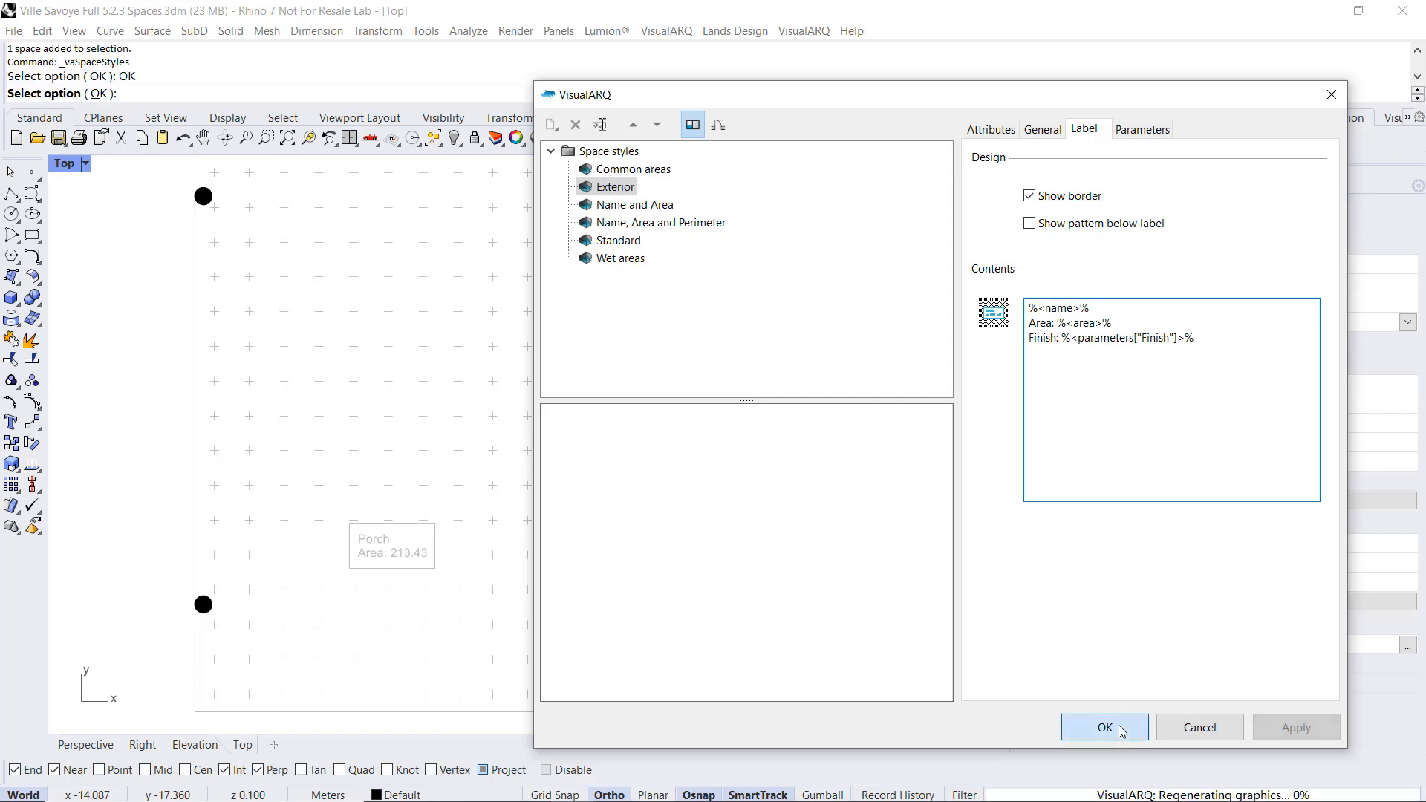
left_click(1104, 728)
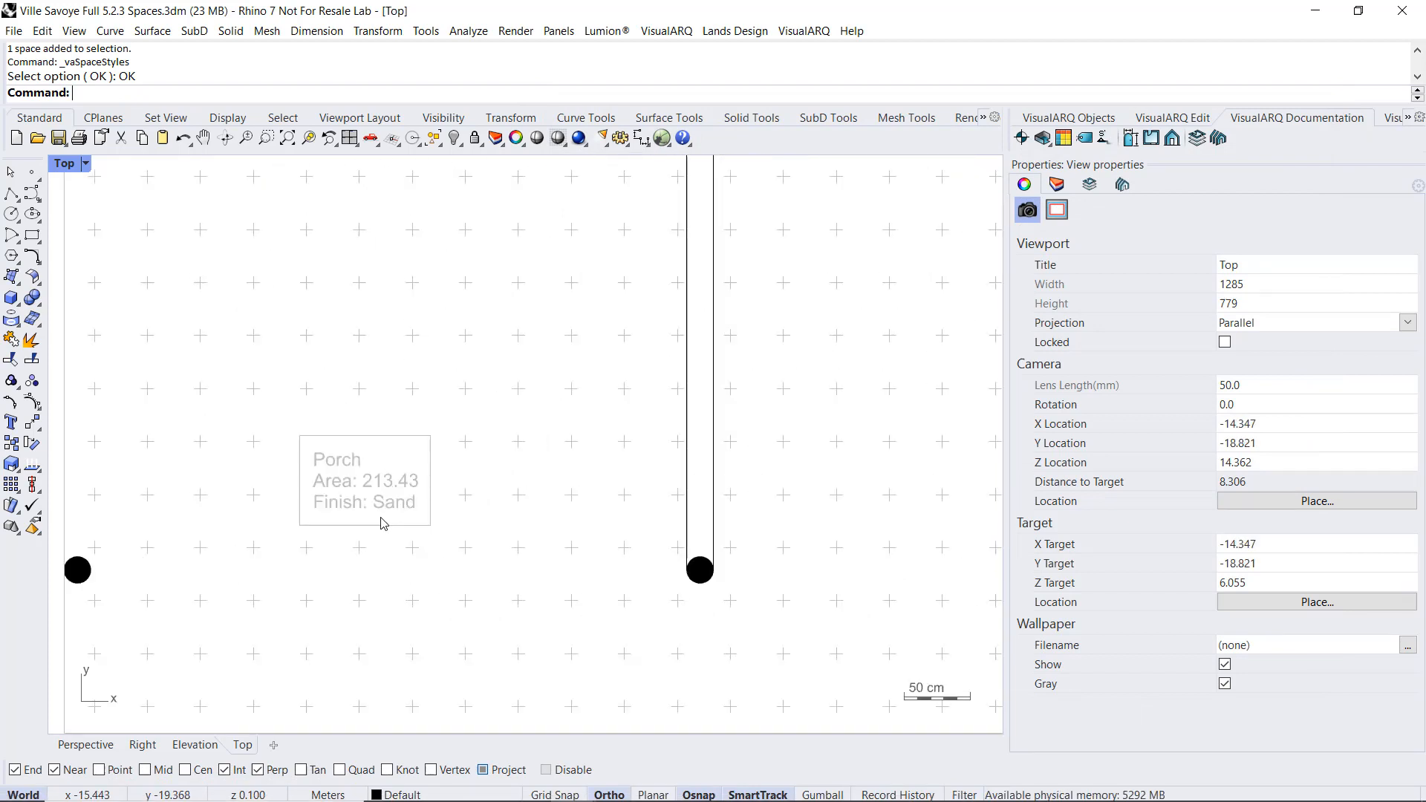
mouse_move(379, 525)
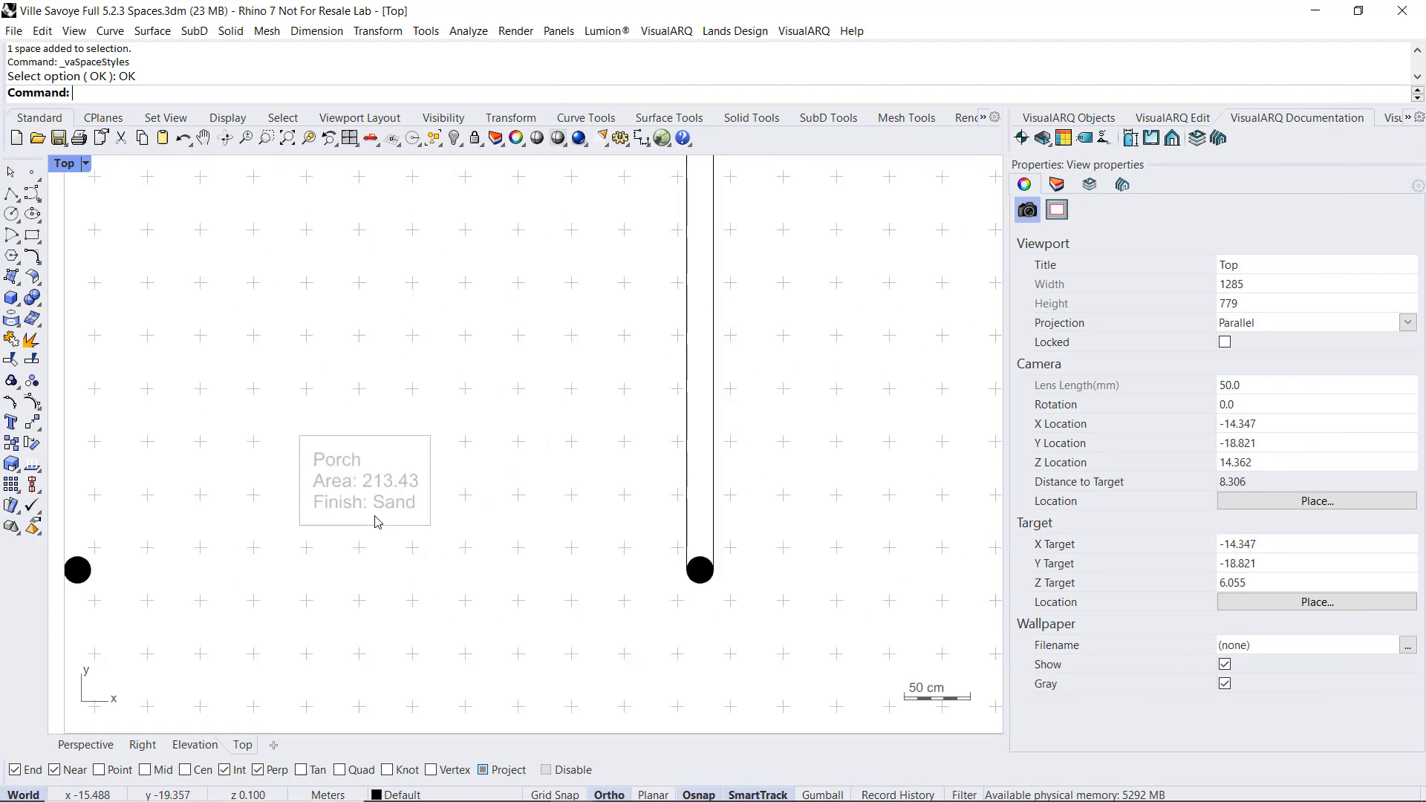
Step: Replace the Porch's Finish parameter value with Gravel so its label updates
left_click(1088, 210)
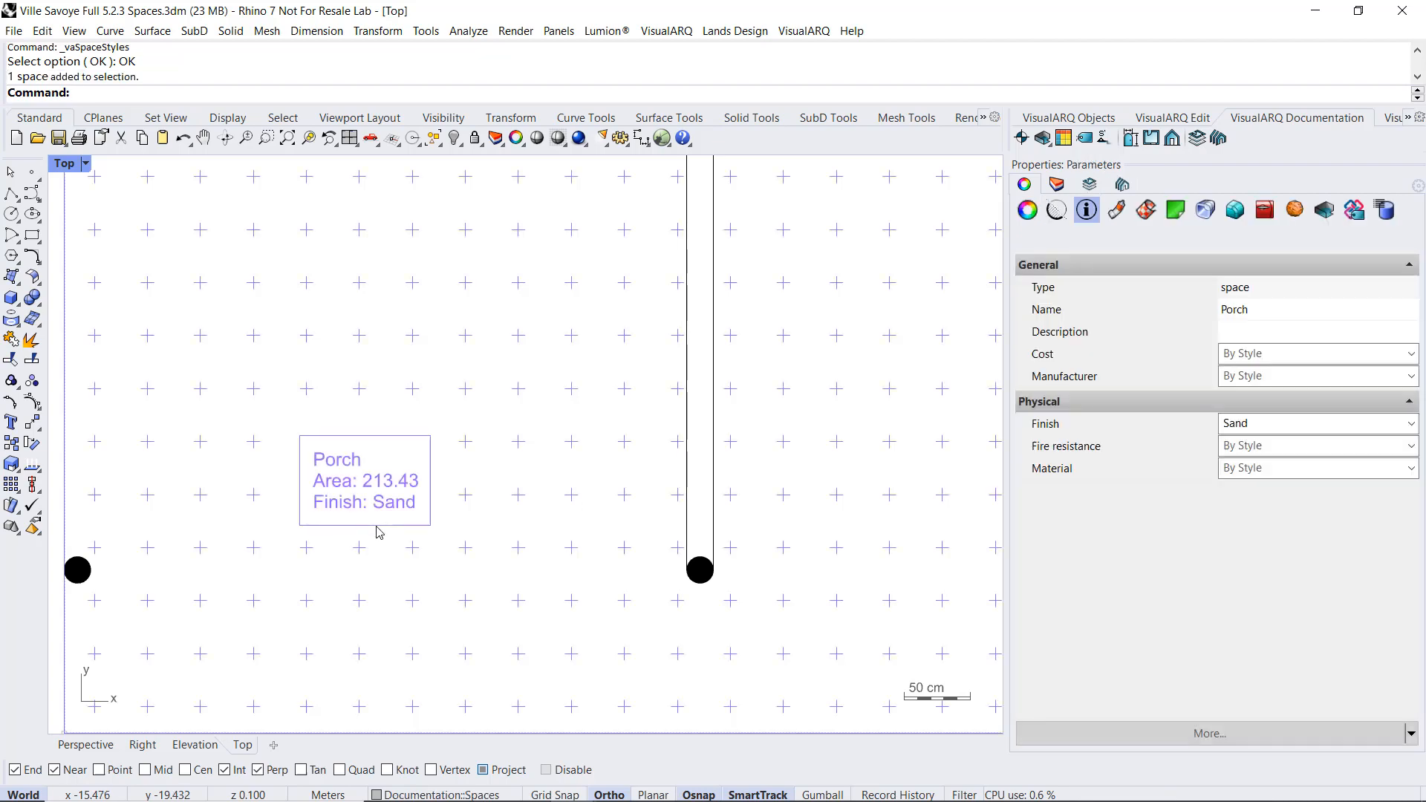
left_click(1310, 423)
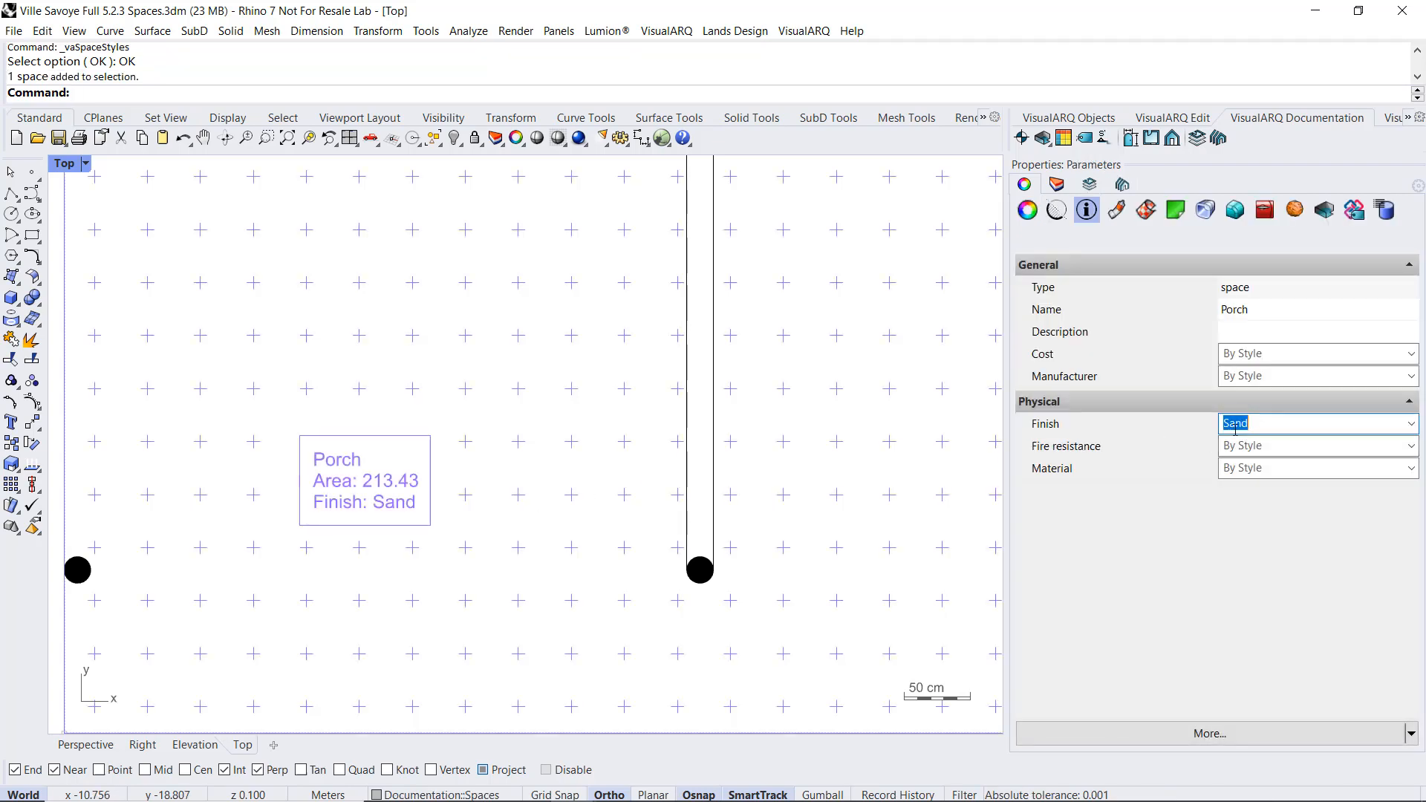
type("Gravel")
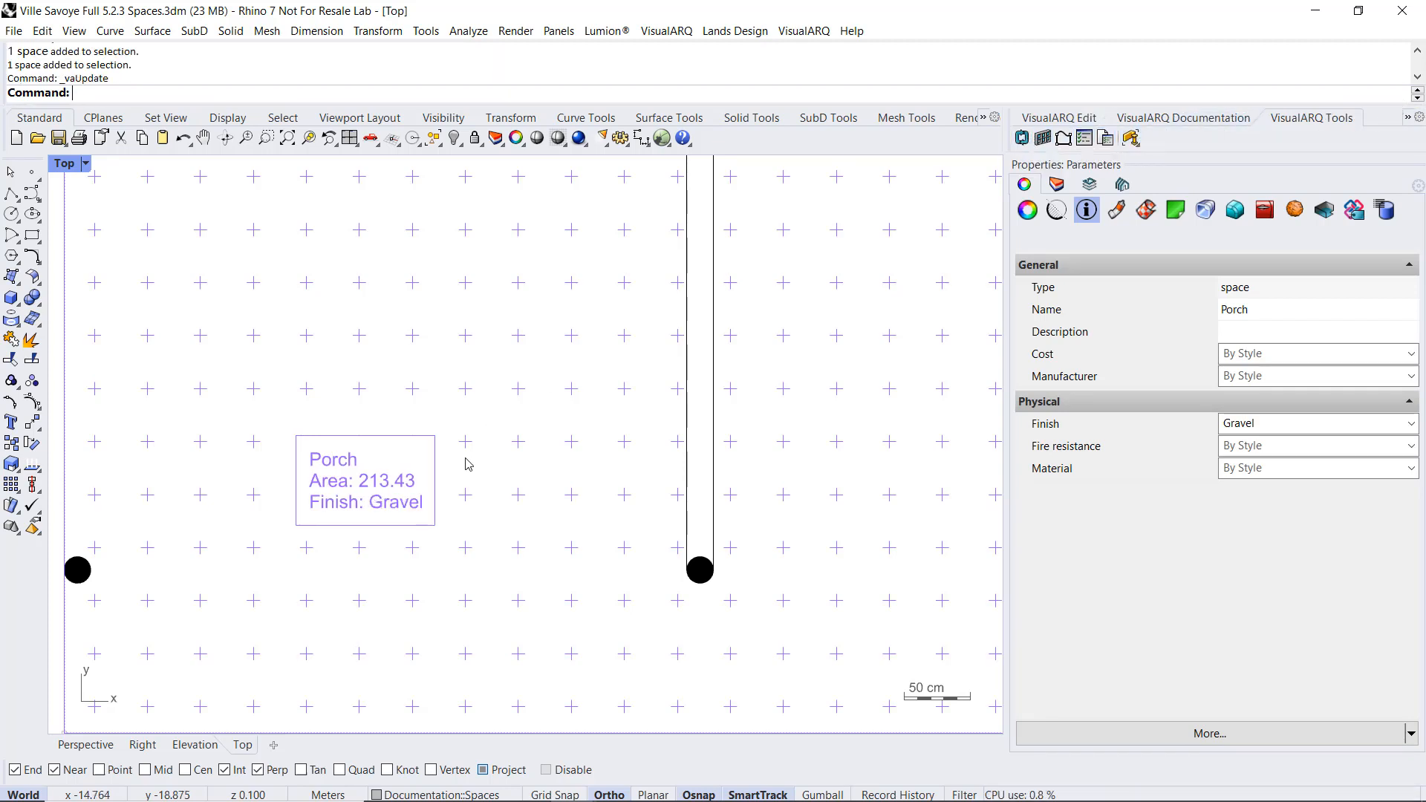
mouse_move(385, 574)
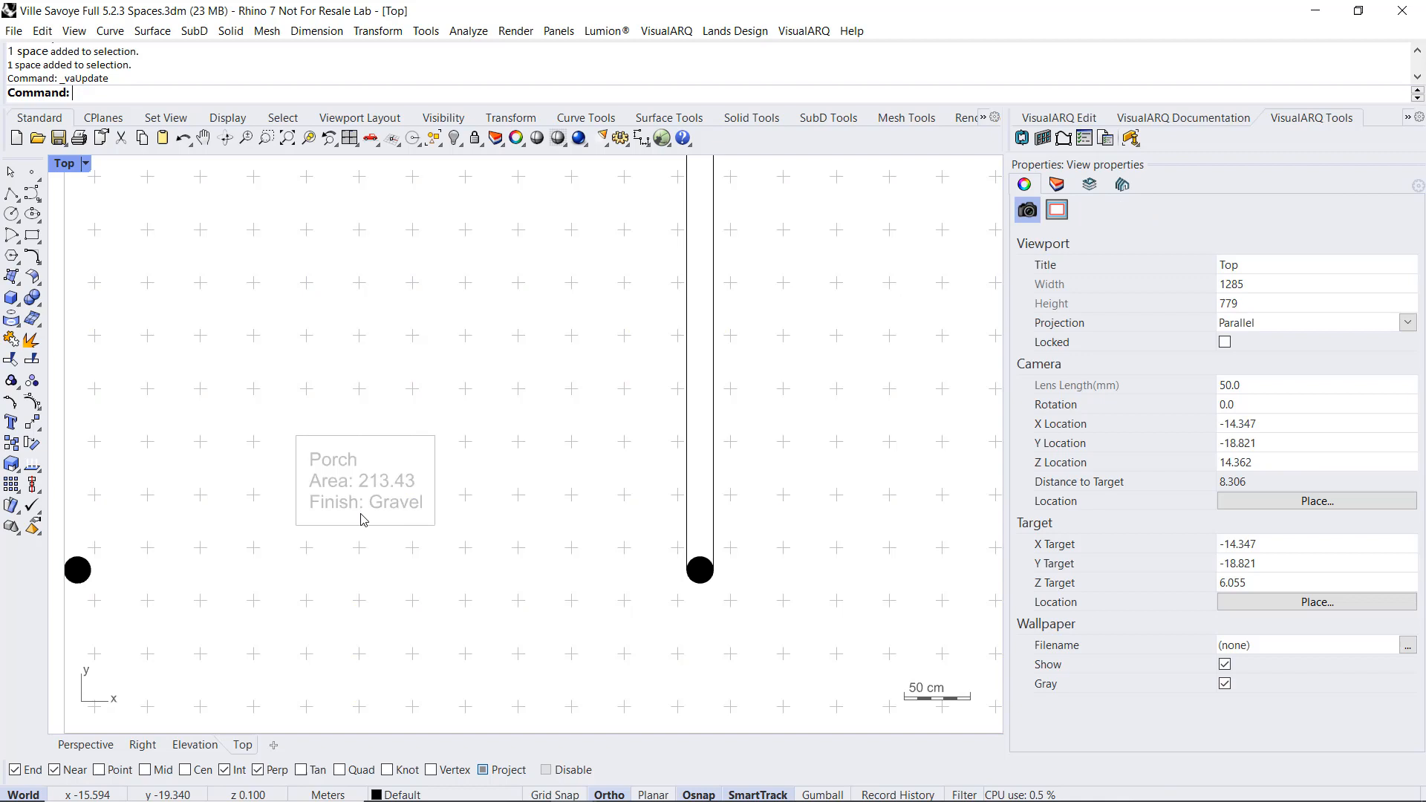
mouse_move(472, 416)
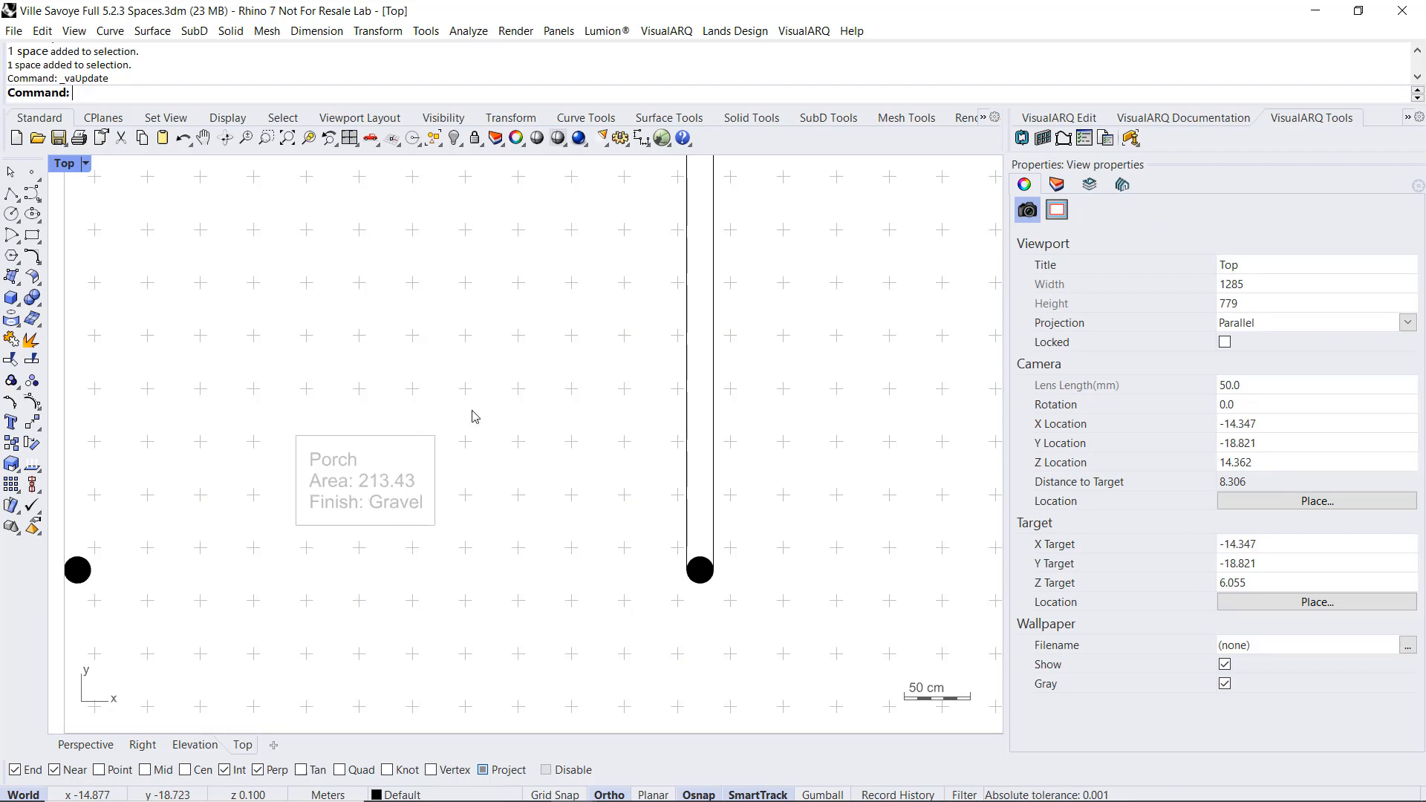
mouse_move(666, 30)
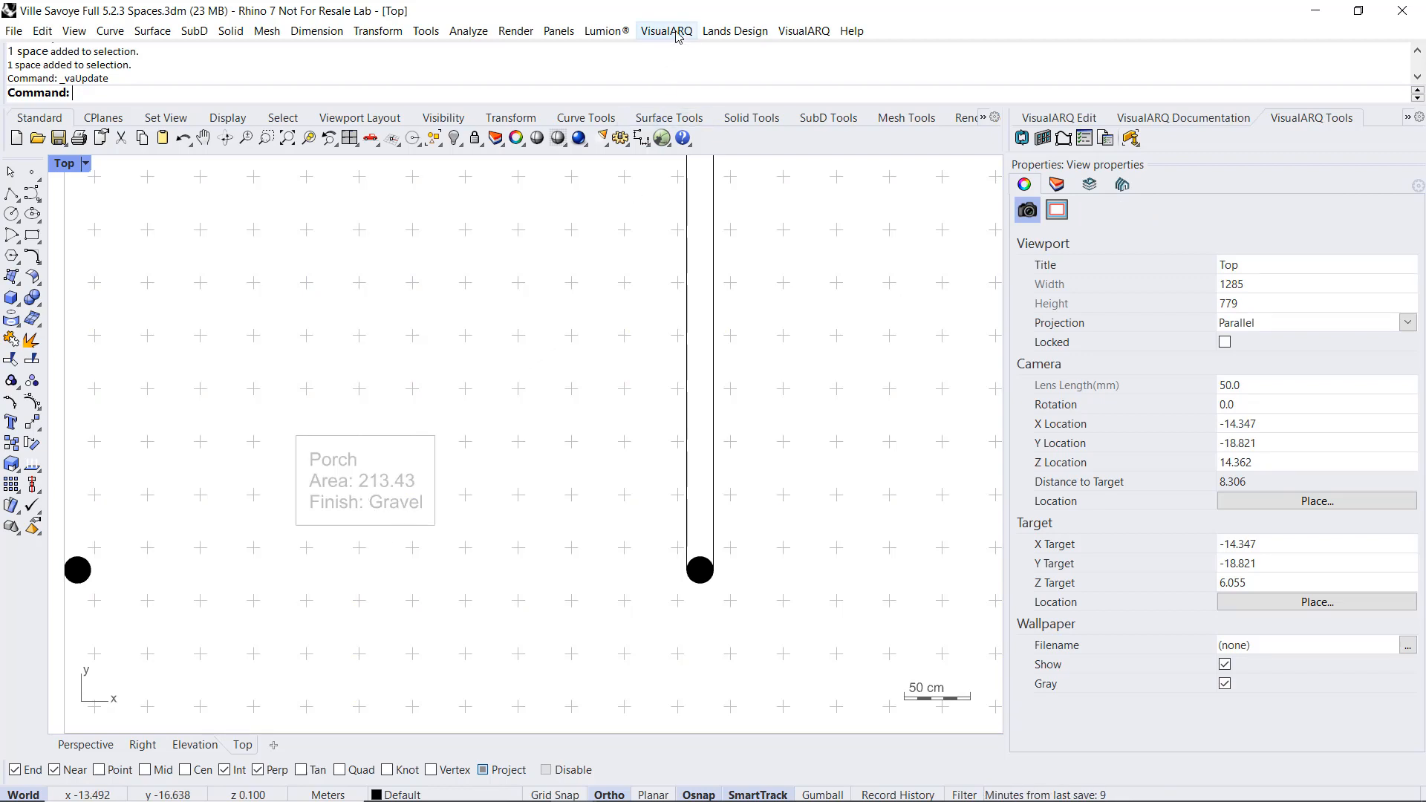
left_click(666, 29)
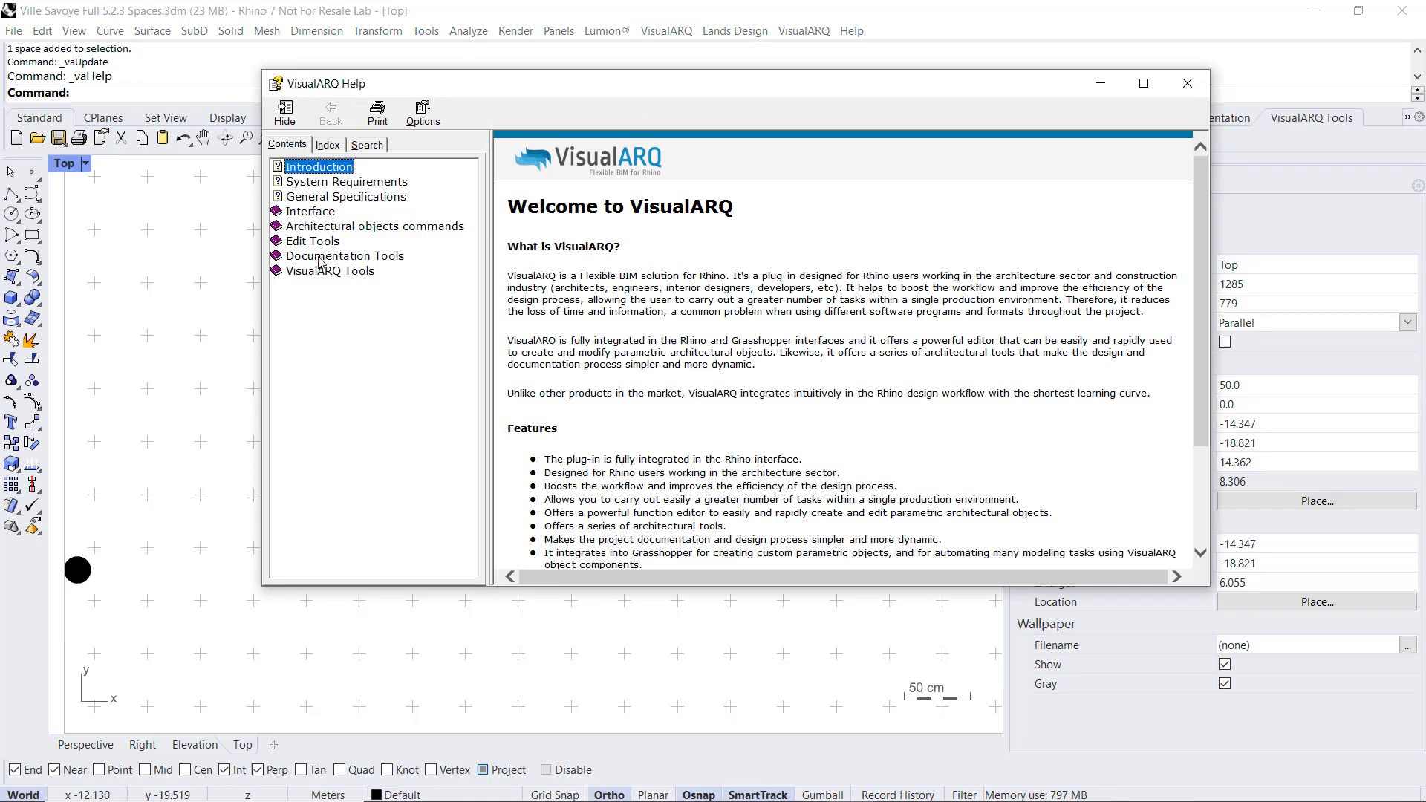
left_click(346, 255)
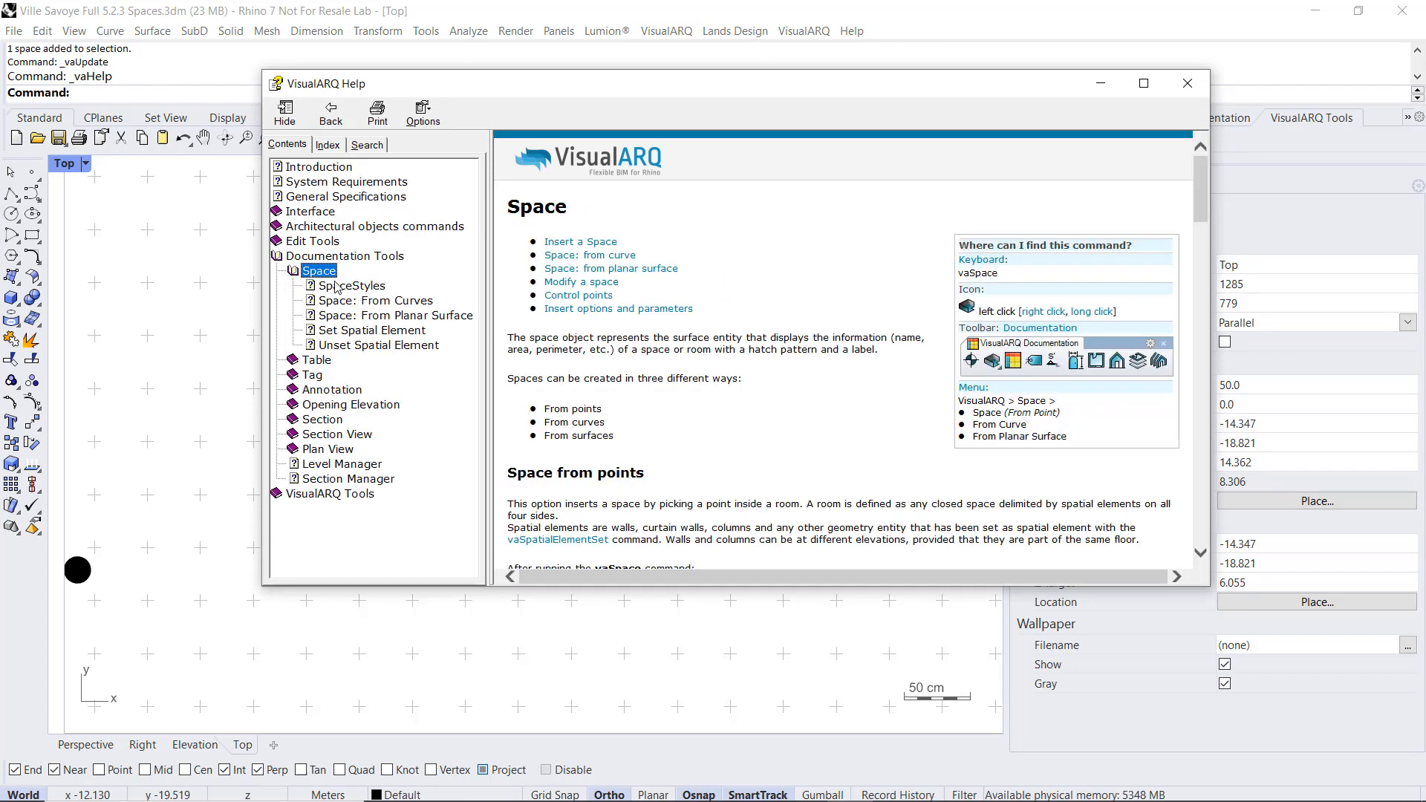
left_click(349, 285)
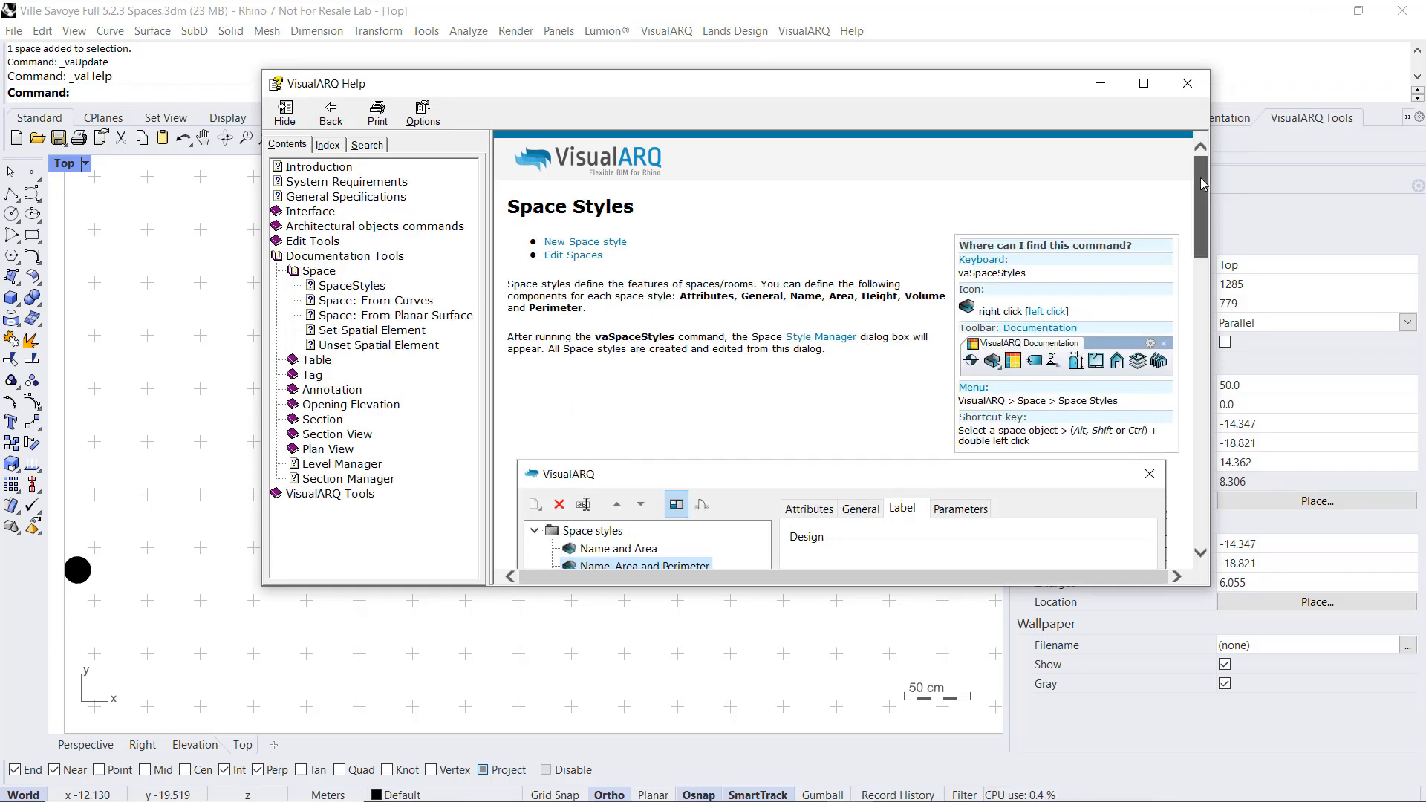
scroll("down", 3)
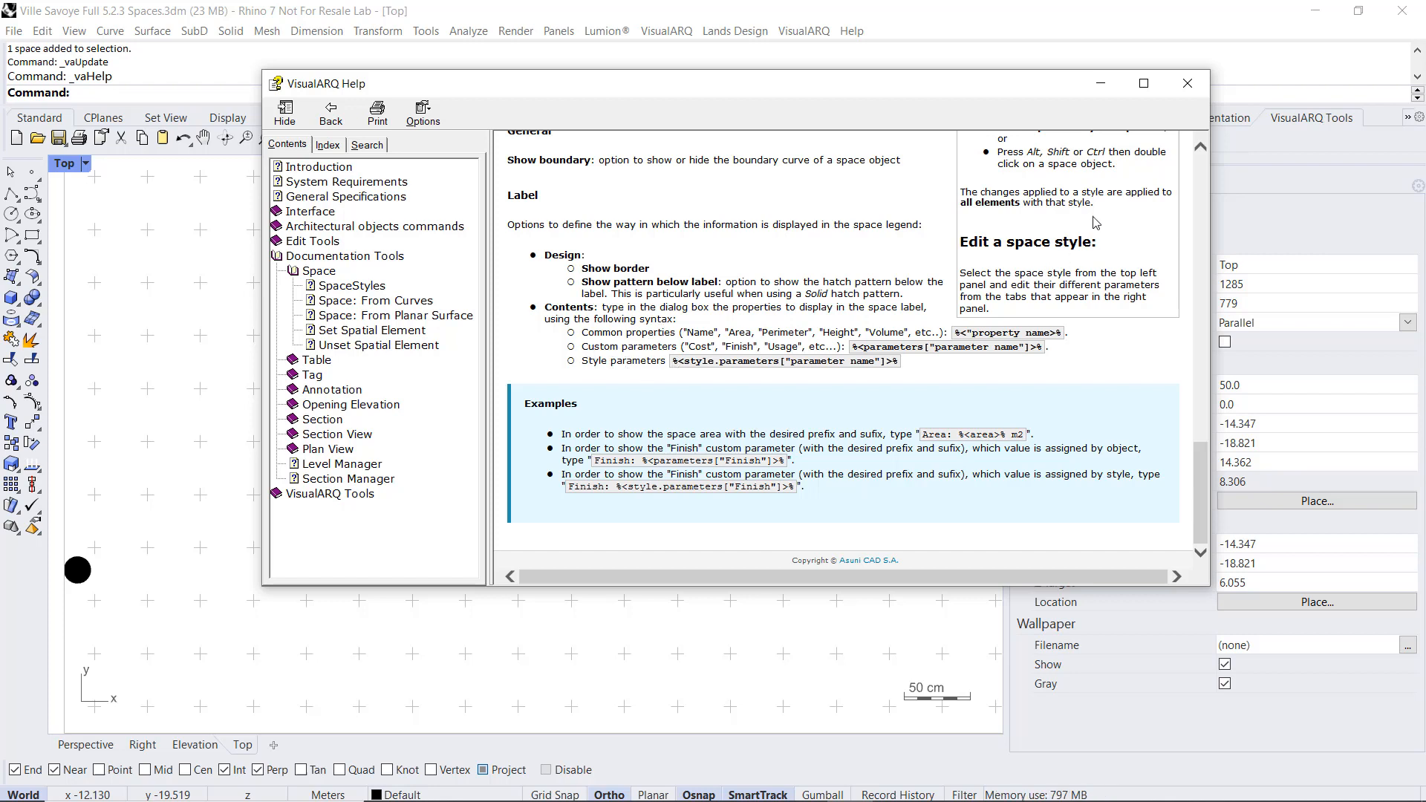
left_click(1187, 83)
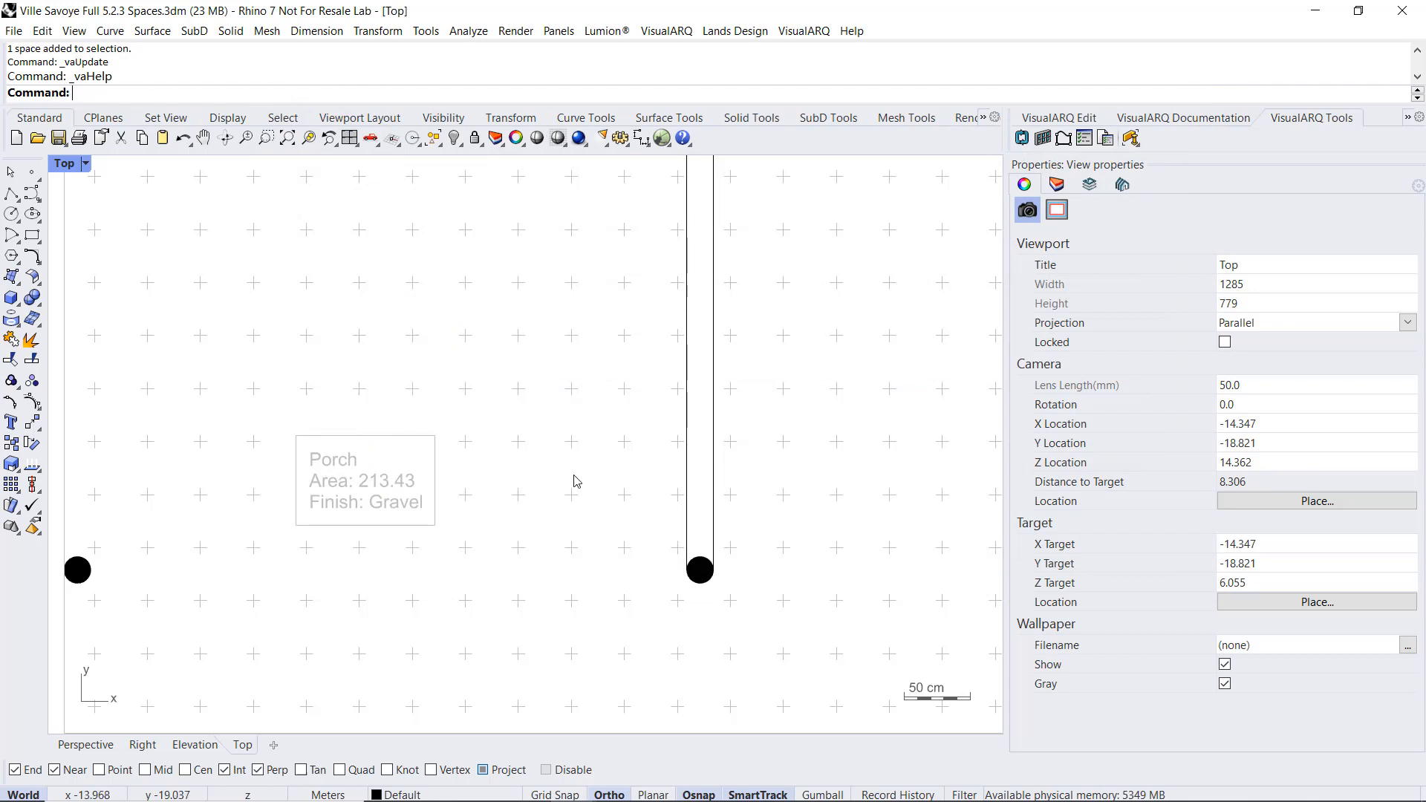